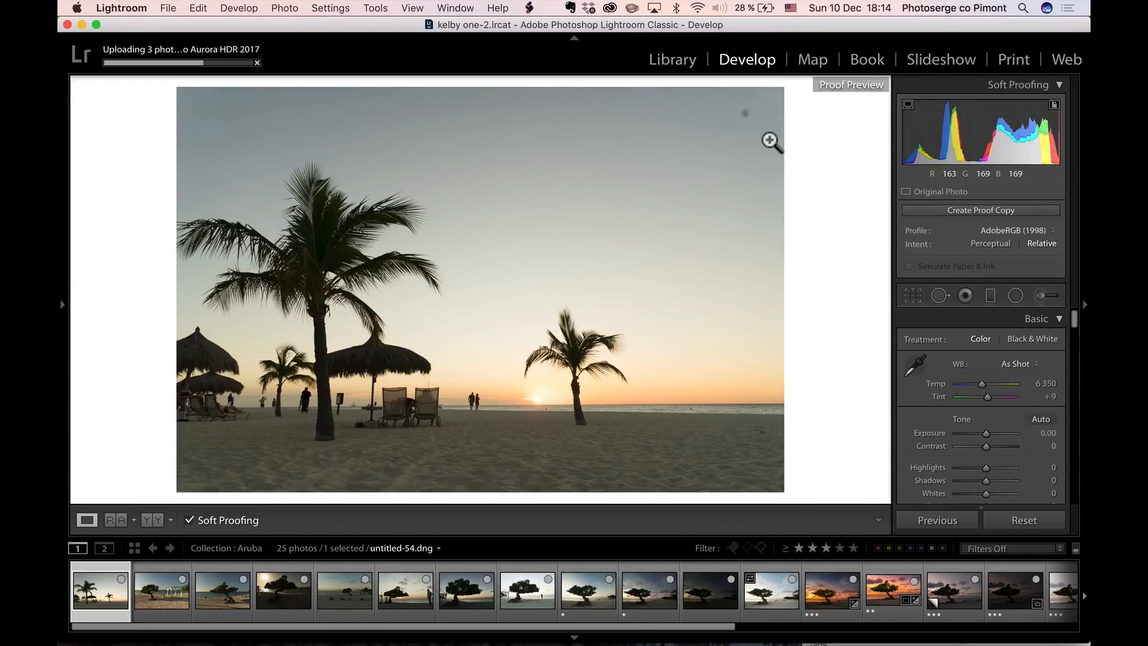
- Browse the divi-tree shots in the filmstrip and settle on untitled-66.dng with the white canopy
left_click(161, 591)
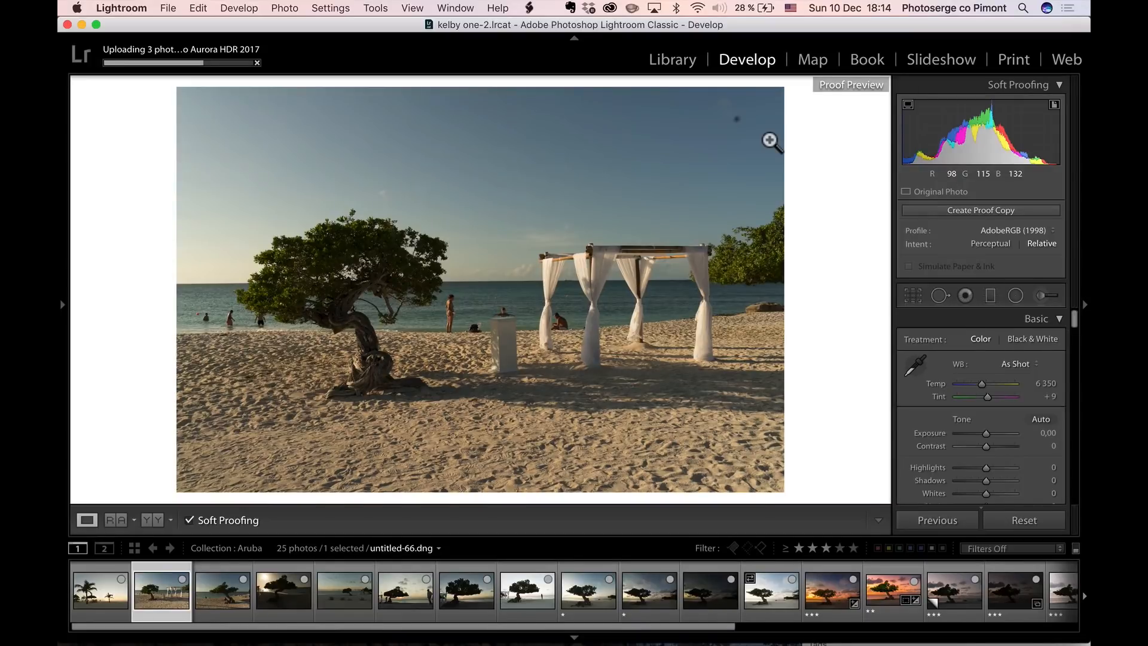
left_click(221, 591)
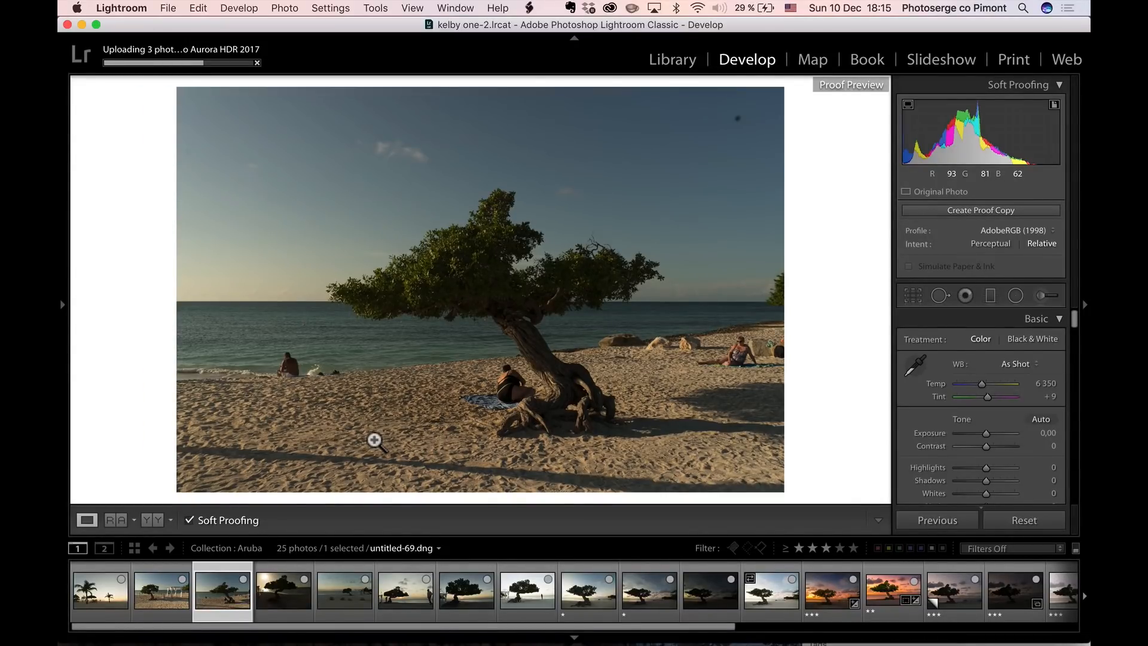
left_click(160, 591)
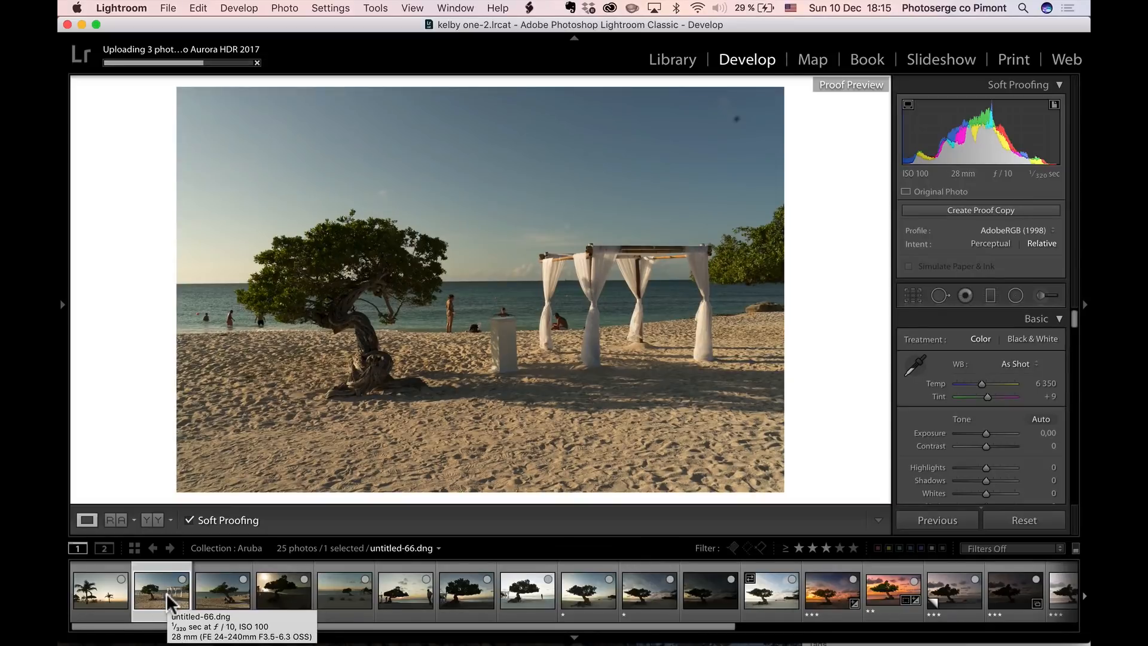
- Step through the silhouette, dusk and sunset frames to the HDR ArubaTrees-1.dng
left_click(282, 591)
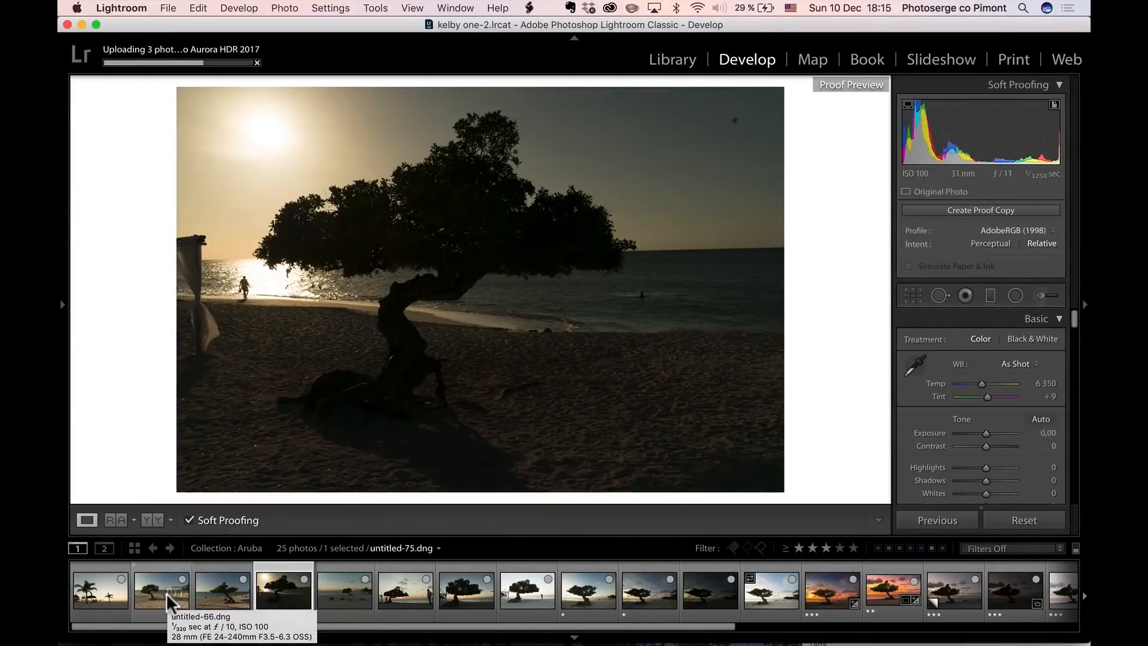
left_click(344, 589)
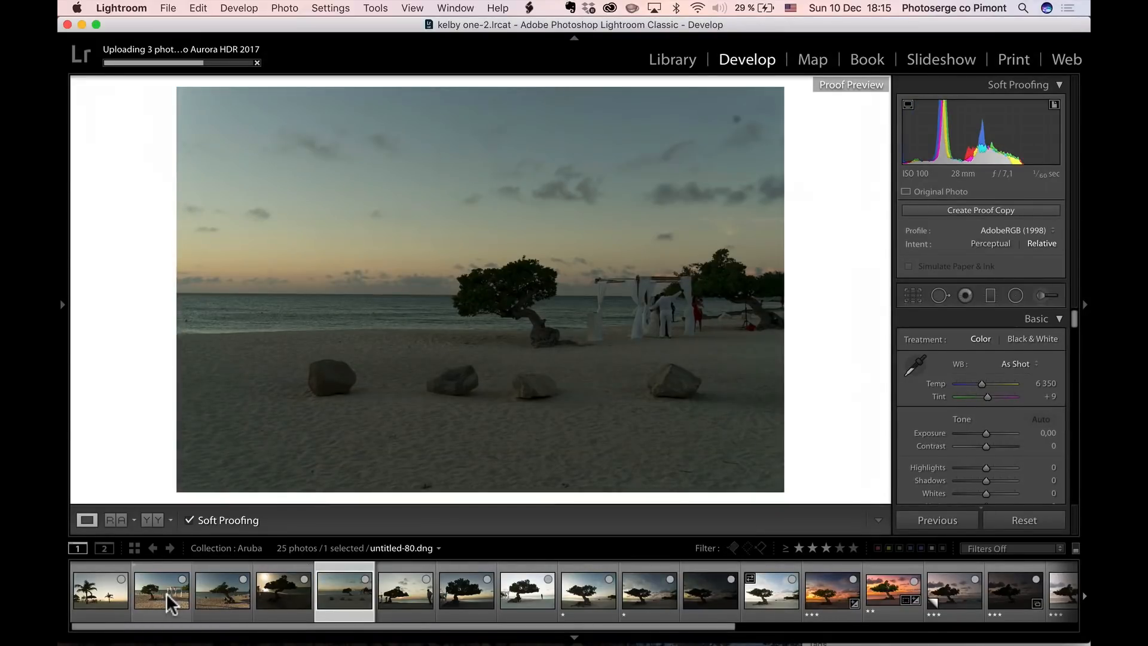
left_click(405, 591)
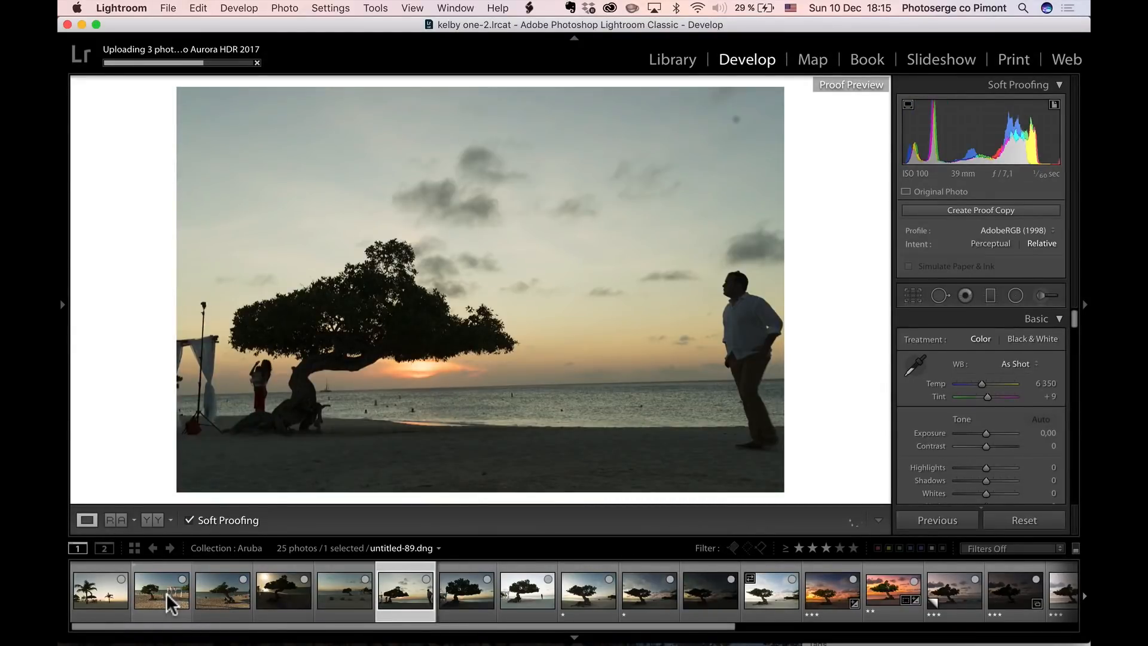
mouse_move(427, 373)
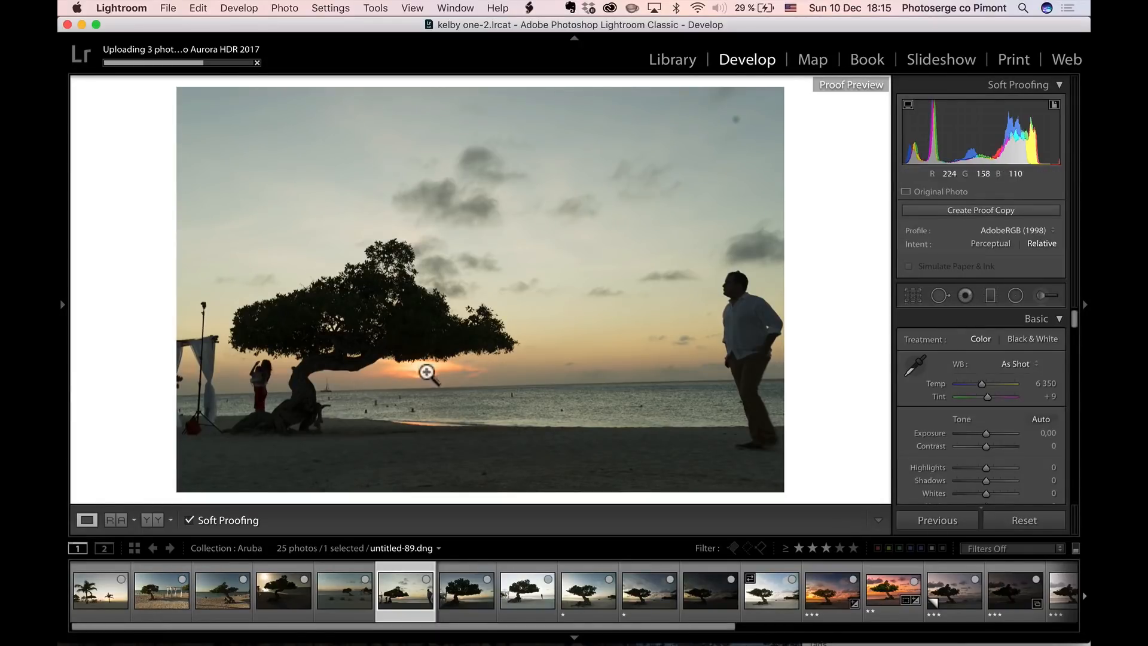
left_click(465, 590)
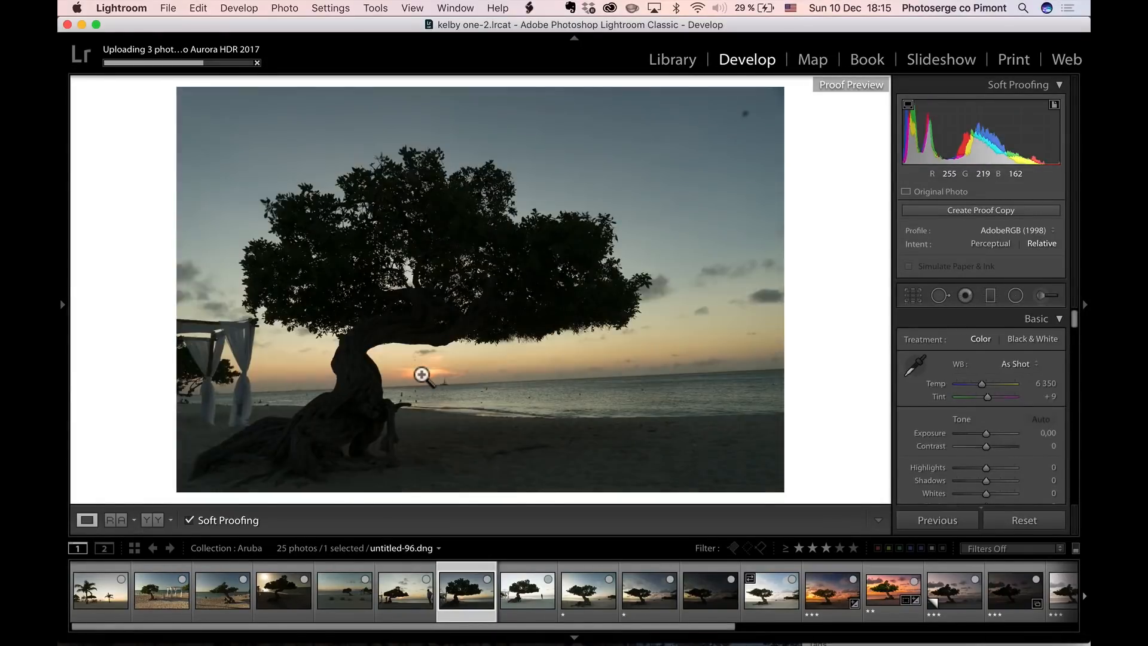
left_click(526, 589)
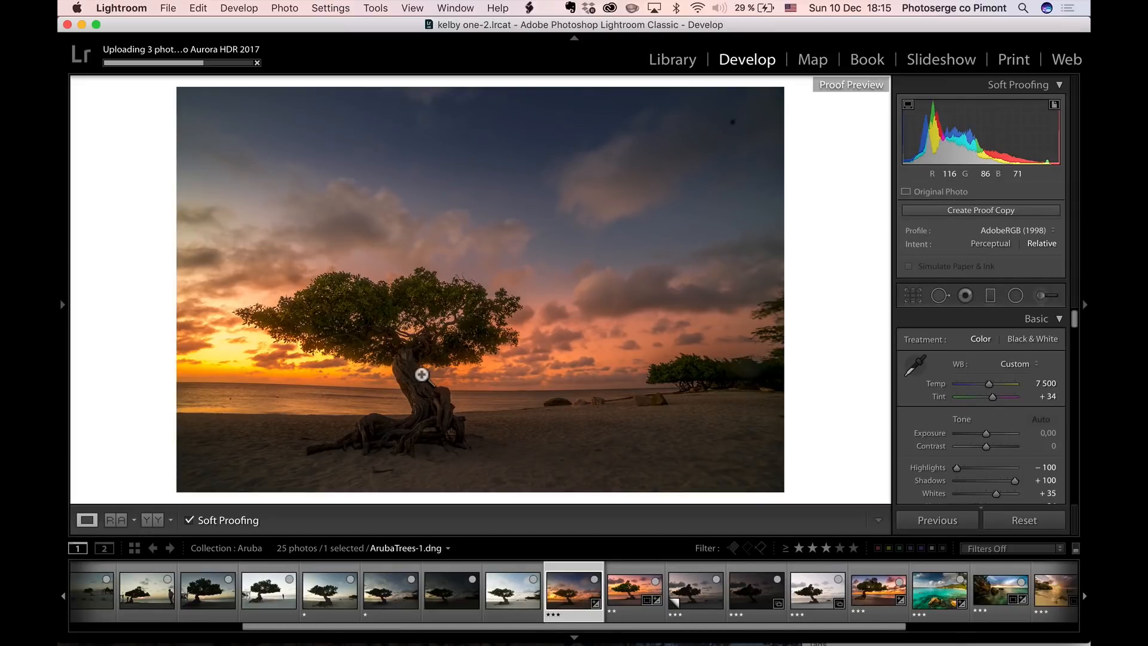
- Show the info overlay and select the unedited dusk copy ArubaTrees-2.dng / Copy 1
left_click(634, 589)
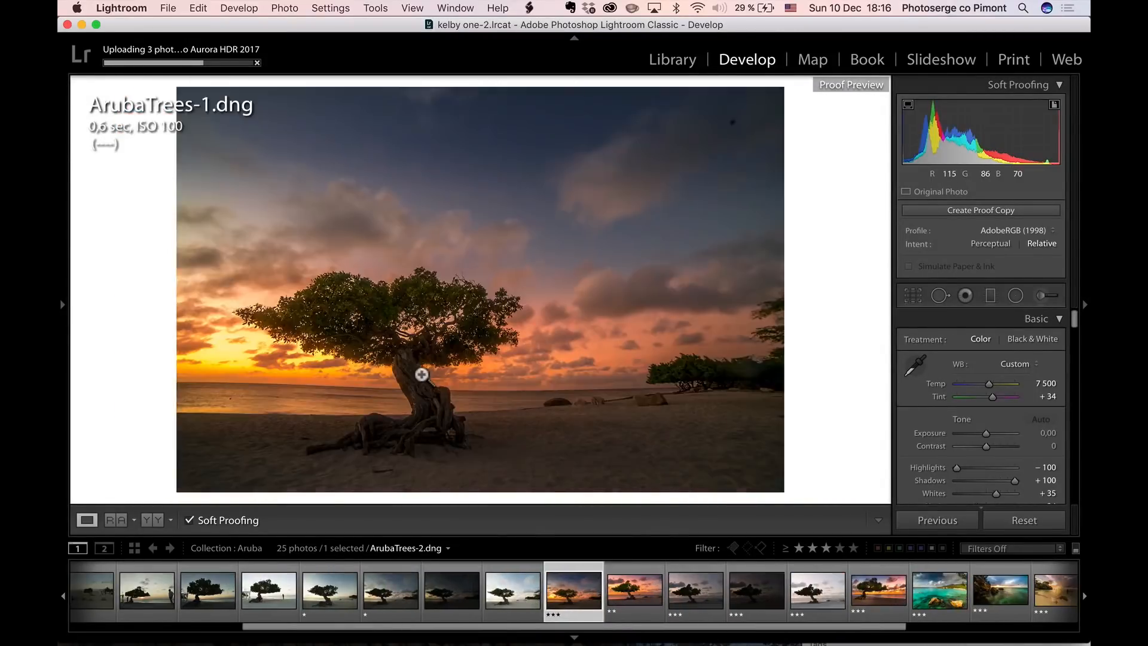
left_click(634, 590)
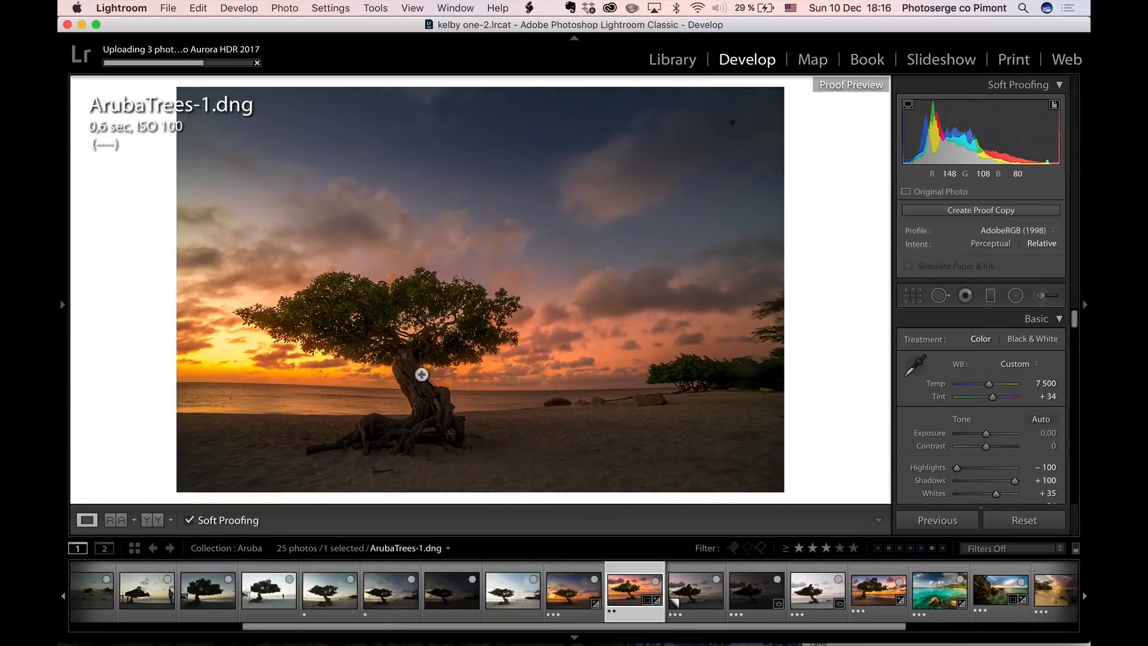
left_click(573, 589)
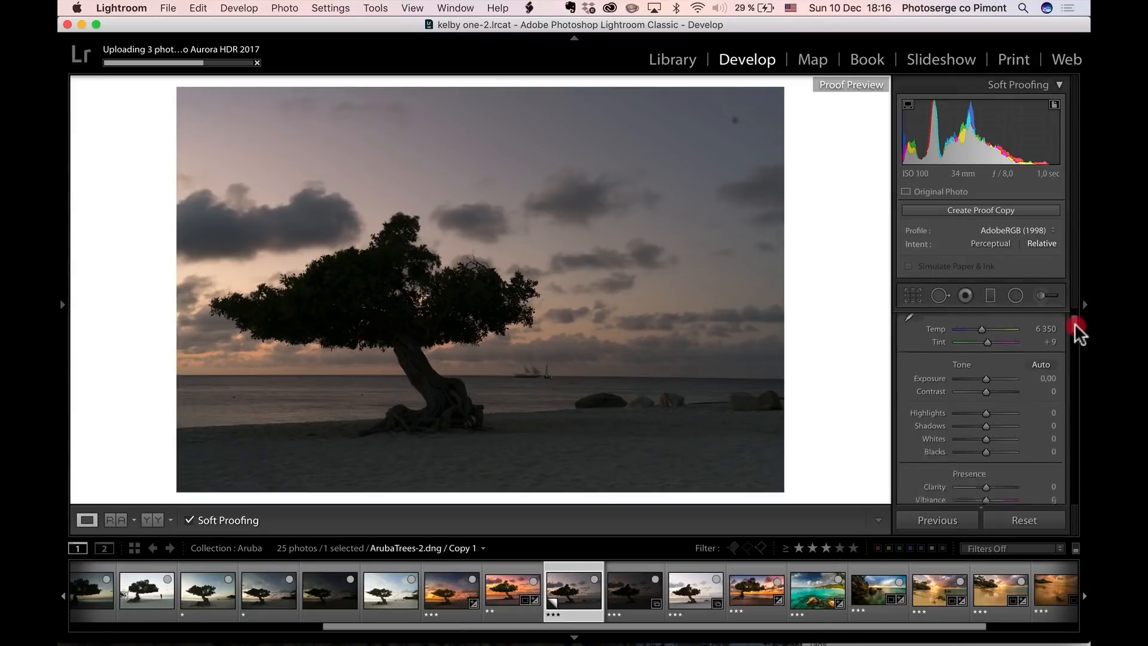
- Turn off soft proofing and set highlights −24, shadows +66, whites +27, blacks −9
left_click(1069, 322)
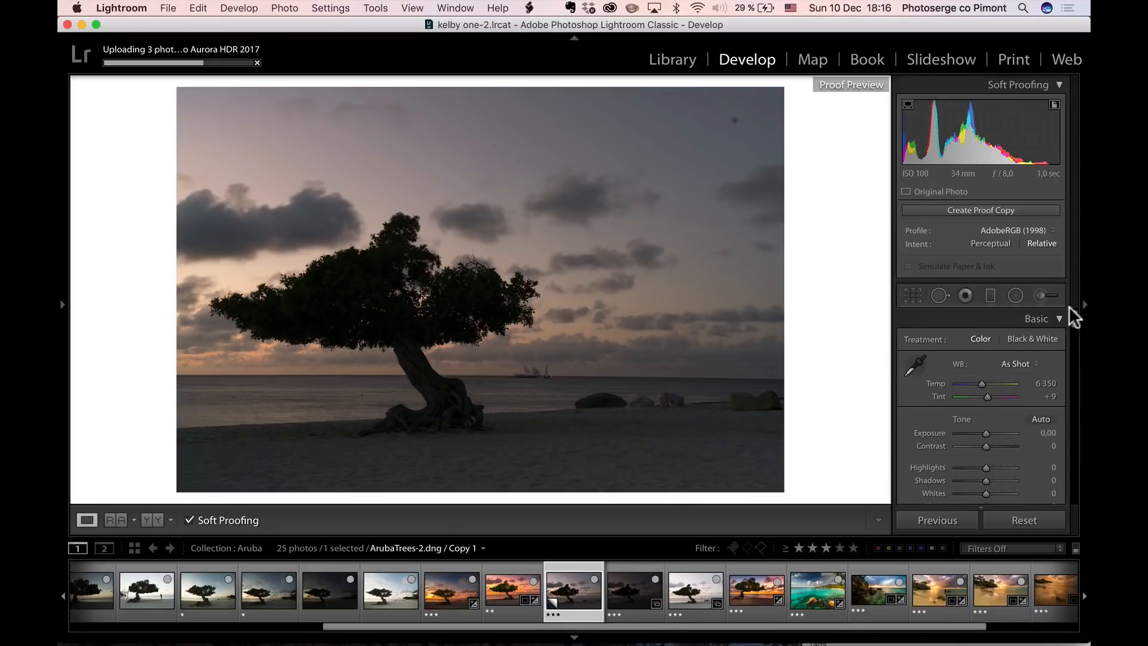
left_click(188, 520)
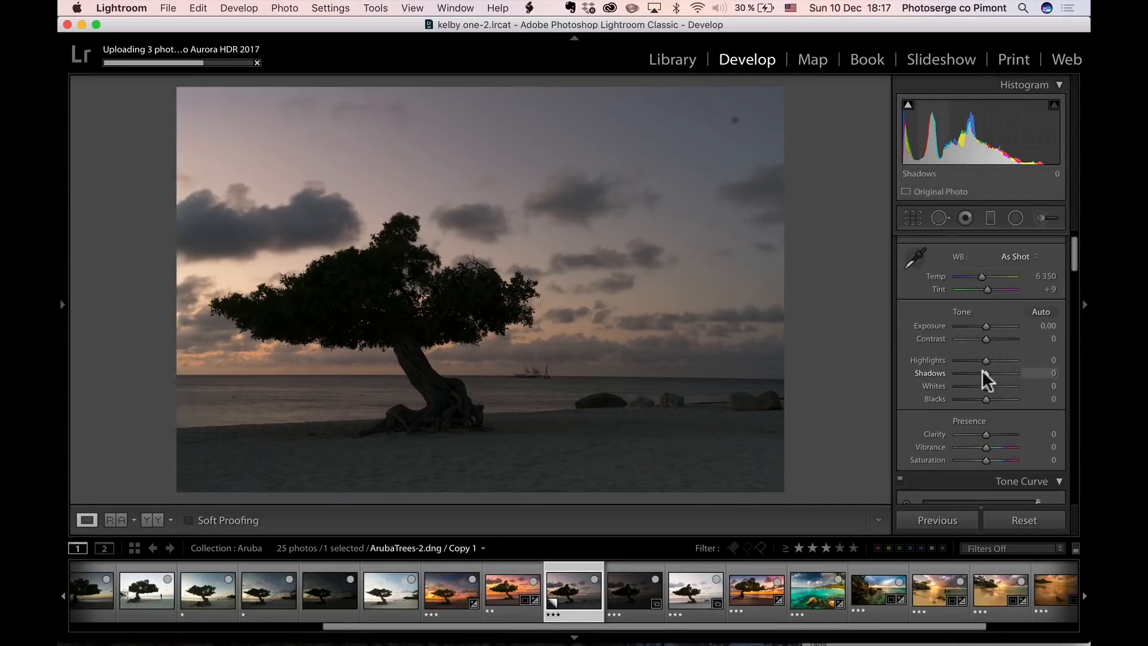
left_click_drag(985, 373, 999, 373)
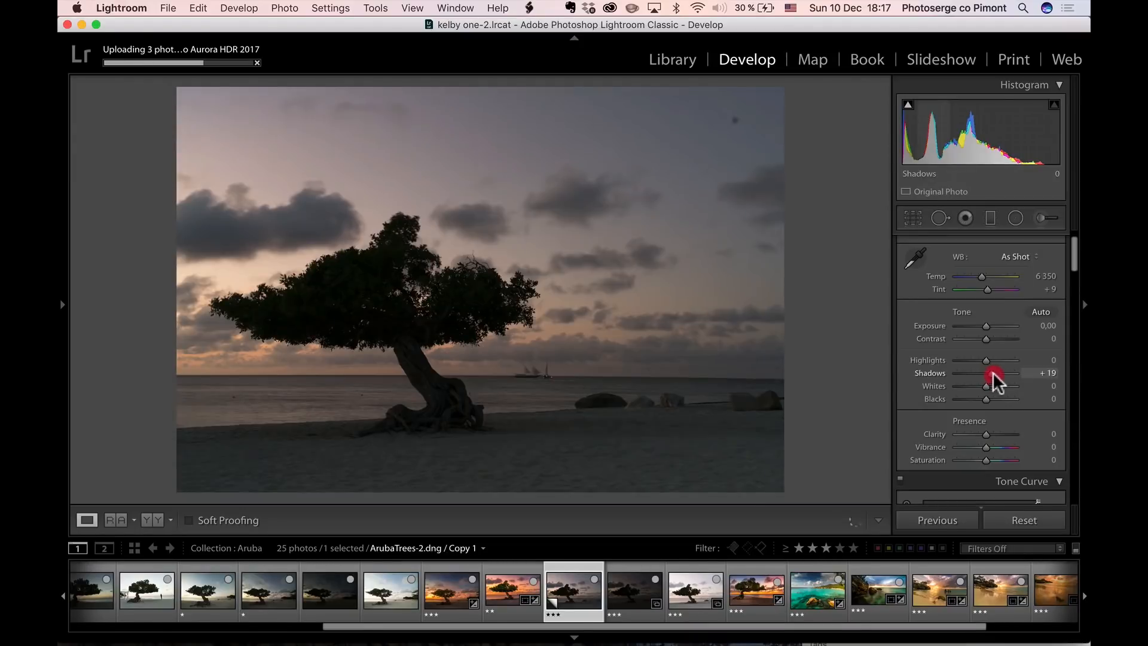
left_click_drag(996, 373, 1024, 372)
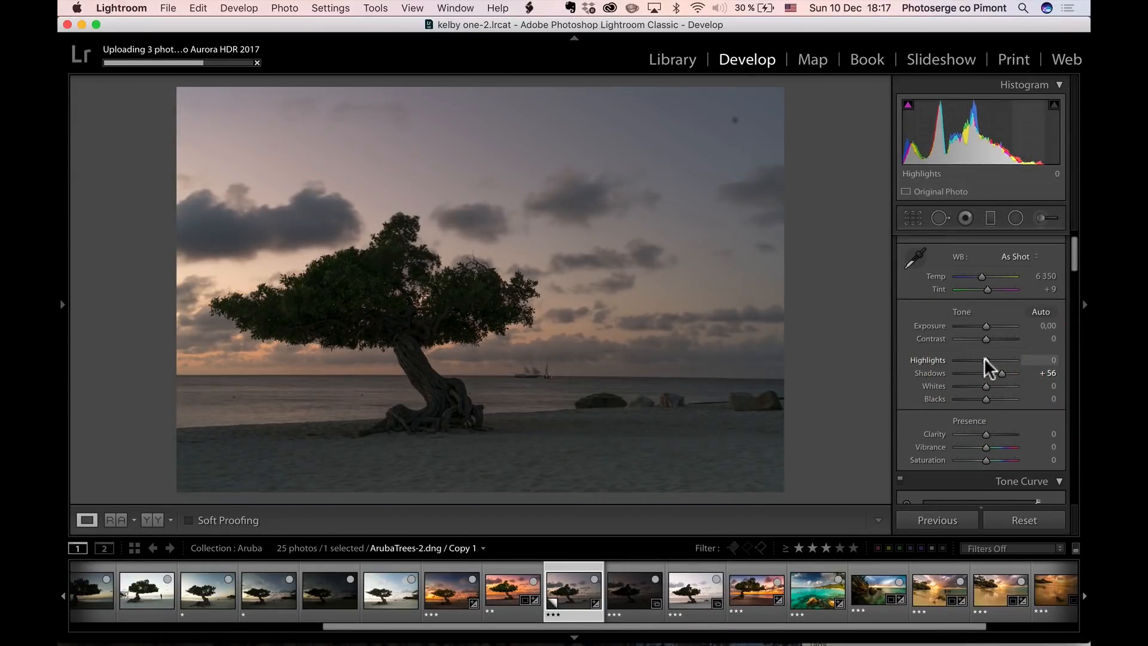
left_click_drag(985, 386, 1007, 386)
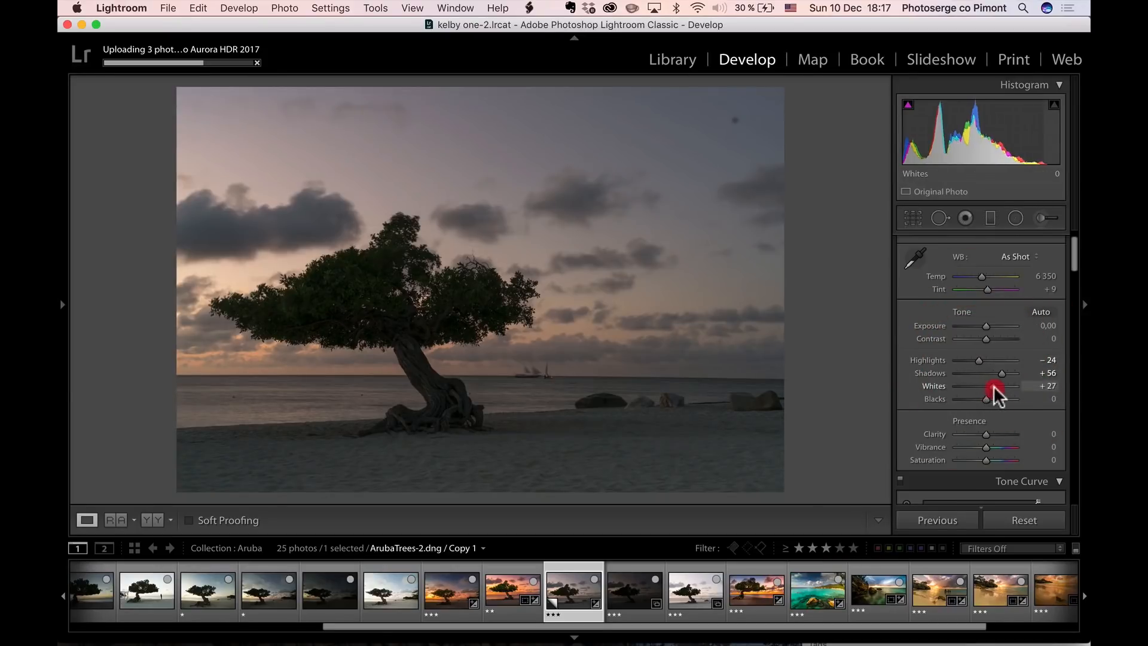
left_click_drag(985, 398, 973, 398)
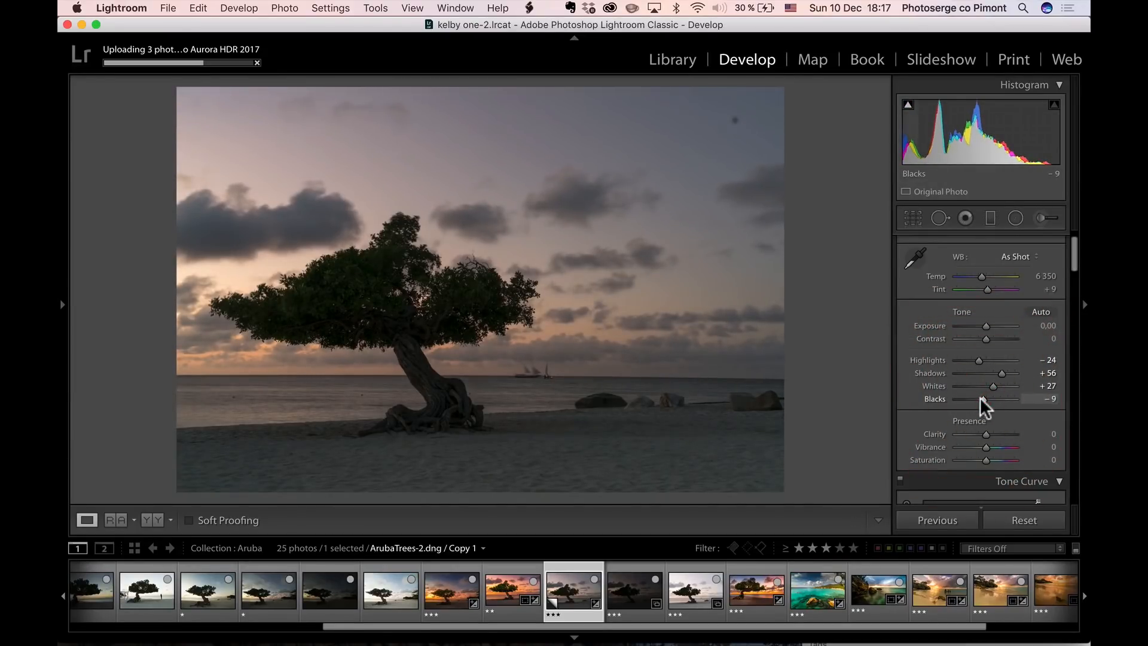
mouse_move(979, 364)
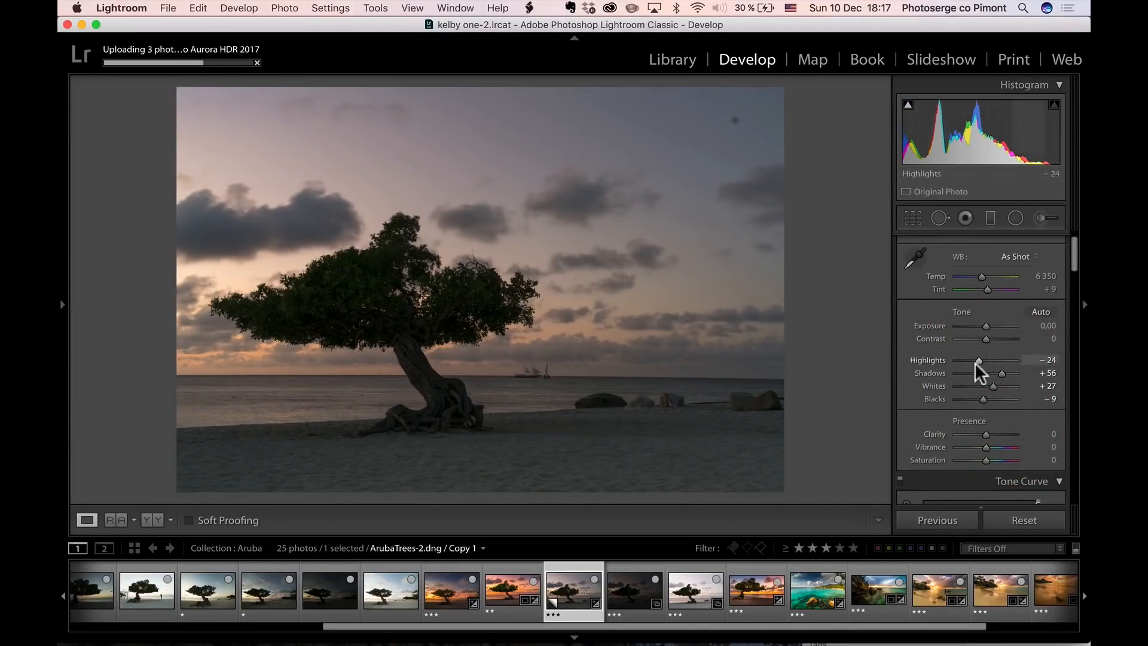
left_click_drag(997, 373, 1009, 373)
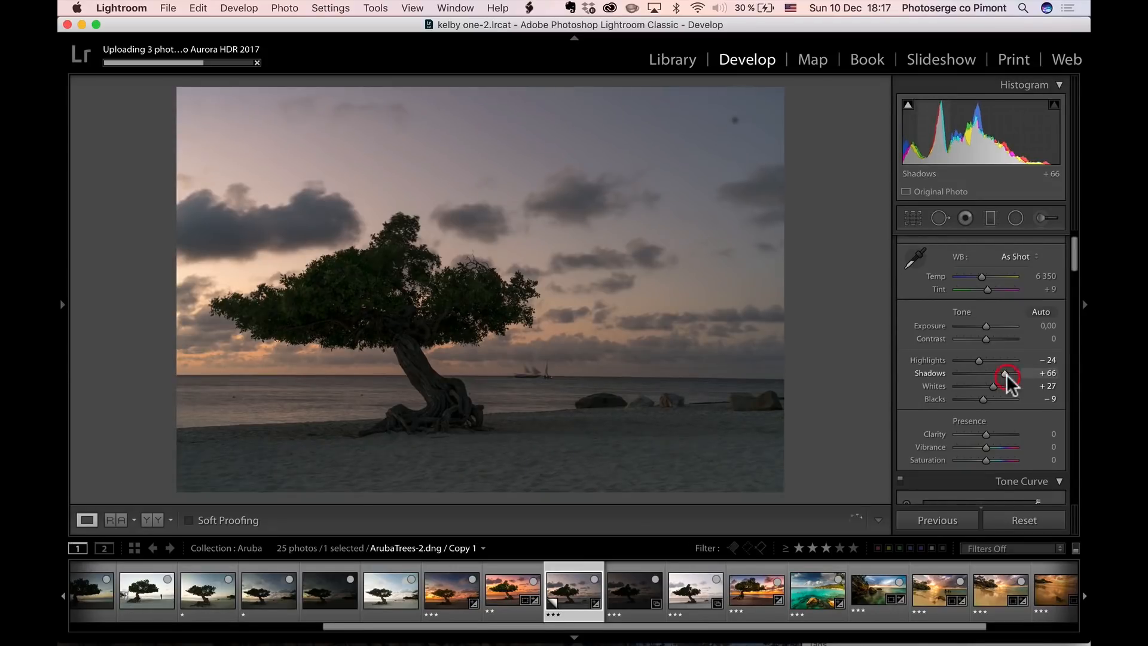
- Warm the white balance to temp 7500 and tint +21, then start a radial filter
left_click(1017, 256)
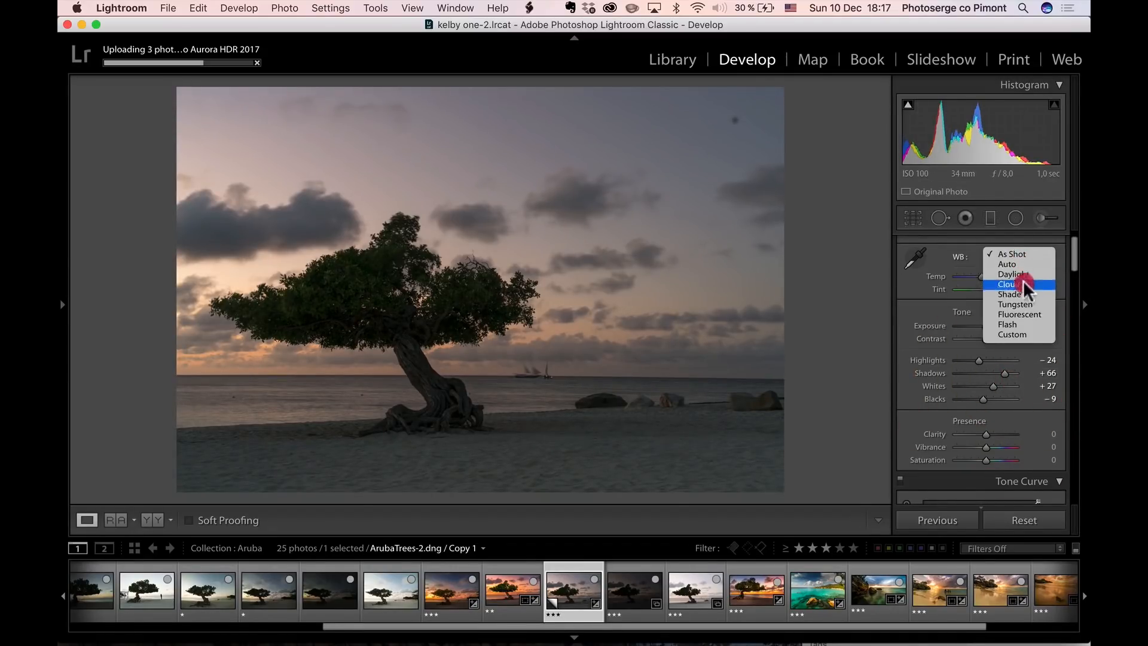
left_click(1009, 294)
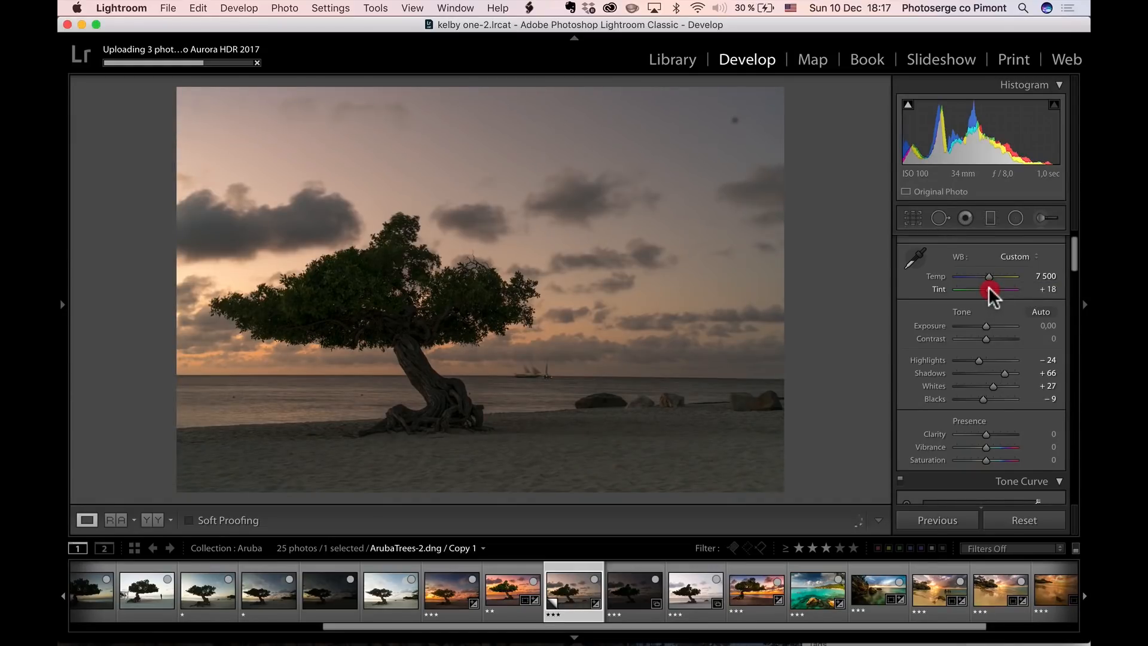
left_click_drag(996, 288, 1007, 288)
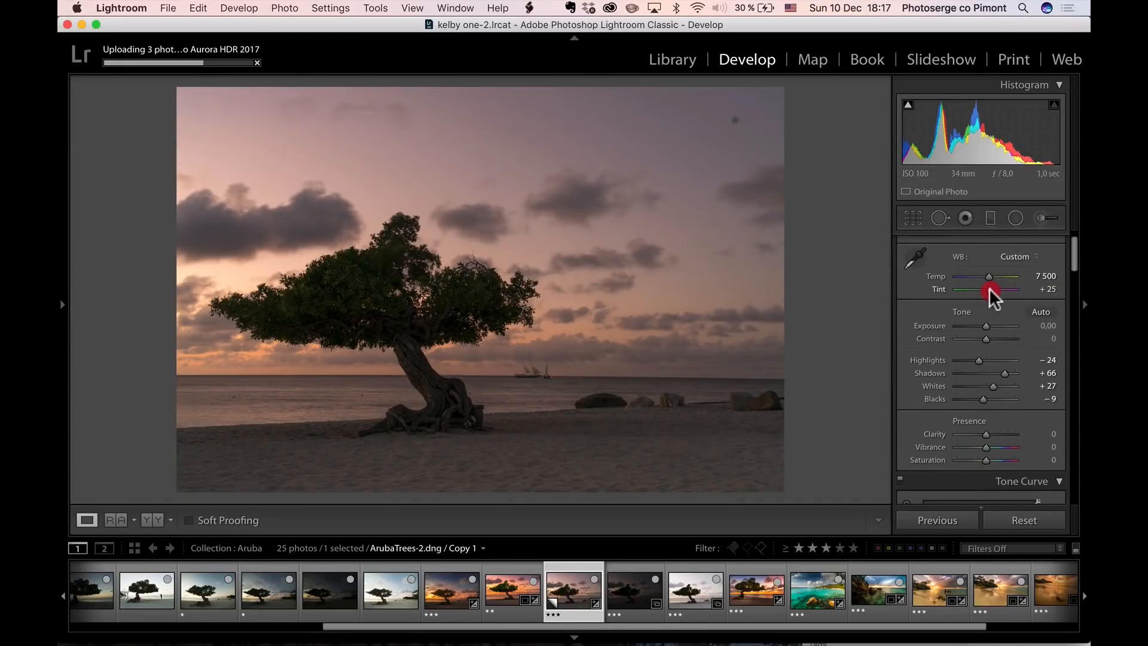
left_click_drag(996, 288, 1006, 288)
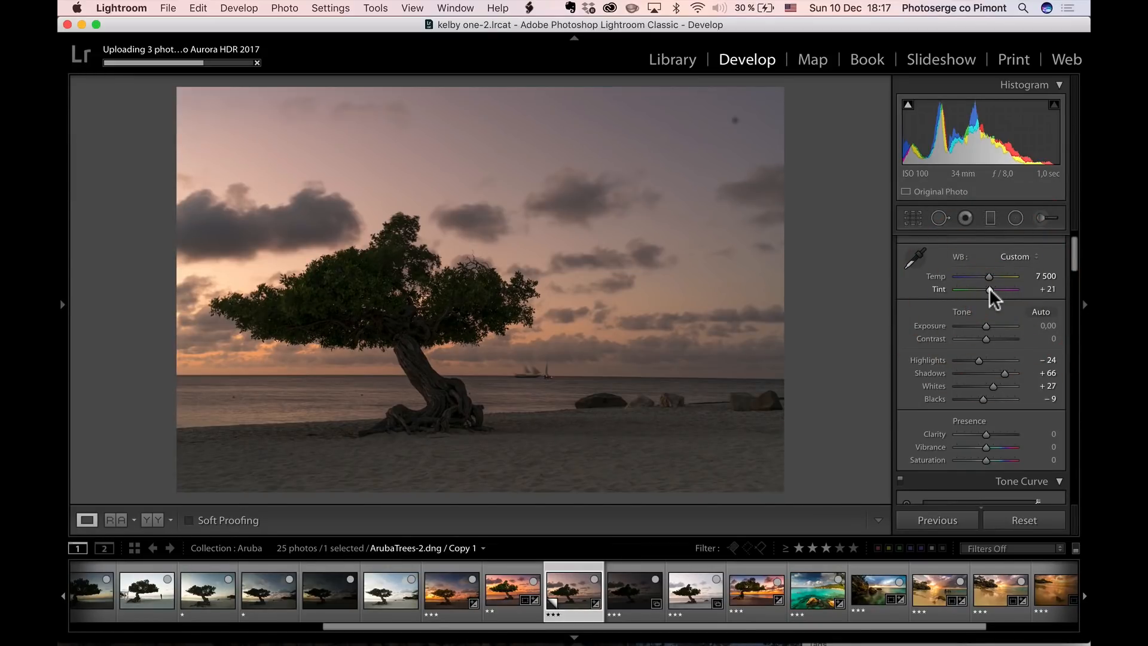
left_click(1014, 218)
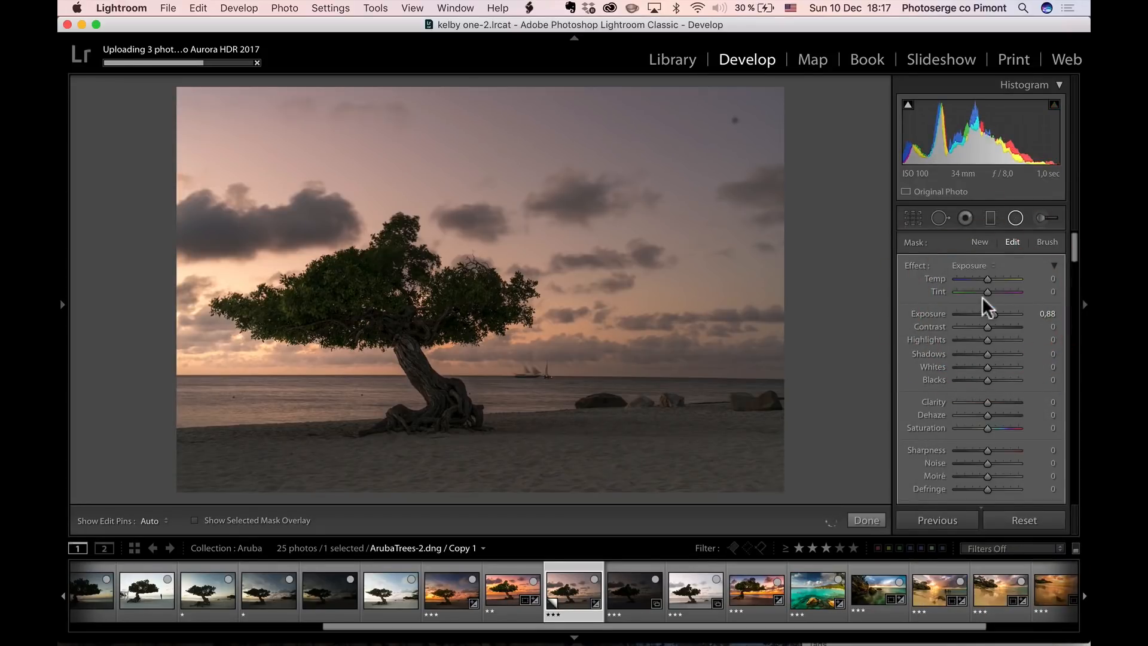
- Set the radial filter's feather to 56 and a luminance range mask at 35/100
left_click_drag(1009, 313, 989, 313)
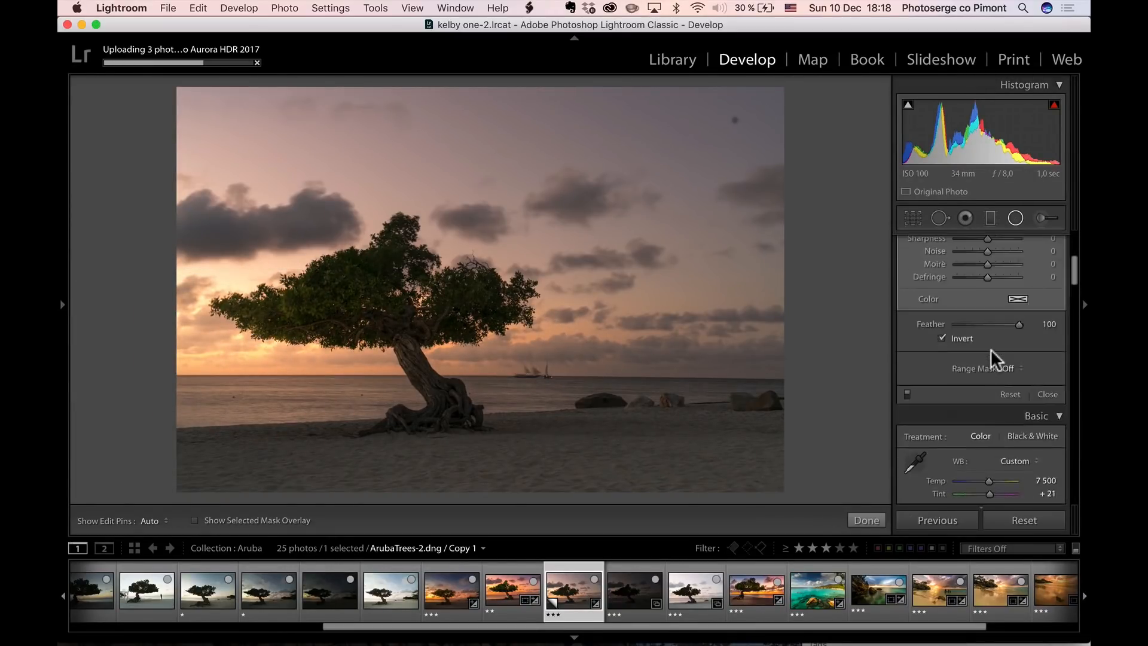
left_click_drag(1014, 324, 990, 347)
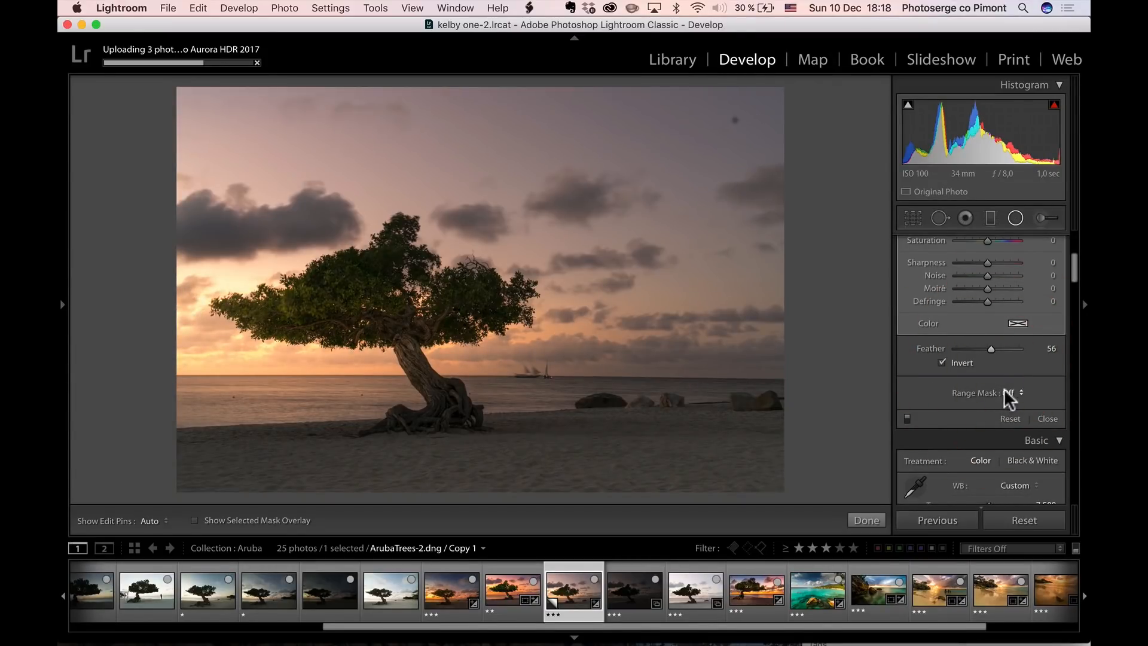
left_click(1025, 392)
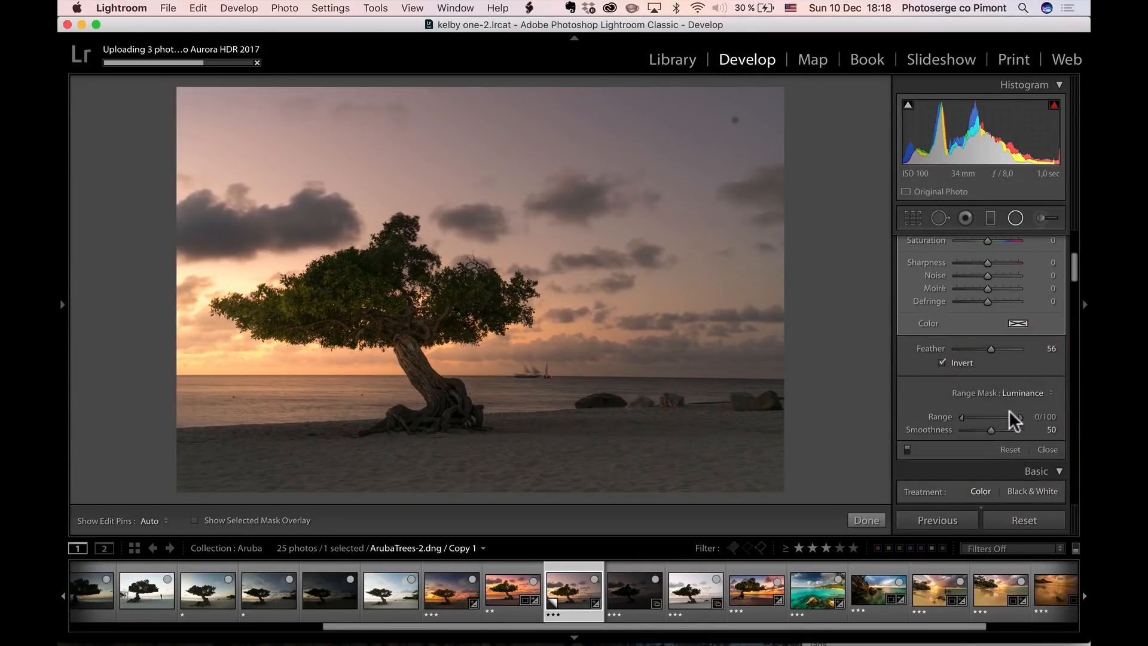
left_click_drag(961, 419, 988, 419)
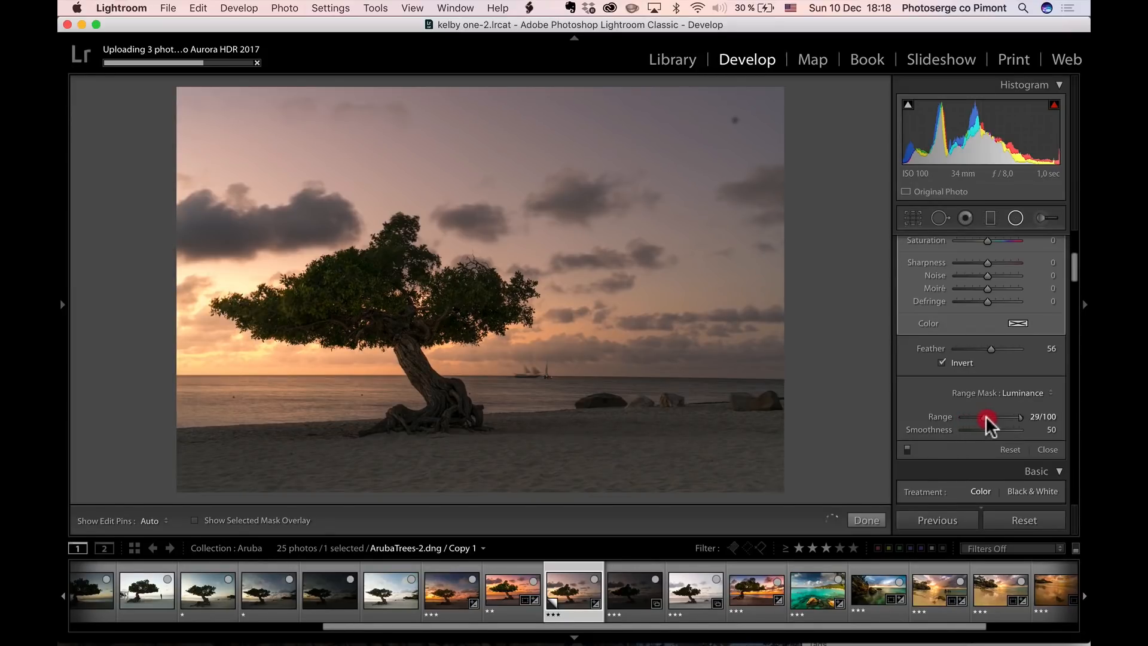
left_click_drag(988, 418, 958, 419)
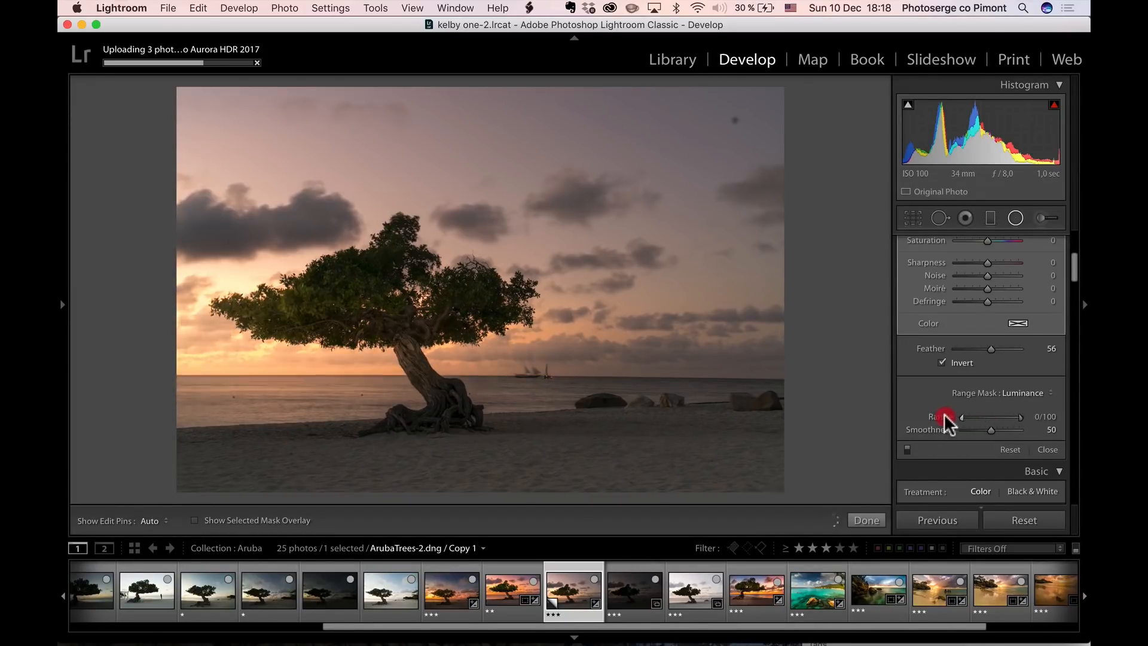
left_click_drag(960, 418, 1004, 419)
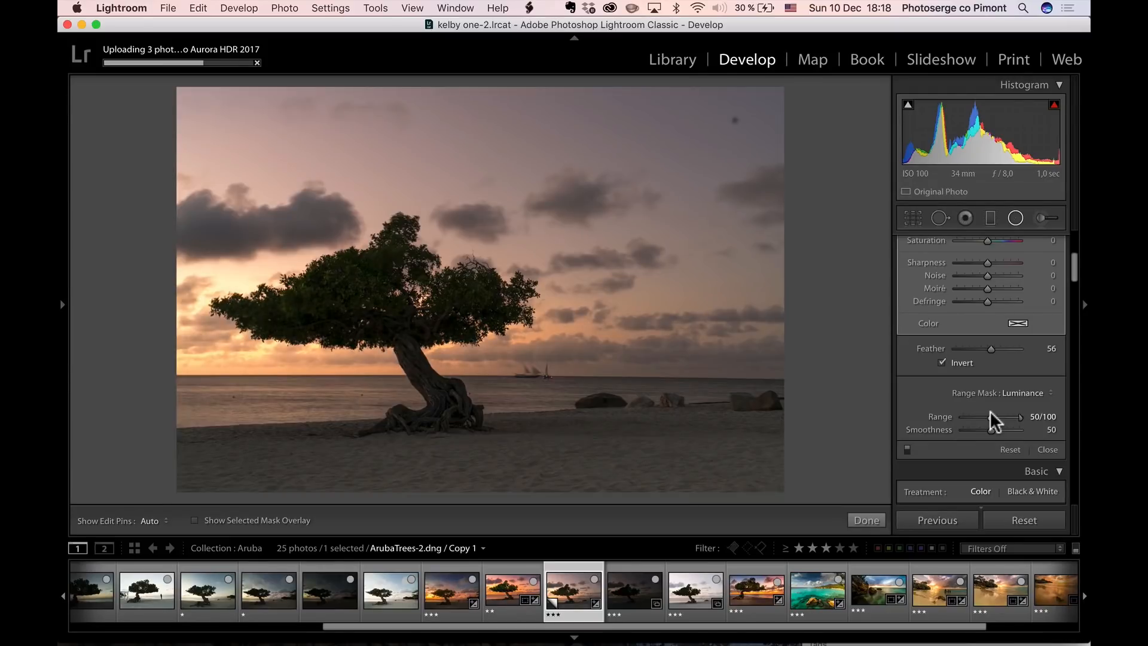
left_click_drag(1013, 422, 980, 422)
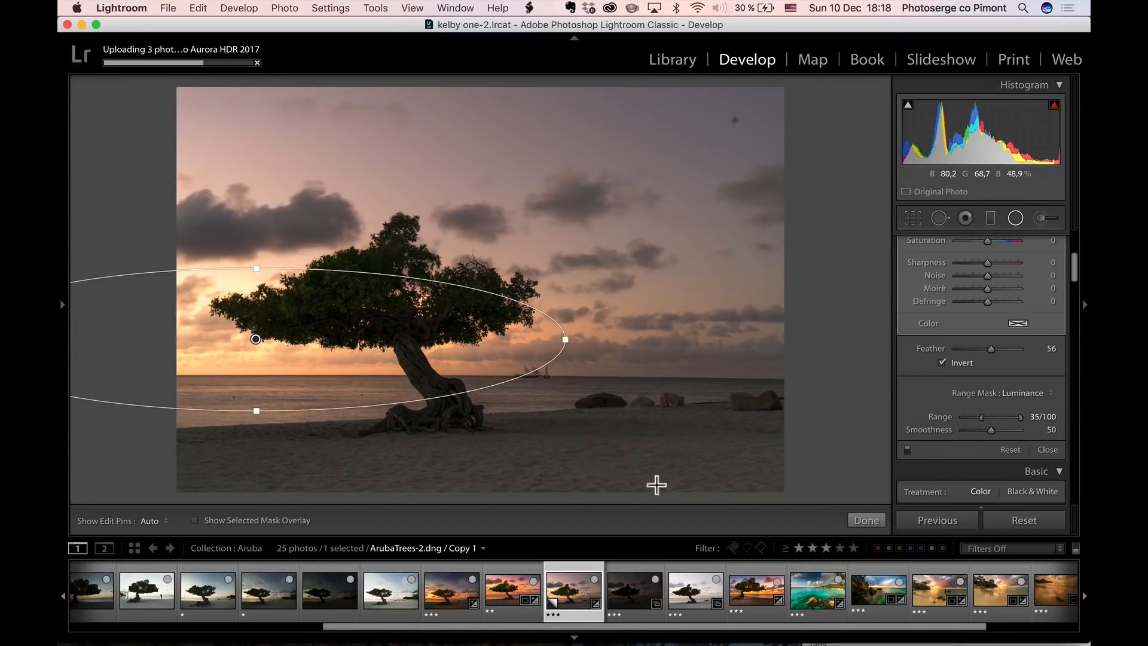
- Finish the radial filter and select all three bracketed tree exposures
left_click(865, 520)
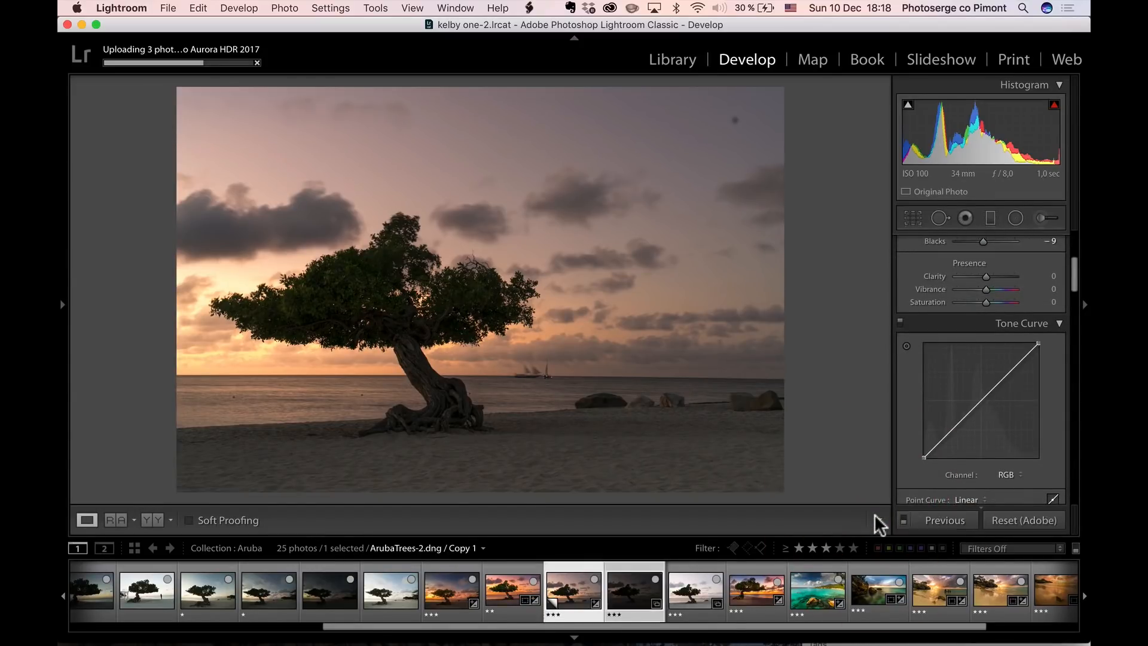
left_click(944, 520)
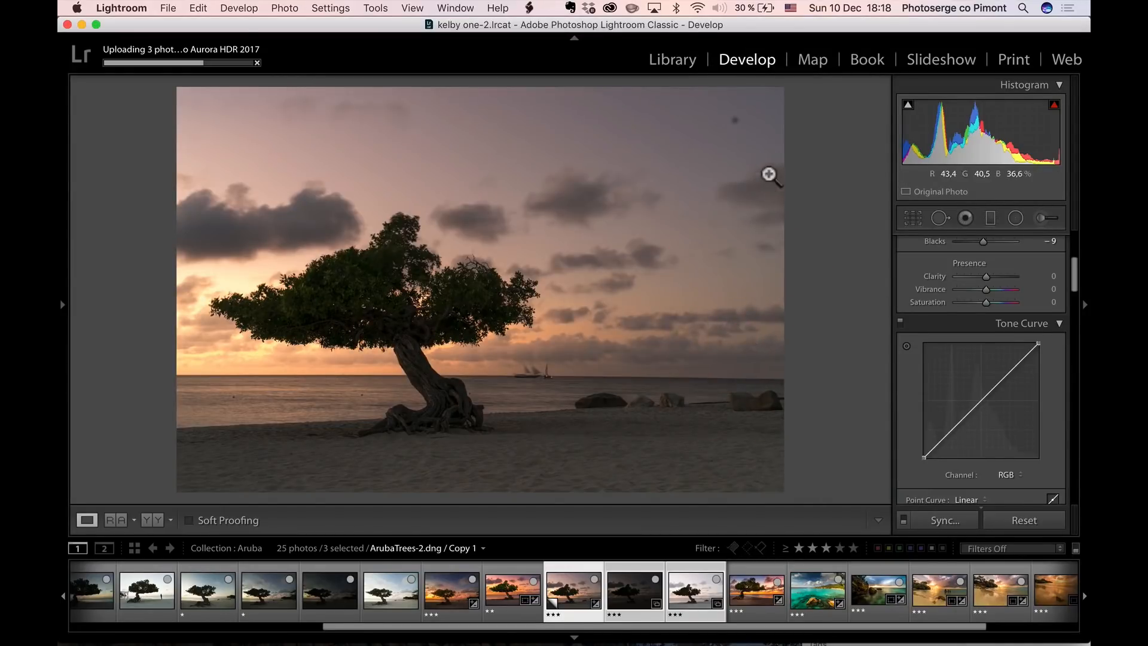
left_click(940, 217)
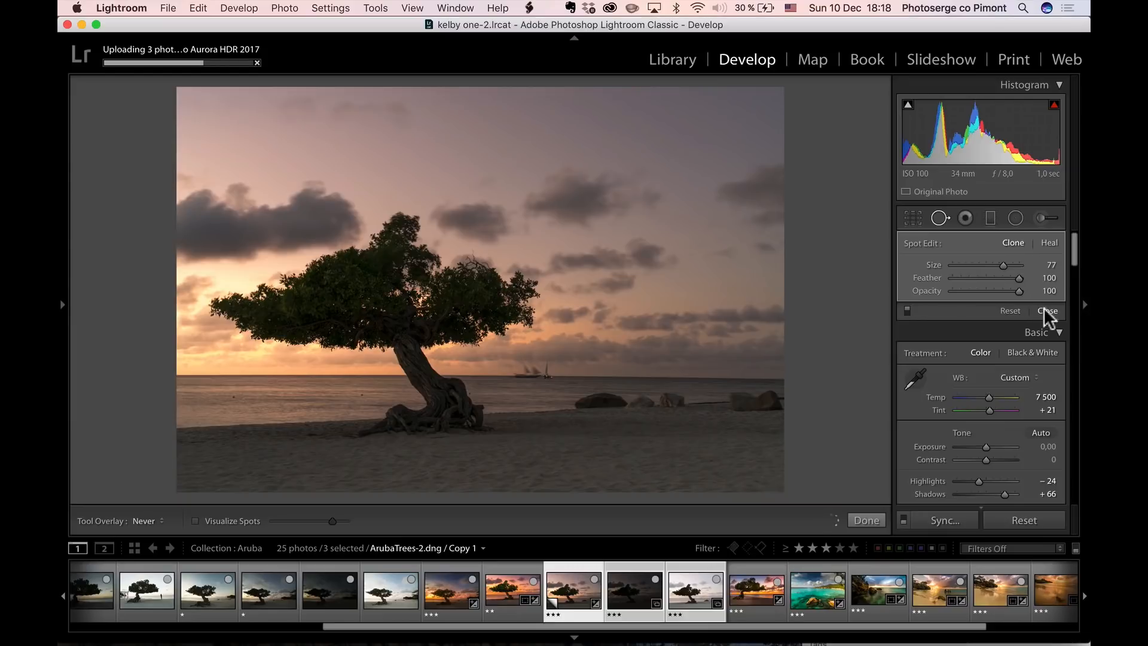
left_click(1045, 310)
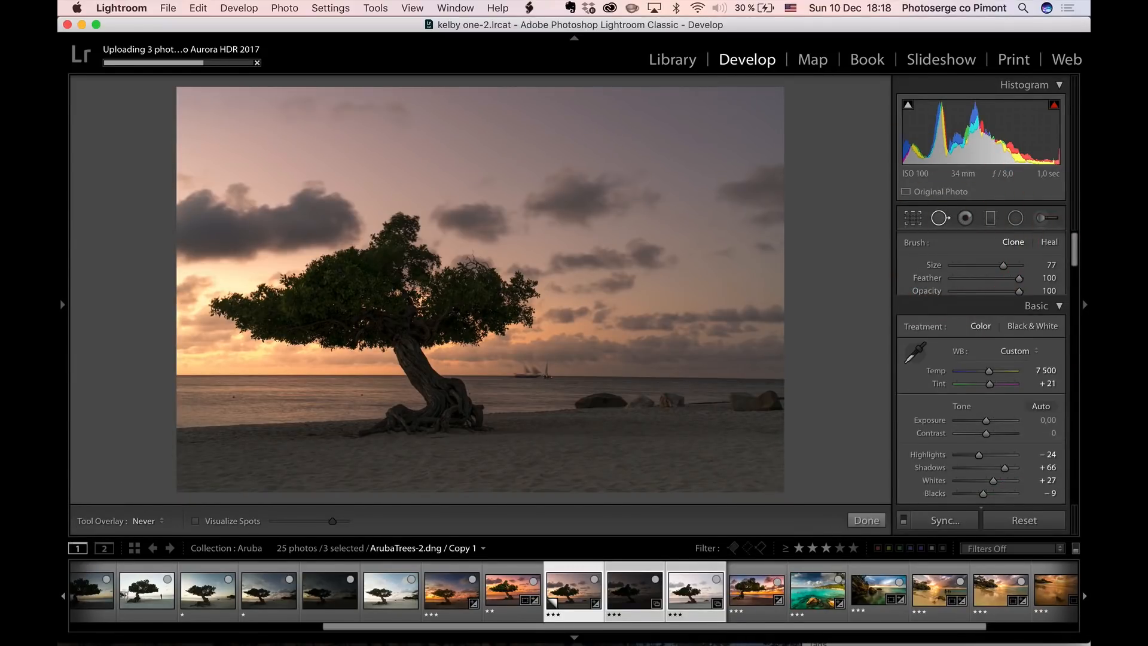
left_click(734, 122)
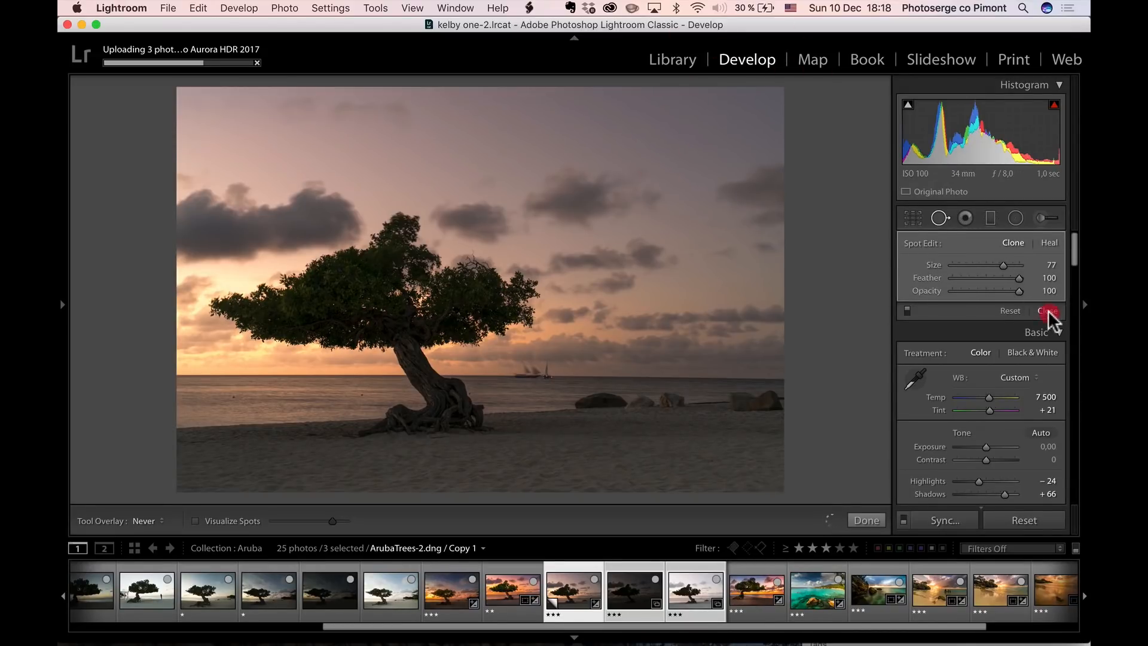
left_click(1048, 311)
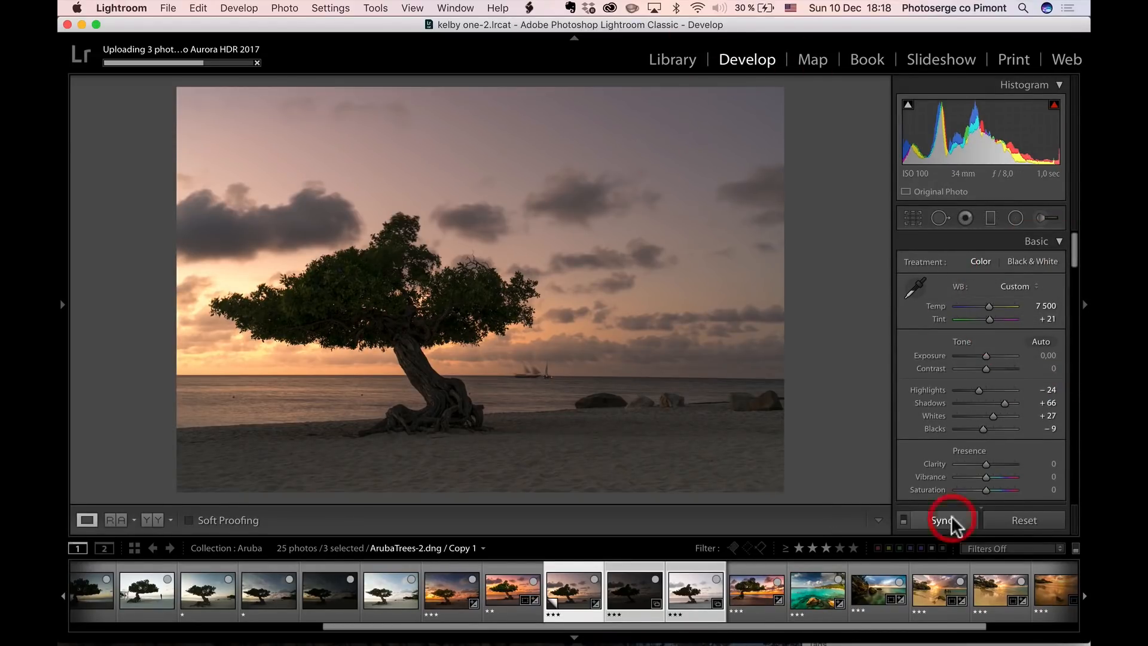
- Sync every develop setting to the three exposures and view the dark one
left_click(943, 520)
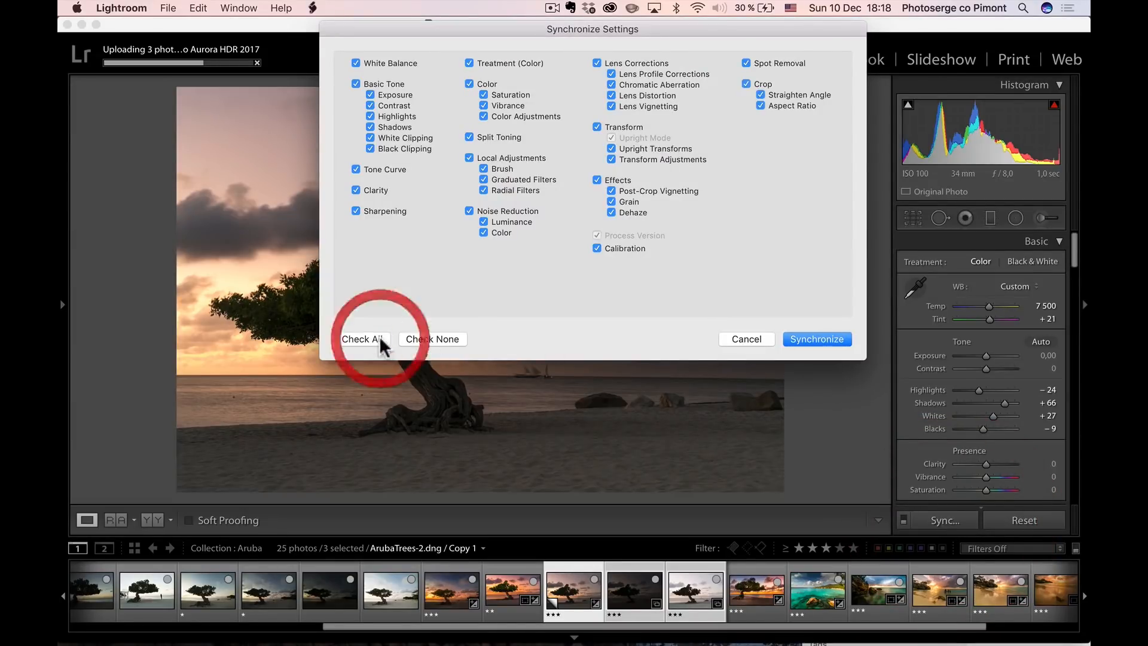
left_click(817, 338)
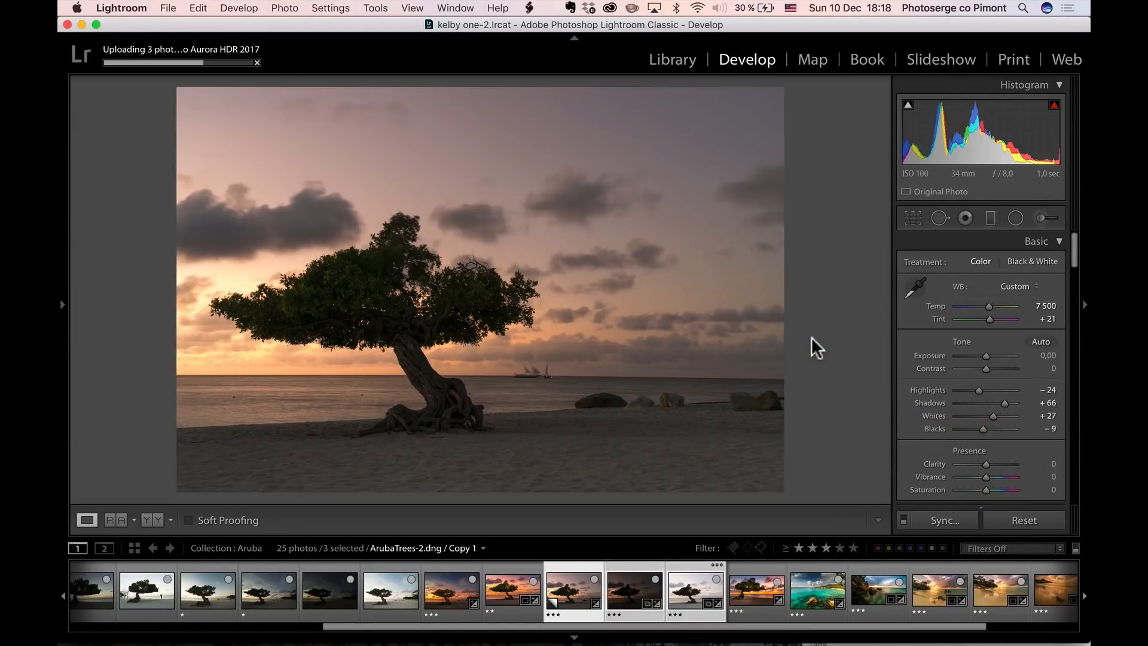
left_click(634, 589)
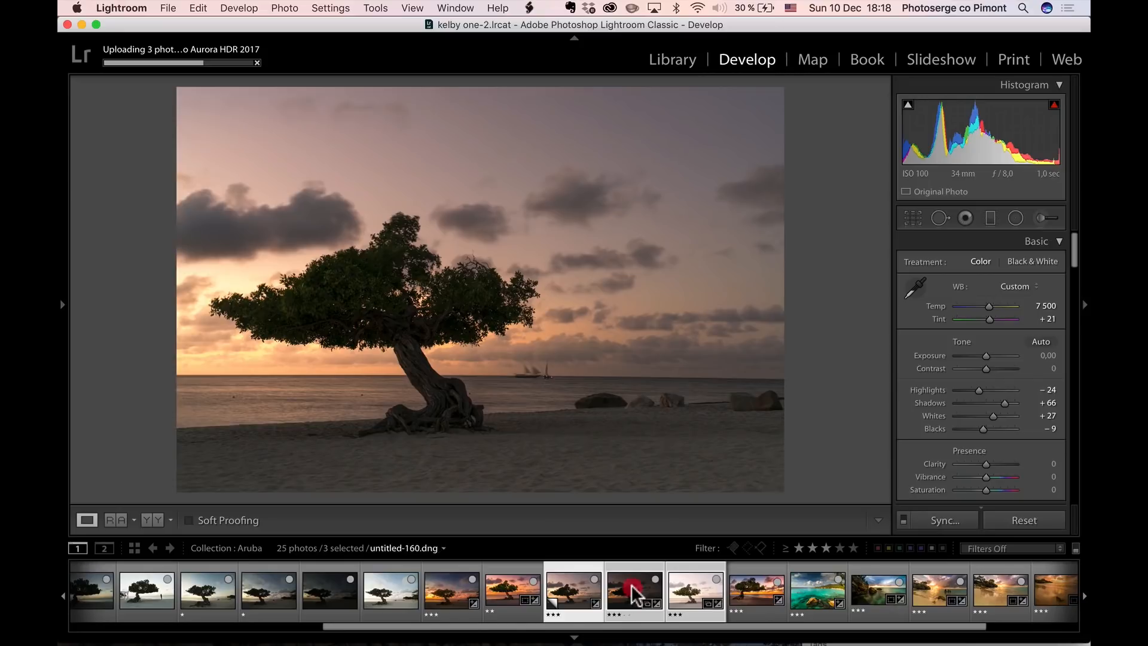
left_click(634, 590)
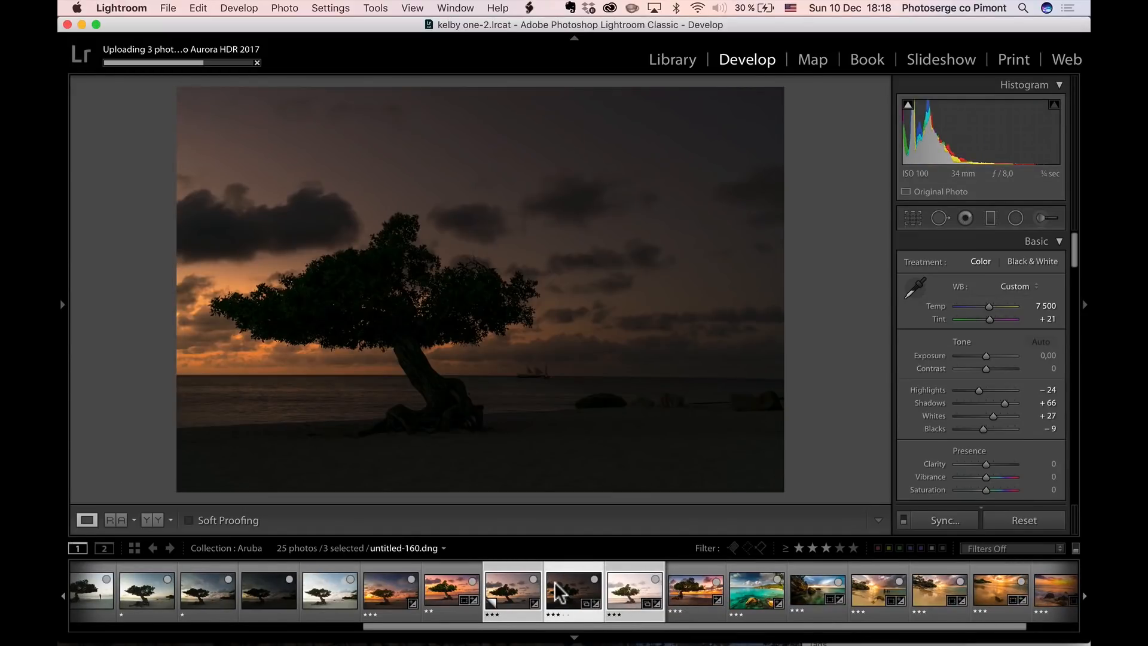
- Export the three exposures to Aurora HDR 2018 as copies with Lightroom adjustments
right_click(573, 591)
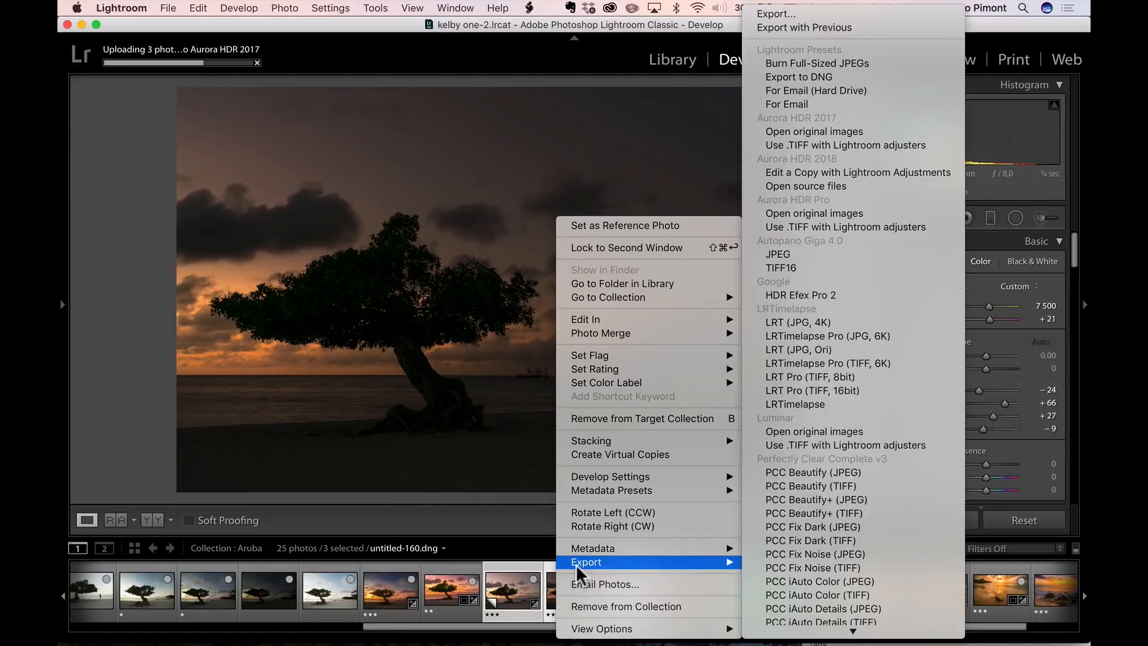
mouse_move(686, 569)
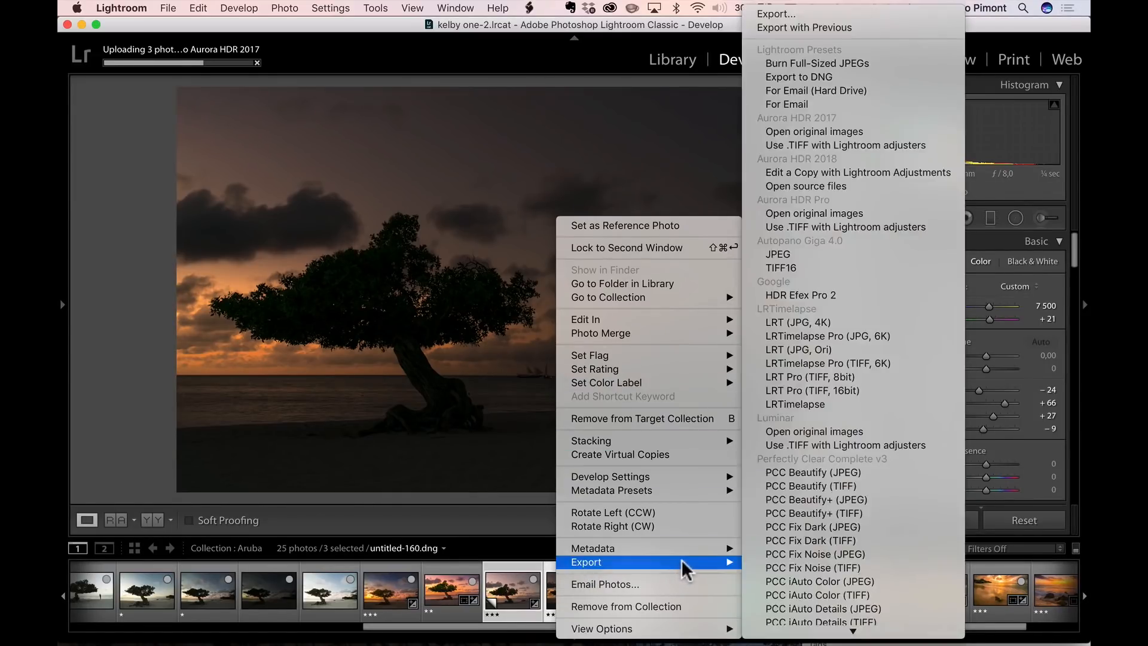
mouse_move(827, 169)
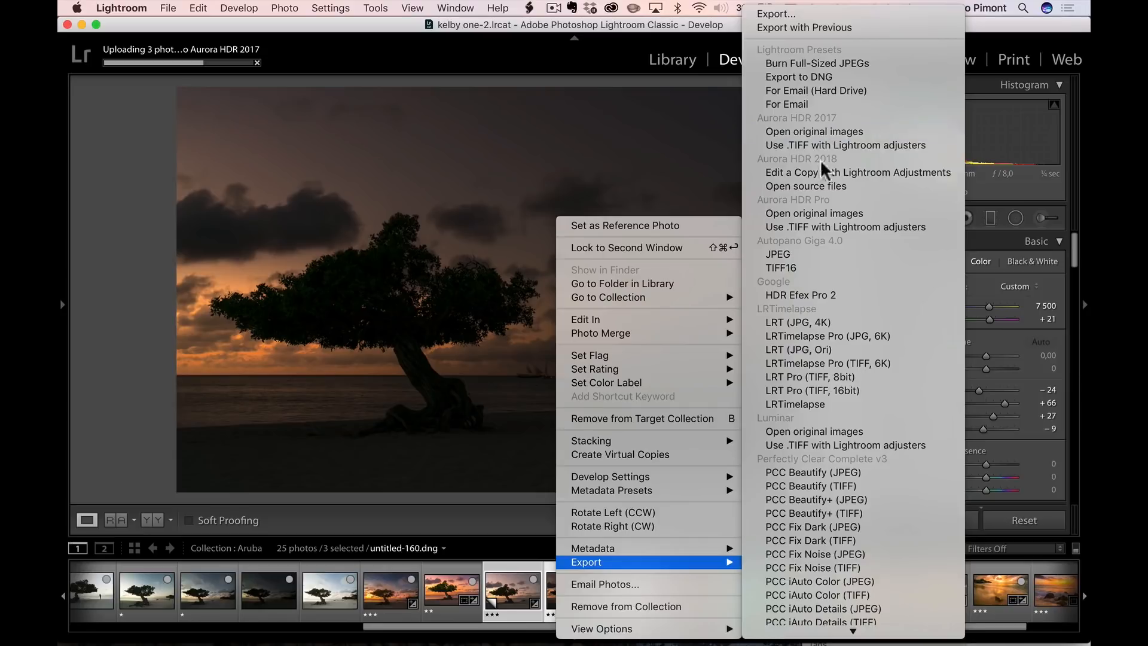
mouse_move(804, 187)
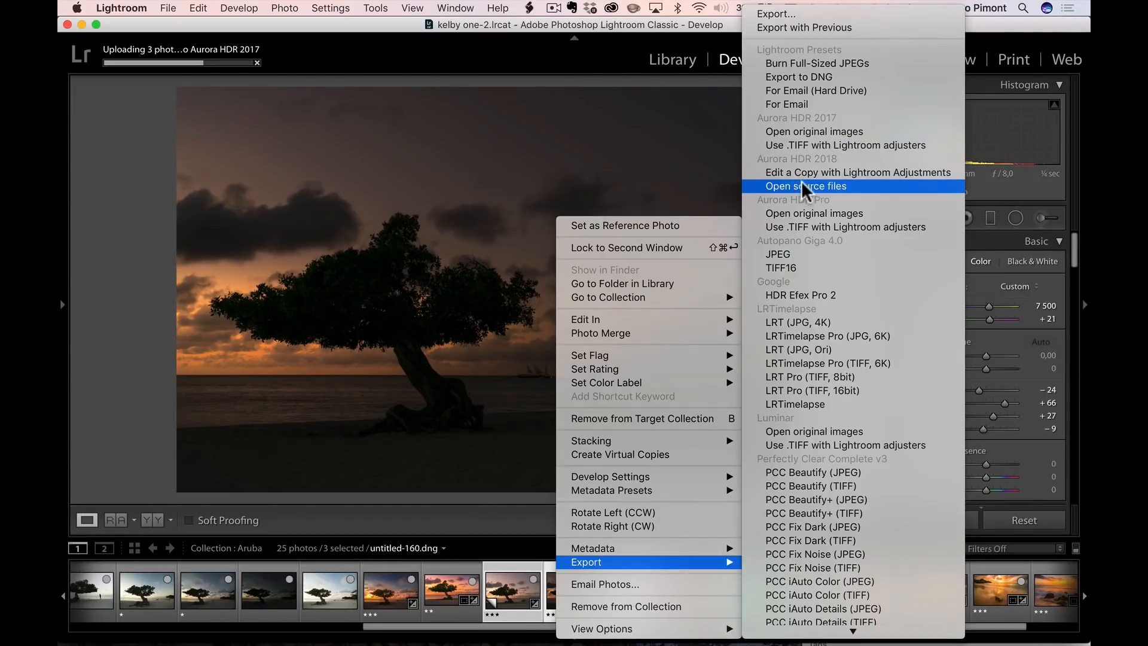
mouse_move(805, 172)
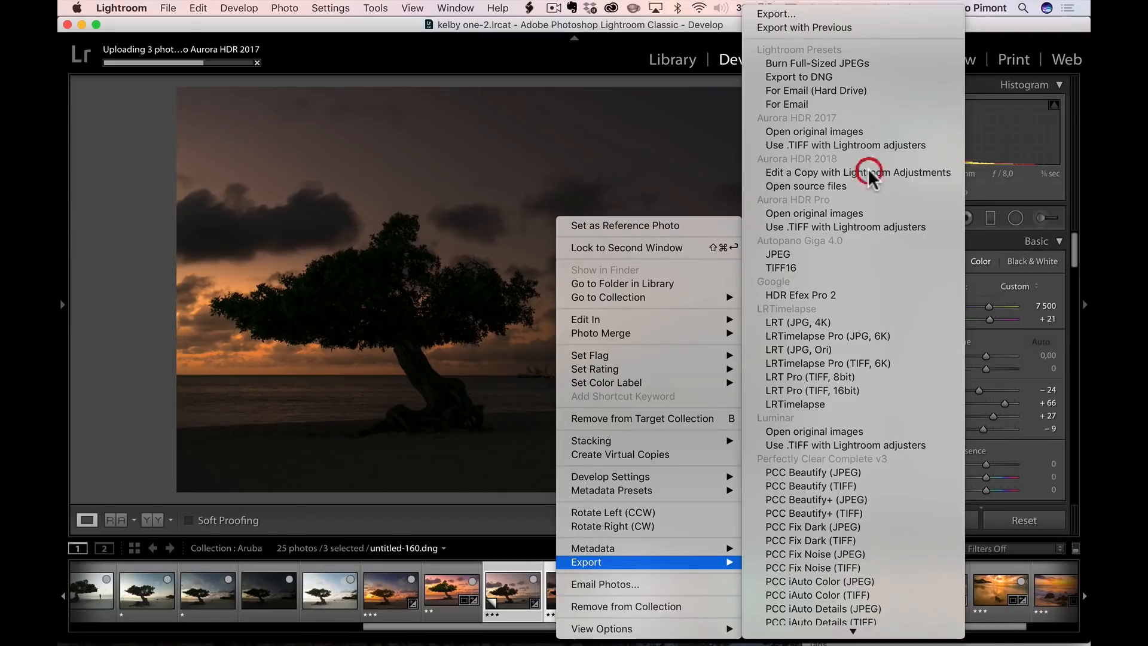
left_click(857, 173)
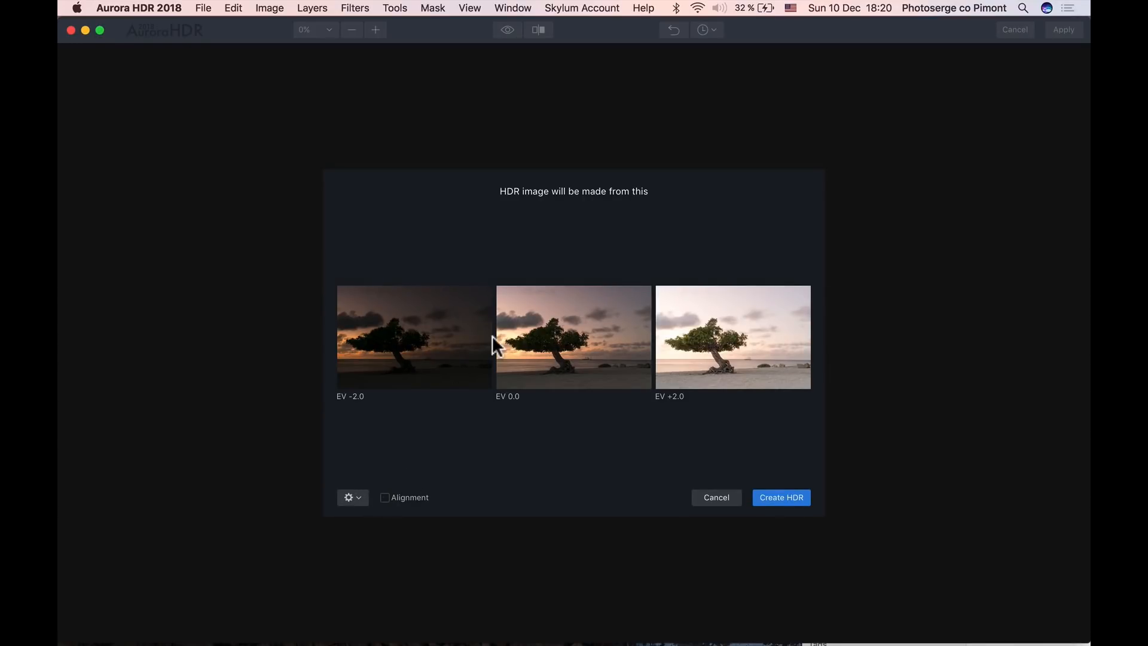
- Enable ghost reduction with ArubaTrees-2 (EV 0.0) as reference and chromatic aberration removal
left_click(351, 498)
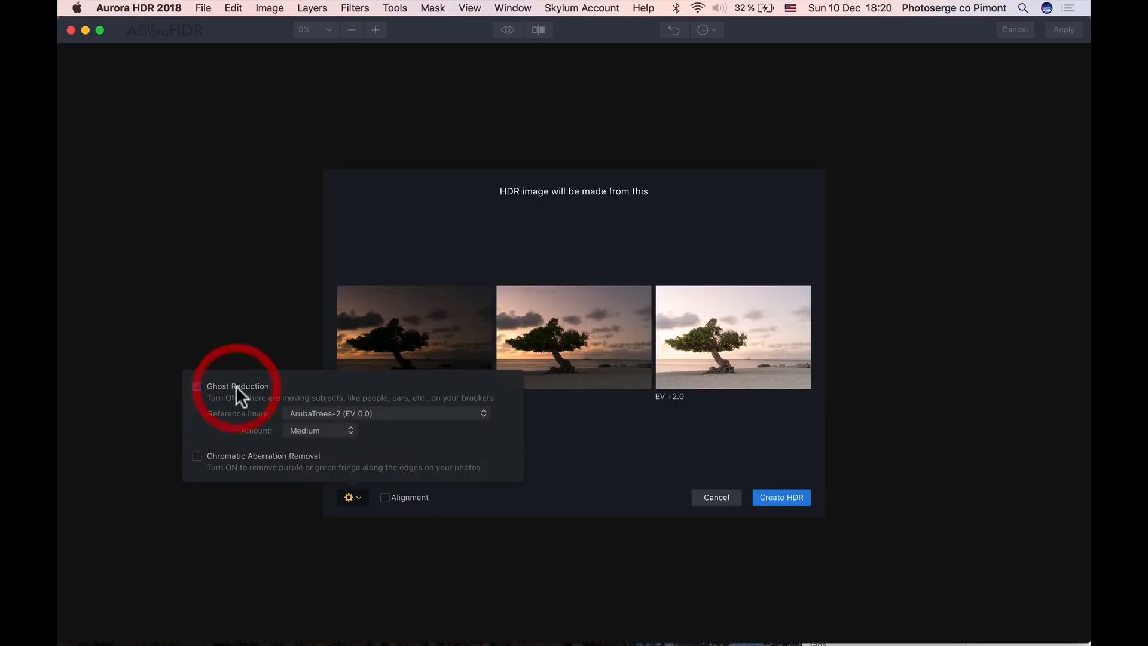
left_click(196, 386)
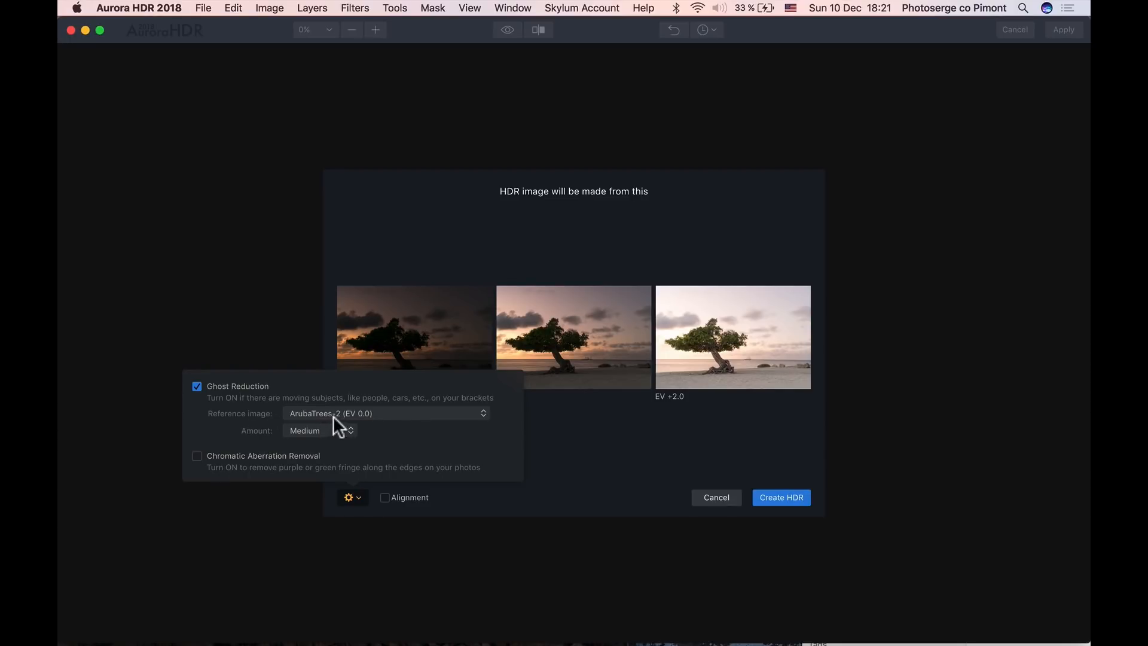
left_click(383, 412)
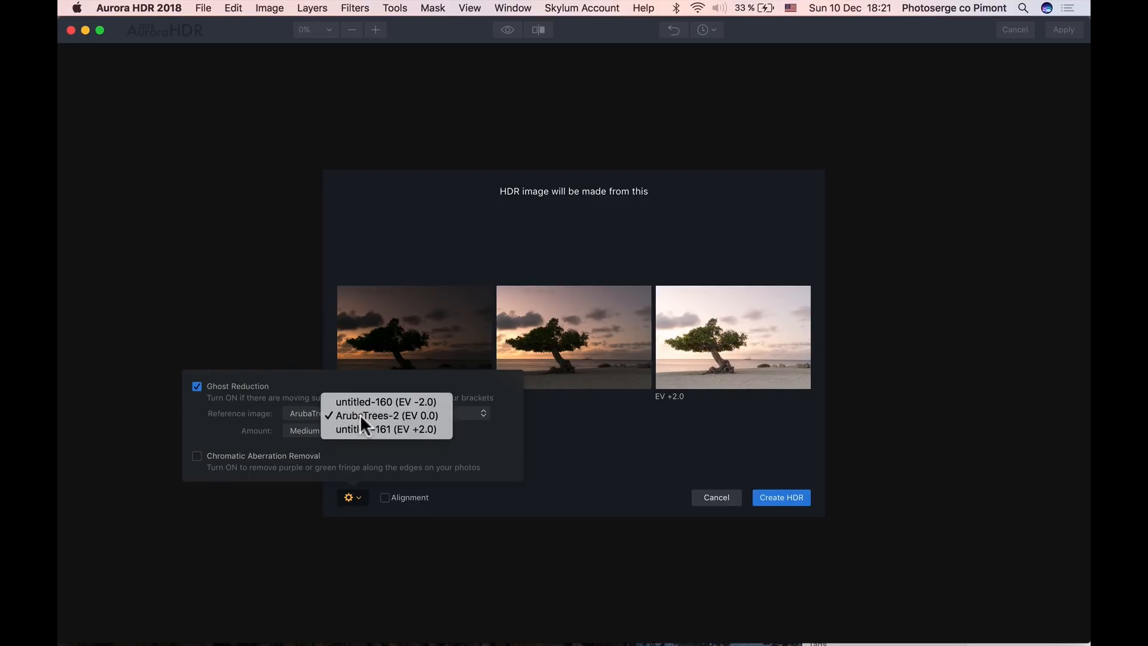
left_click(387, 415)
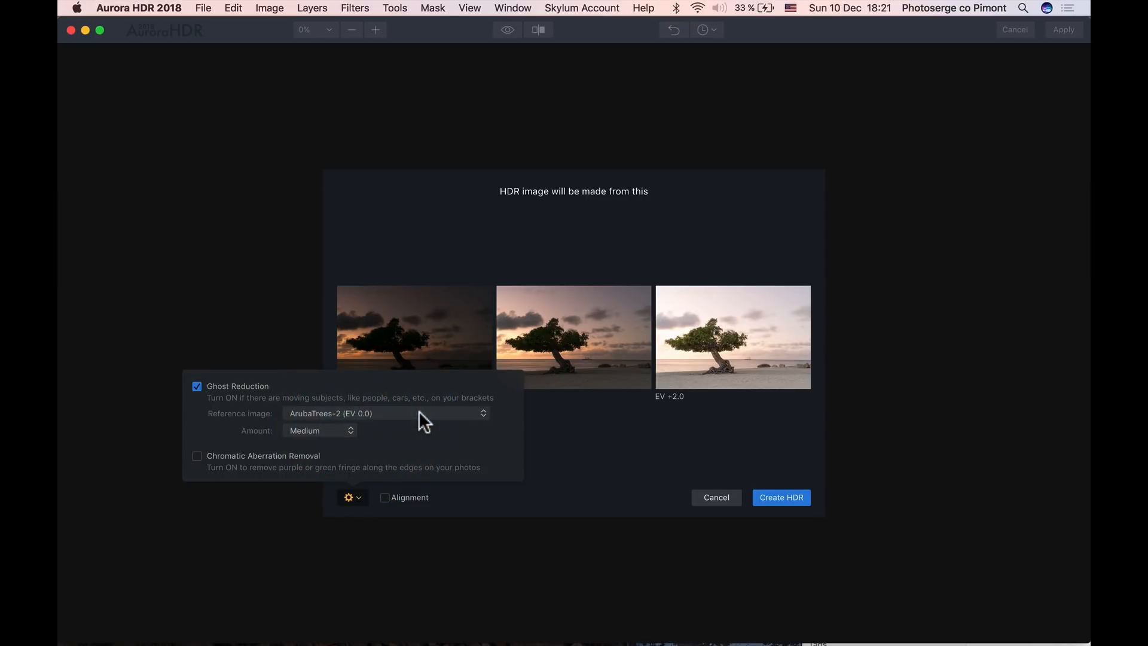
mouse_move(321, 435)
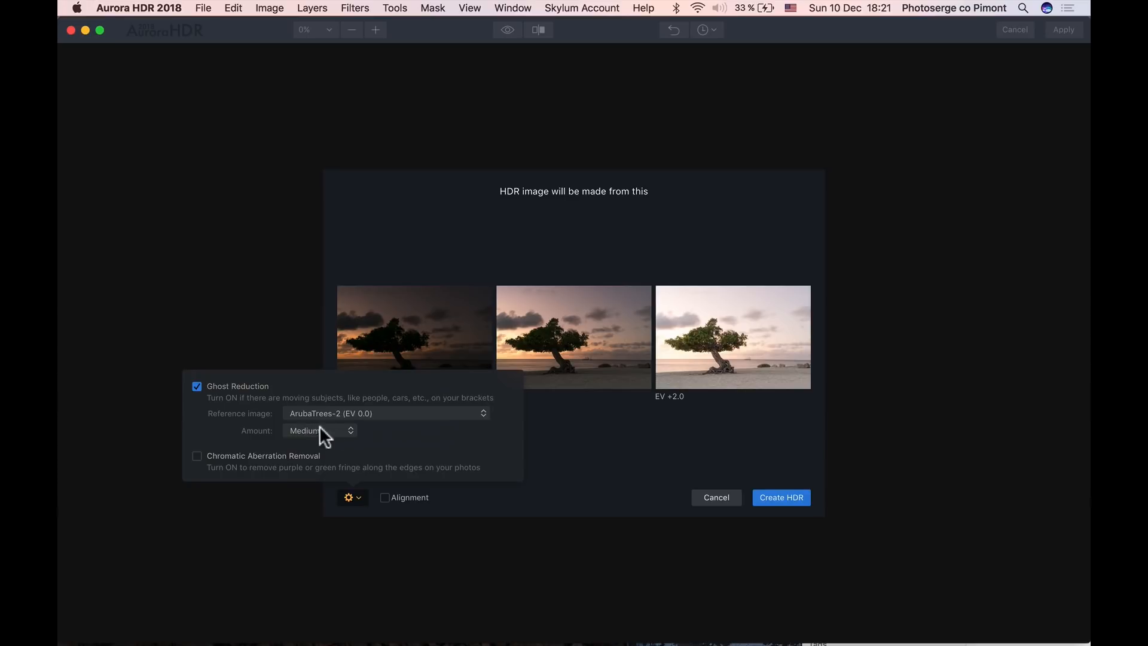
left_click(196, 456)
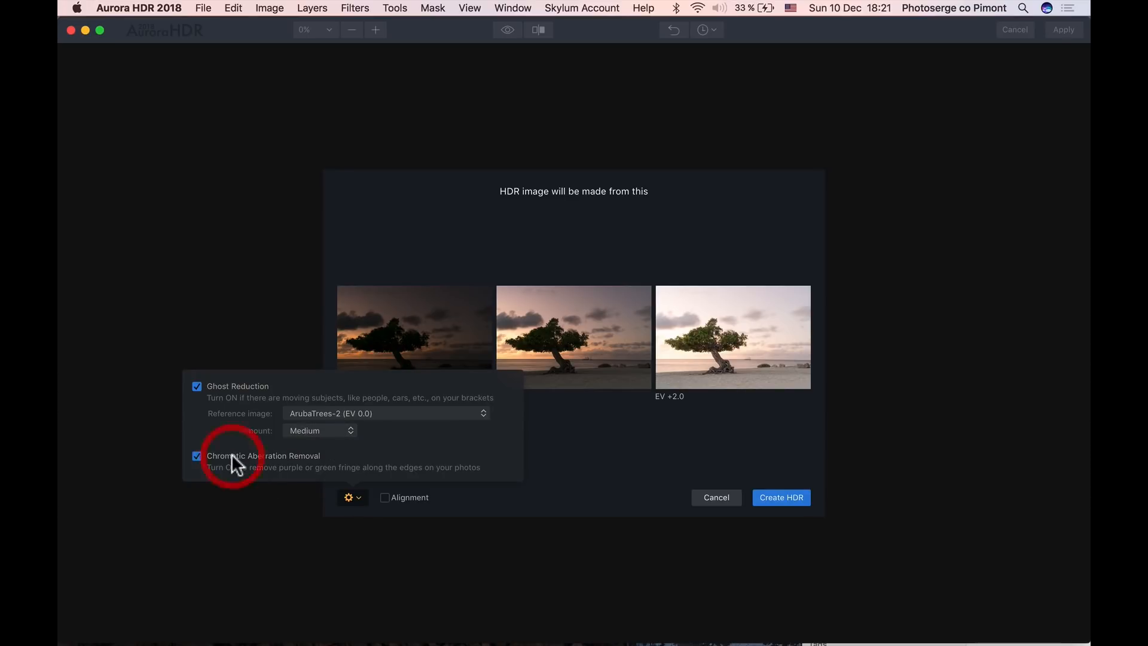
left_click(352, 497)
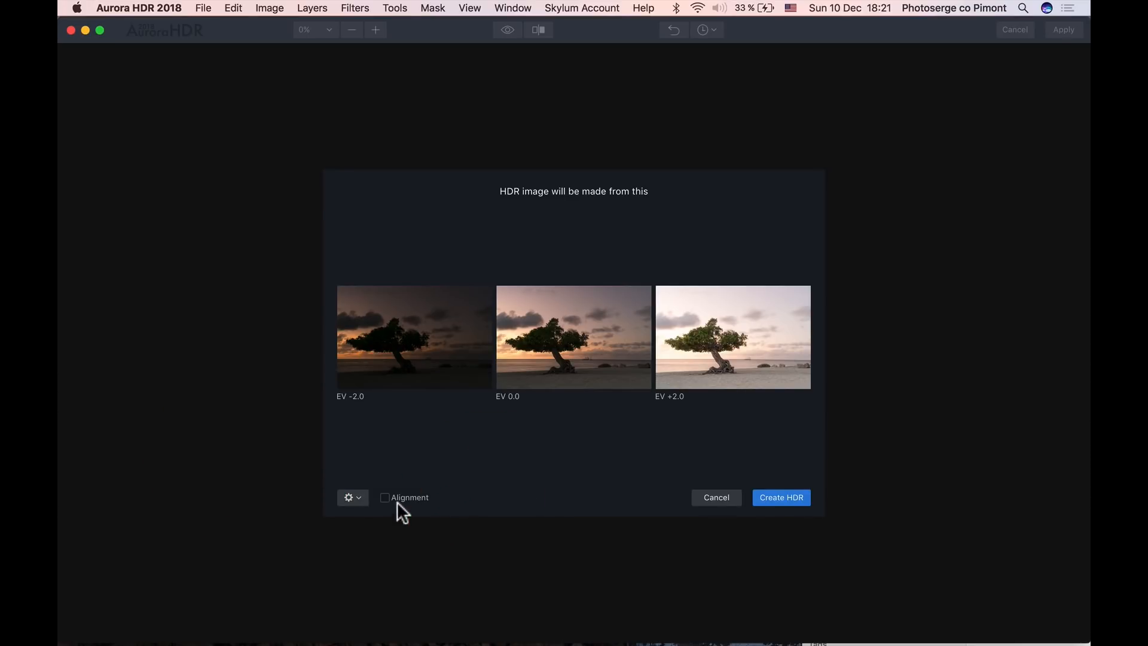
- Enable alignment and create the HDR from the three exposures
left_click(384, 497)
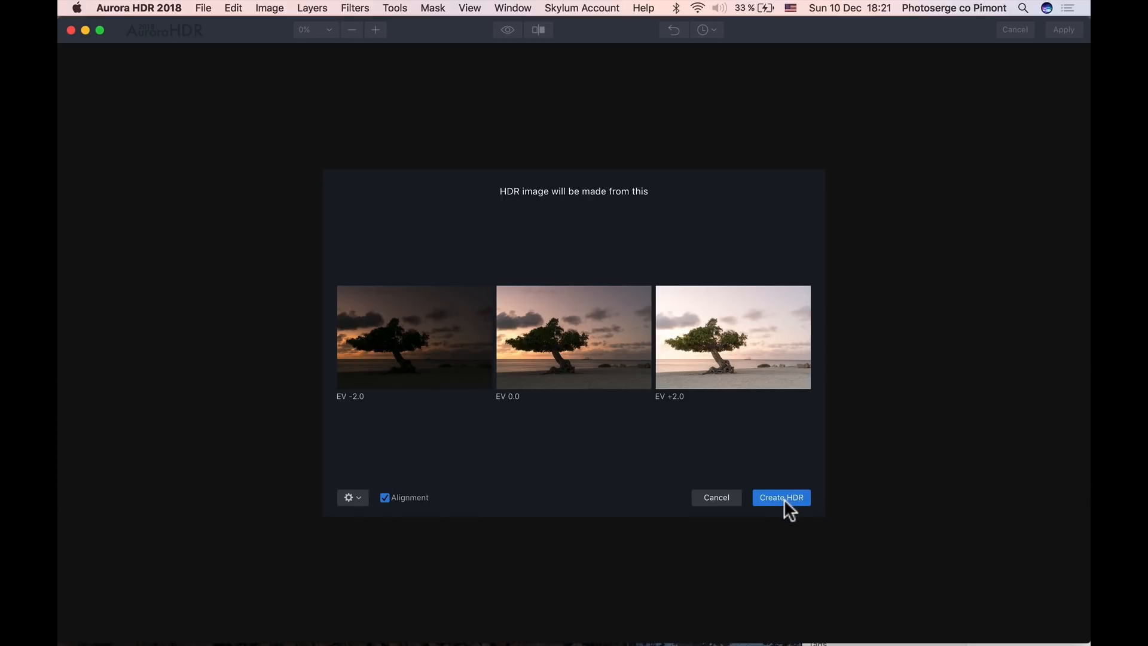
left_click(781, 497)
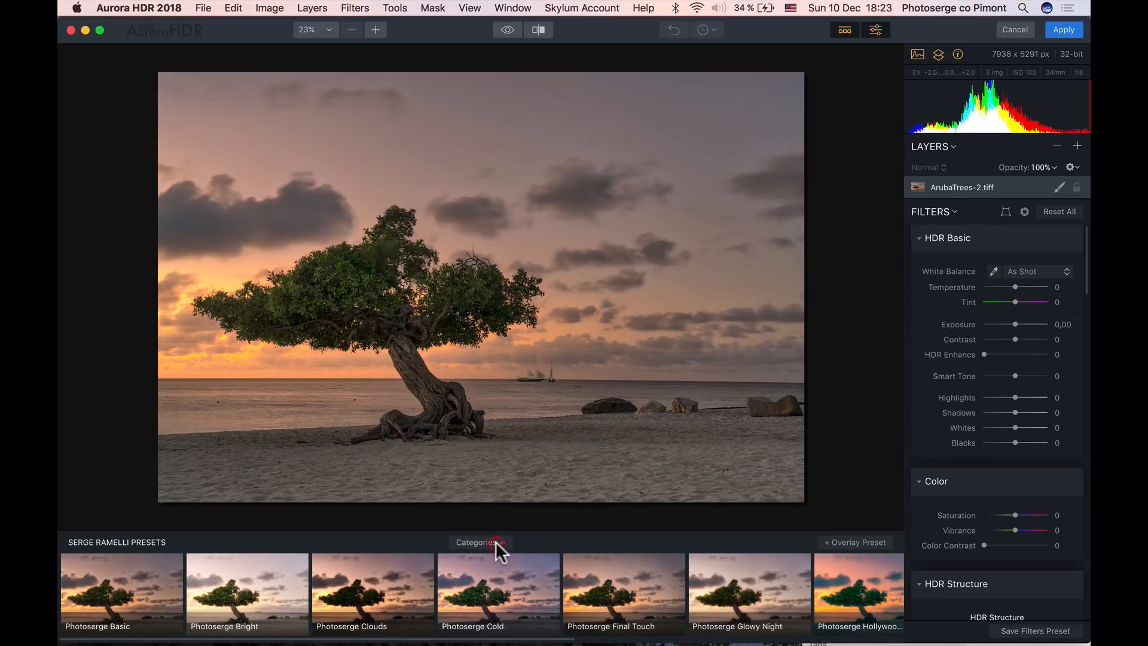
left_click(481, 543)
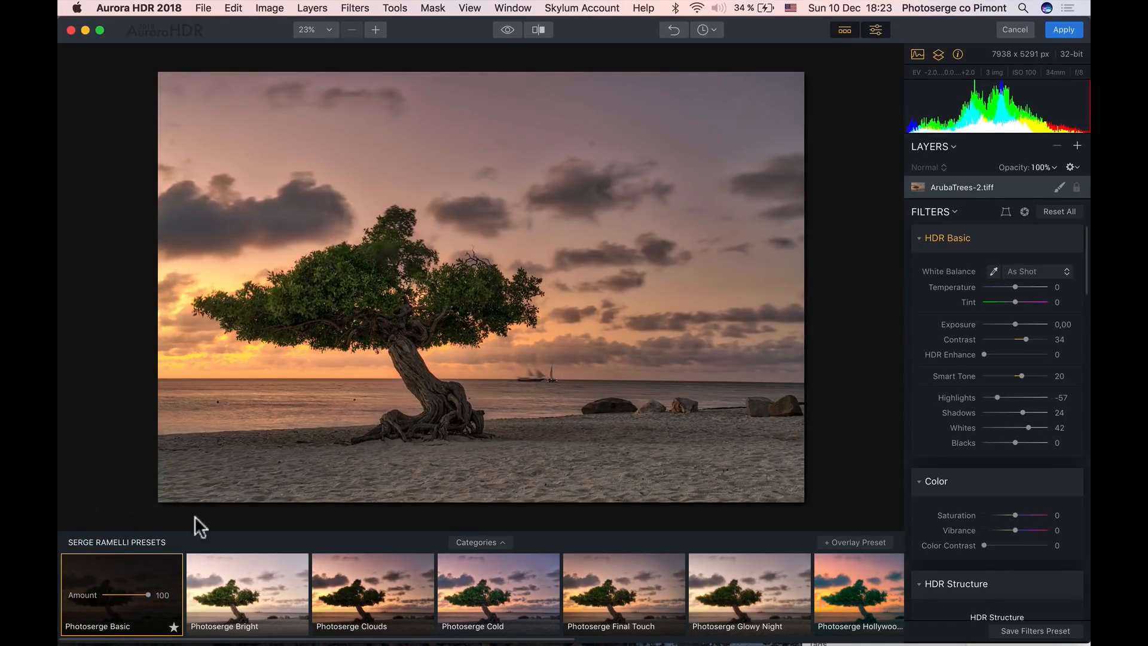
mouse_move(538, 509)
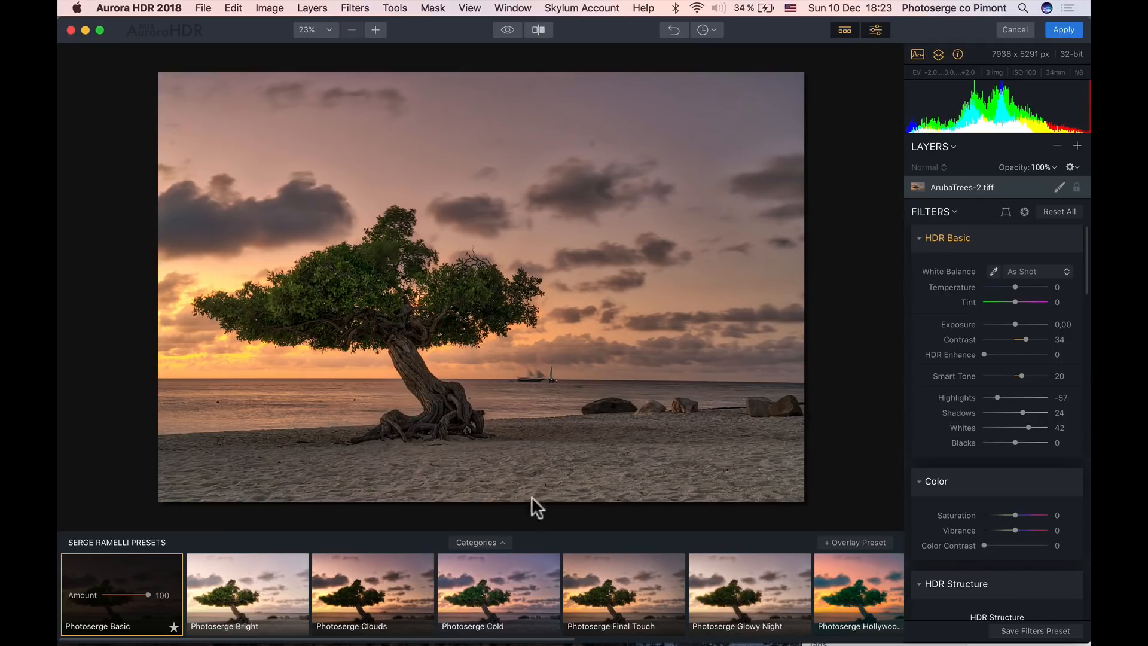
mouse_move(631, 441)
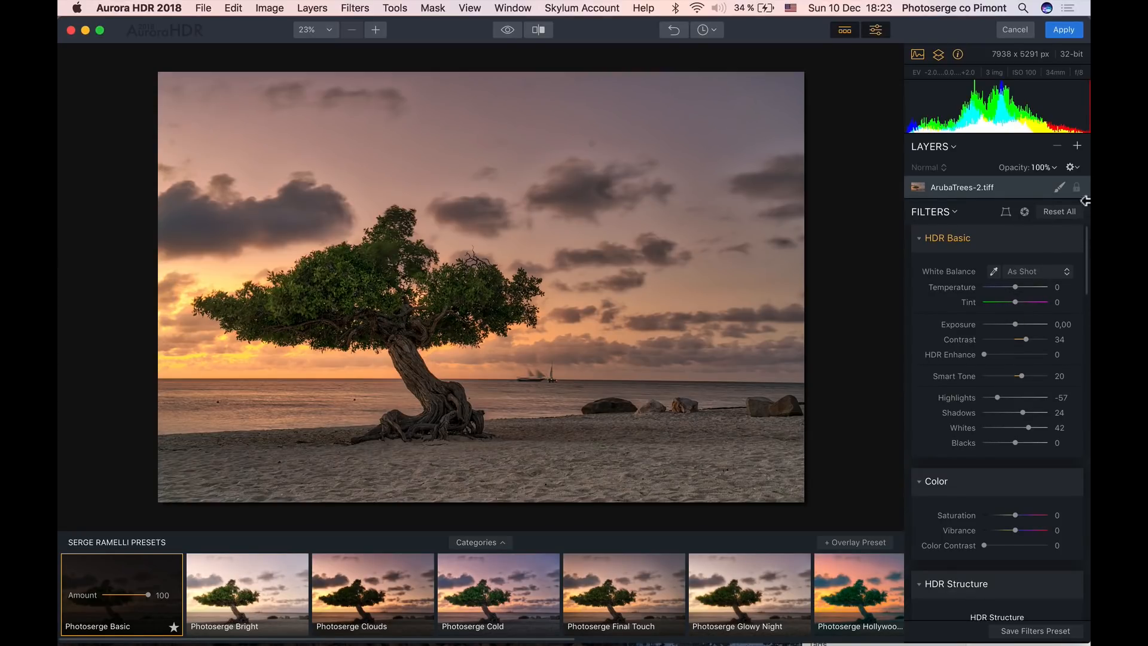
- Add a new adjustment layer and apply the Photoserge Sunset Look preset to it
left_click(1077, 145)
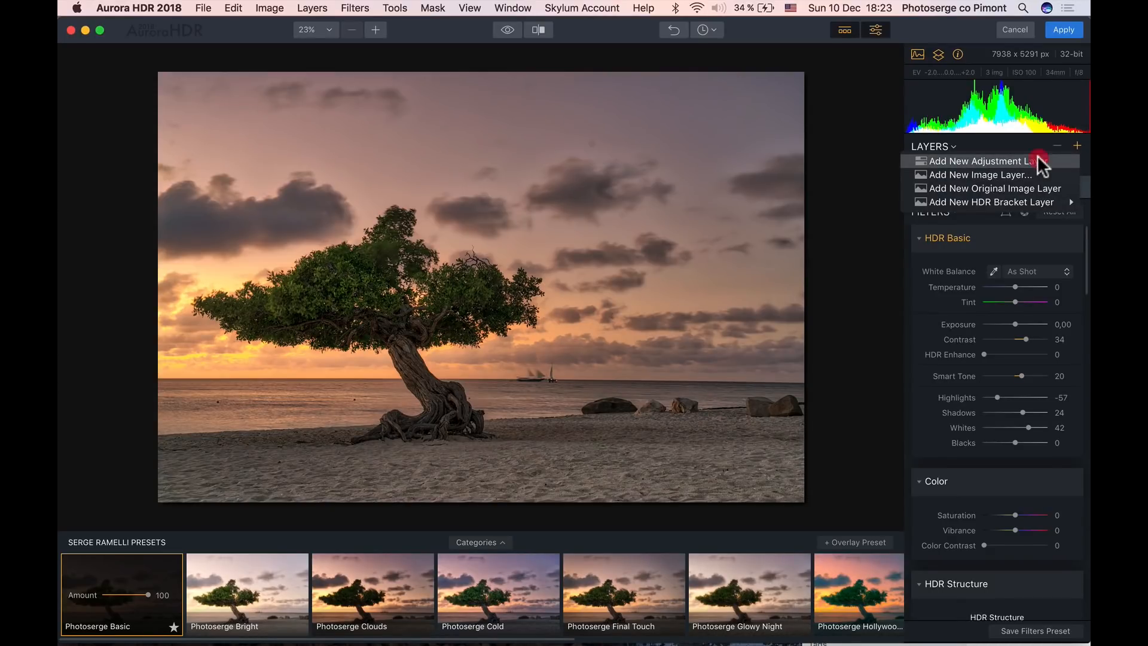
left_click(976, 160)
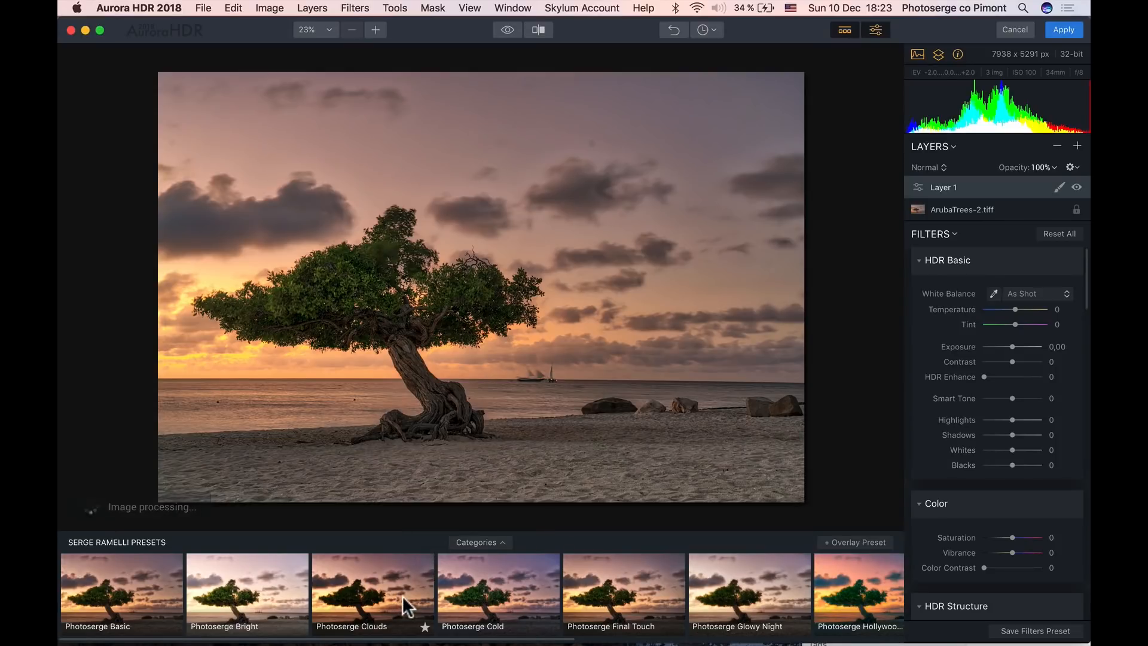
scroll("right", 3)
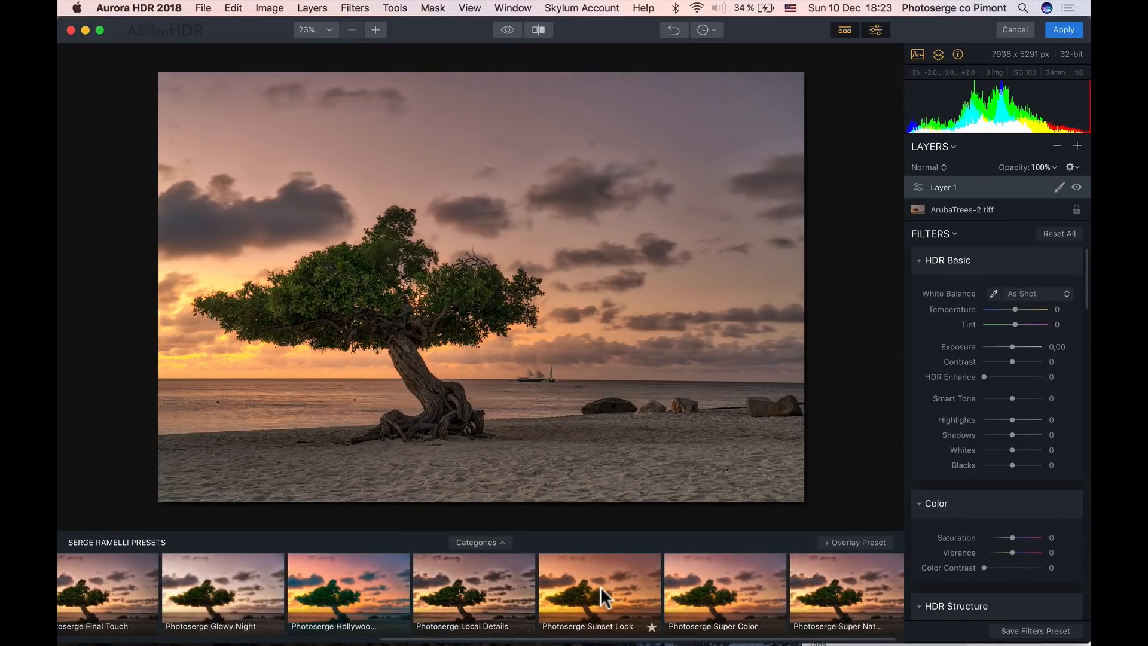
left_click(598, 592)
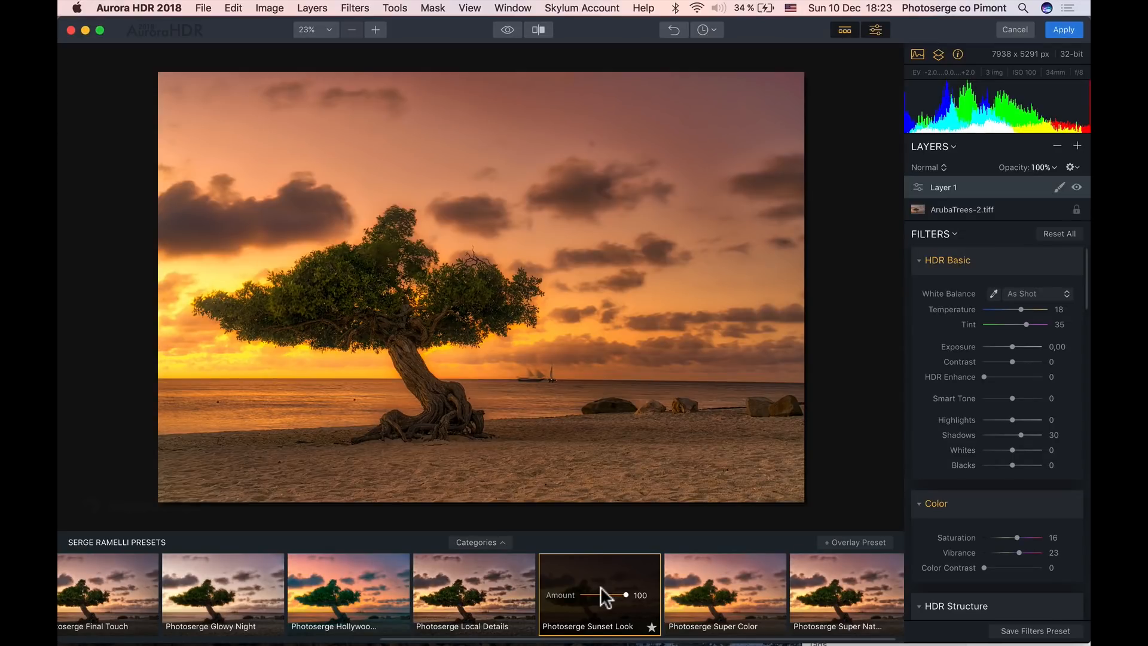
mouse_move(714, 424)
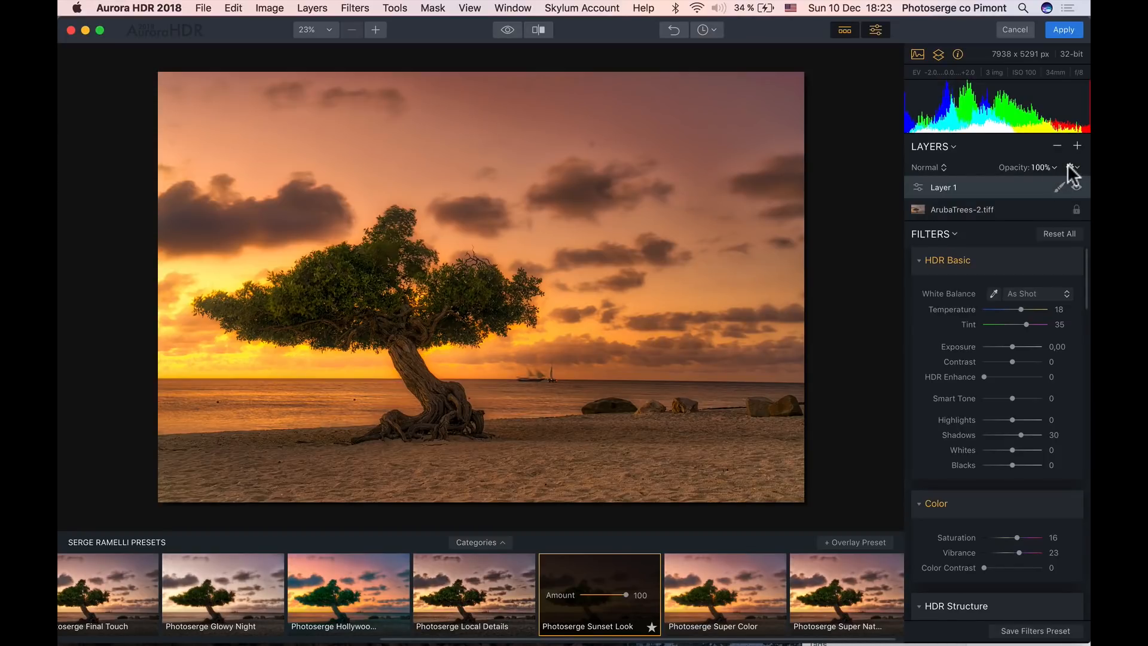
- Add Layer 2 as a second adjustment layer with the Photoserge Local Details preset and reach its mask options
left_click(1077, 146)
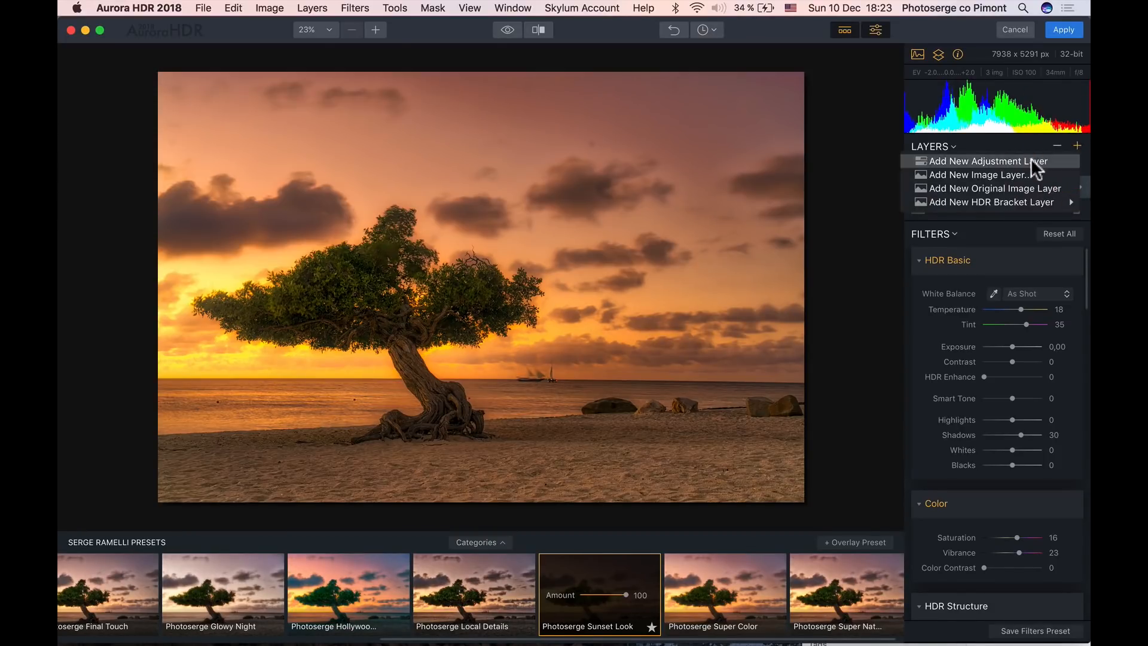
left_click(989, 161)
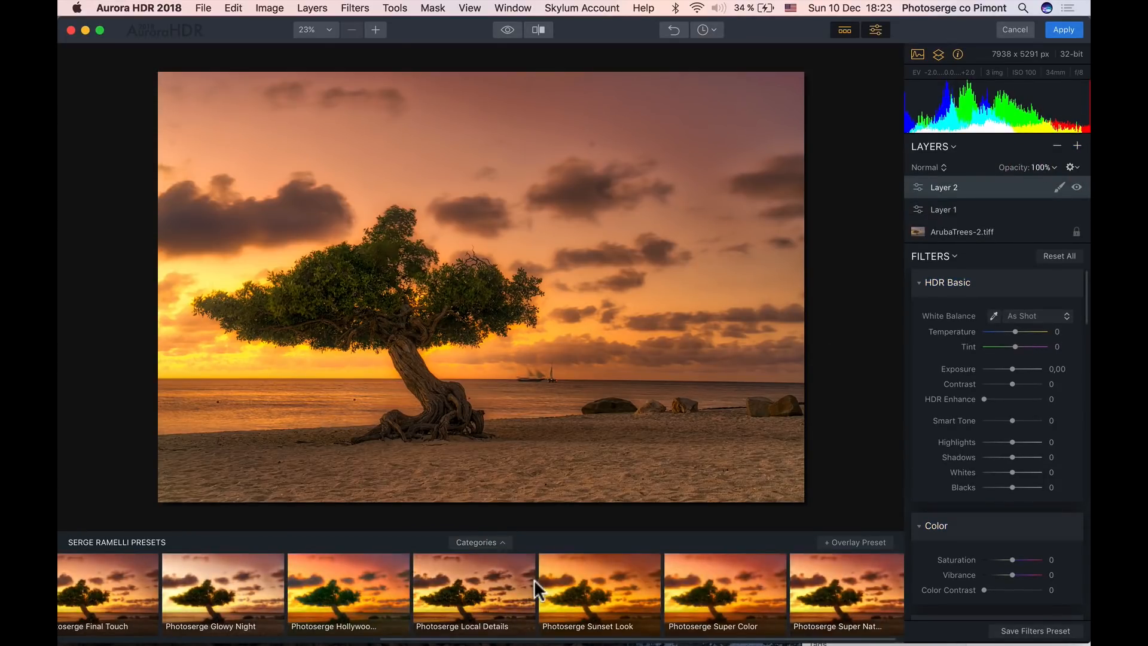
left_click(473, 593)
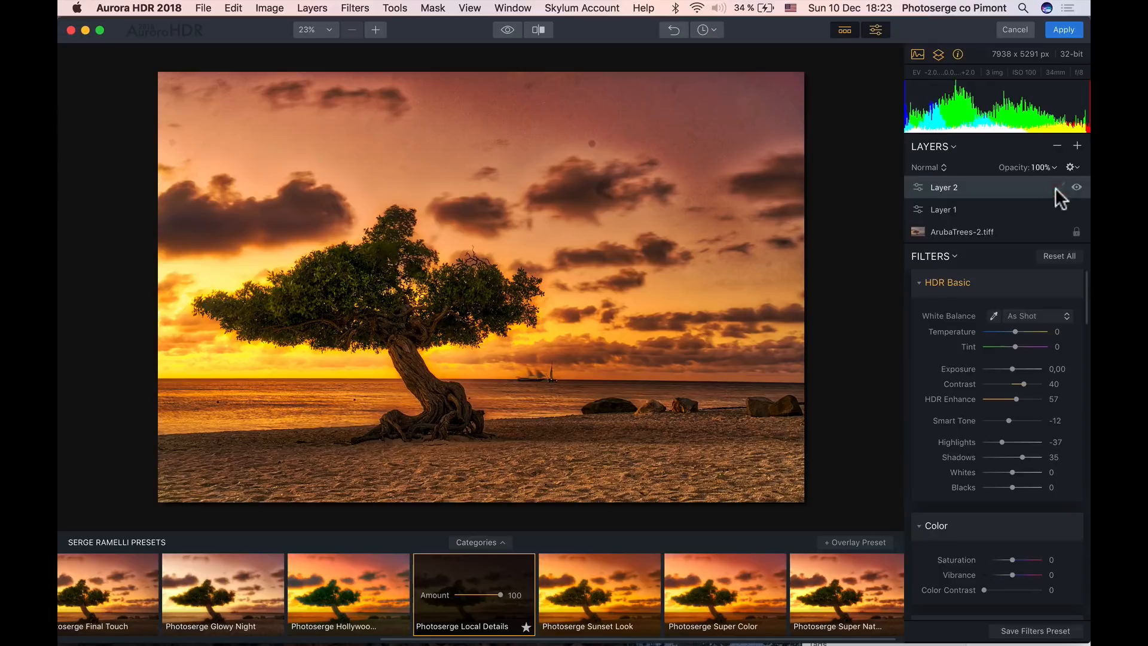
left_click(1061, 187)
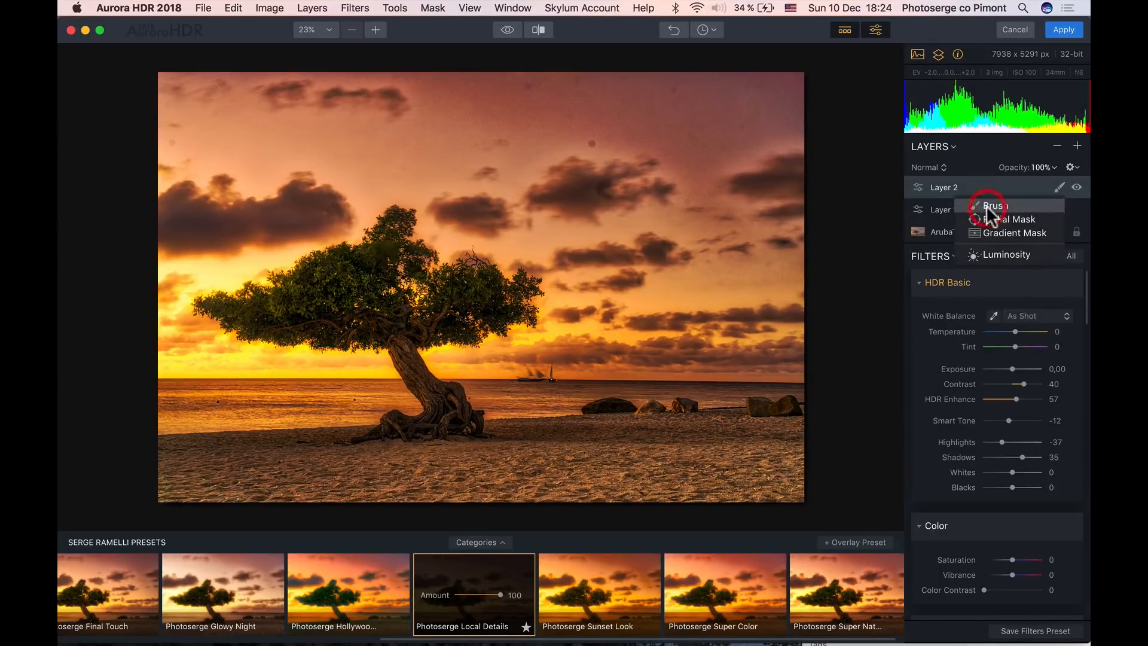
- Brush-mask the Local Details layer onto the tree's branches and trunk at 100% zoom
left_click(994, 205)
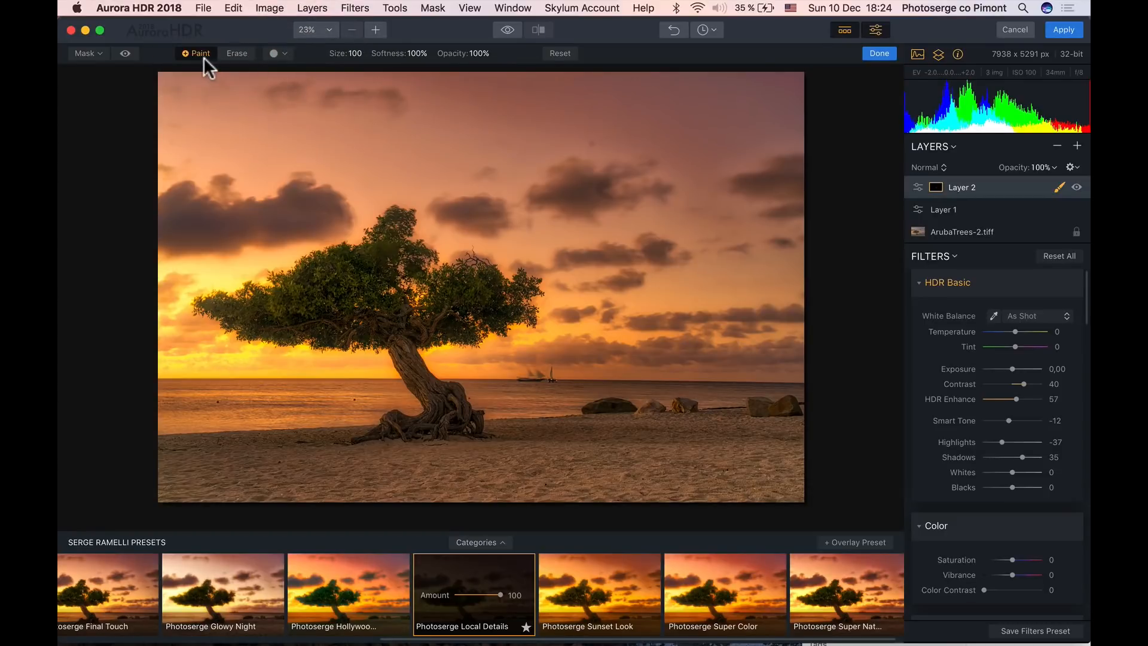
mouse_move(569, 286)
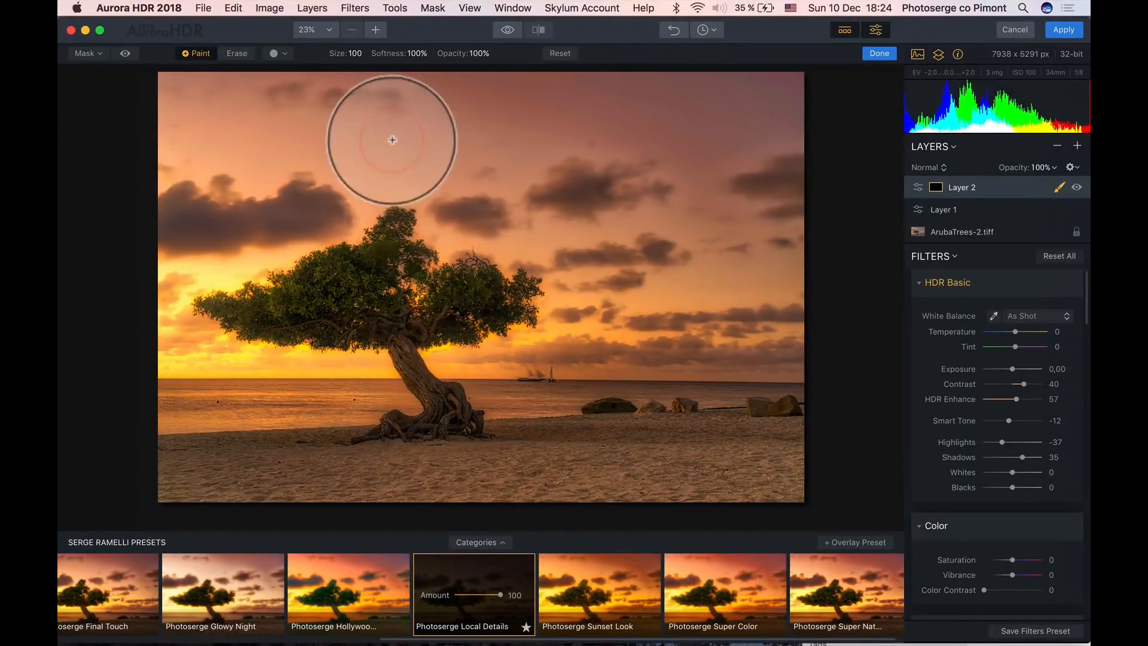
mouse_move(370, 57)
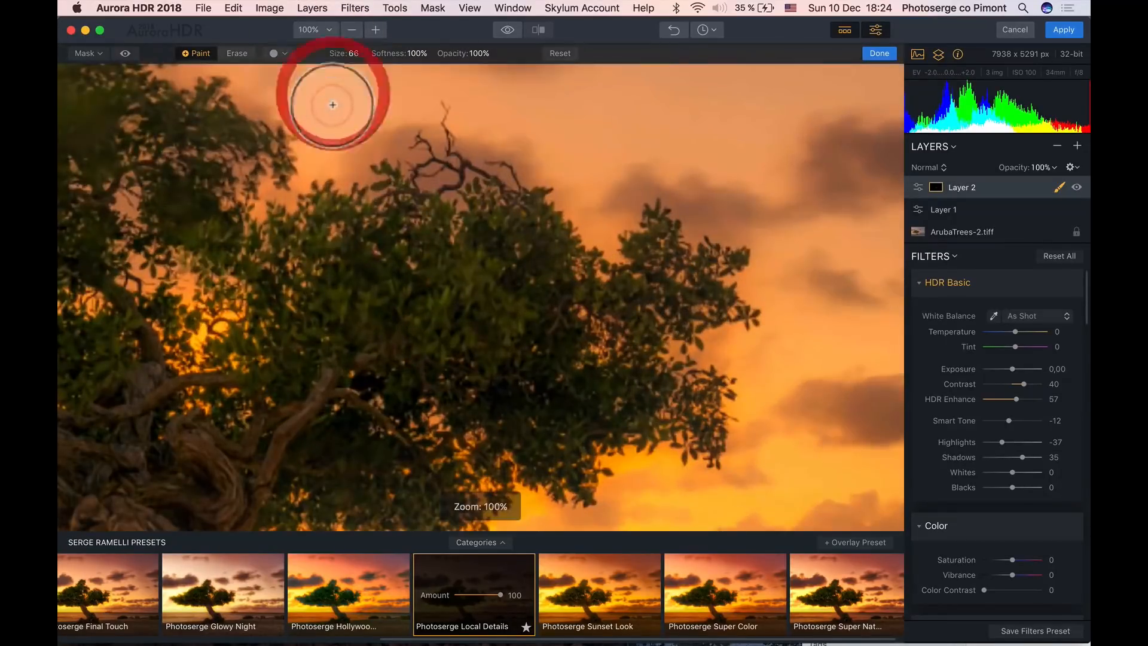
left_click_drag(331, 105, 454, 68)
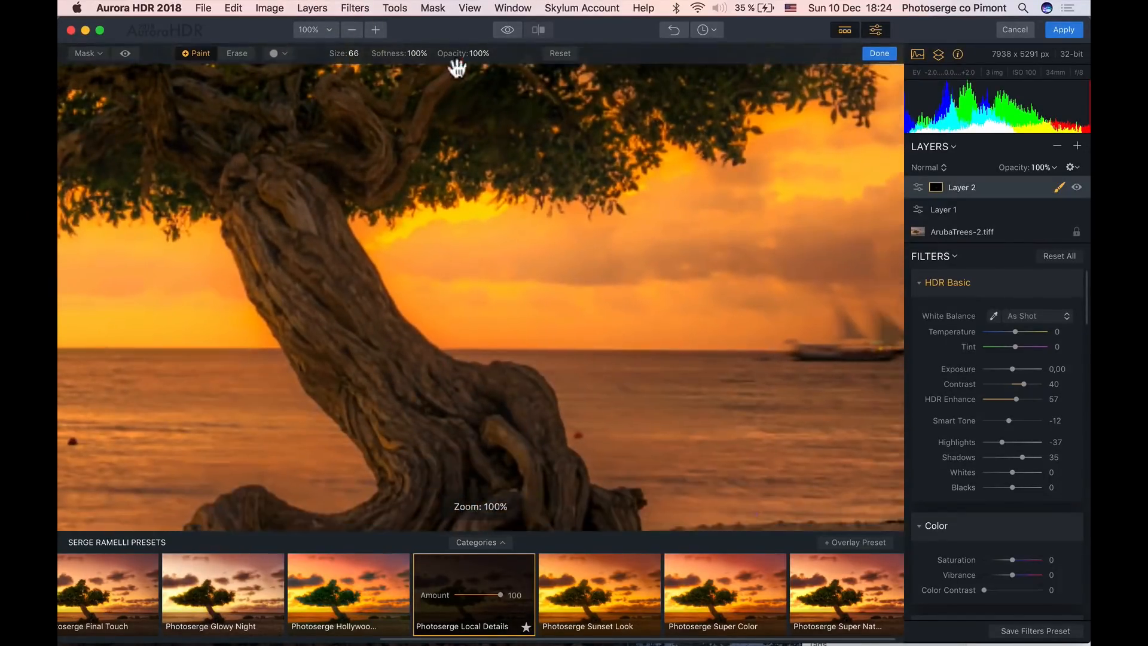
left_click(292, 275)
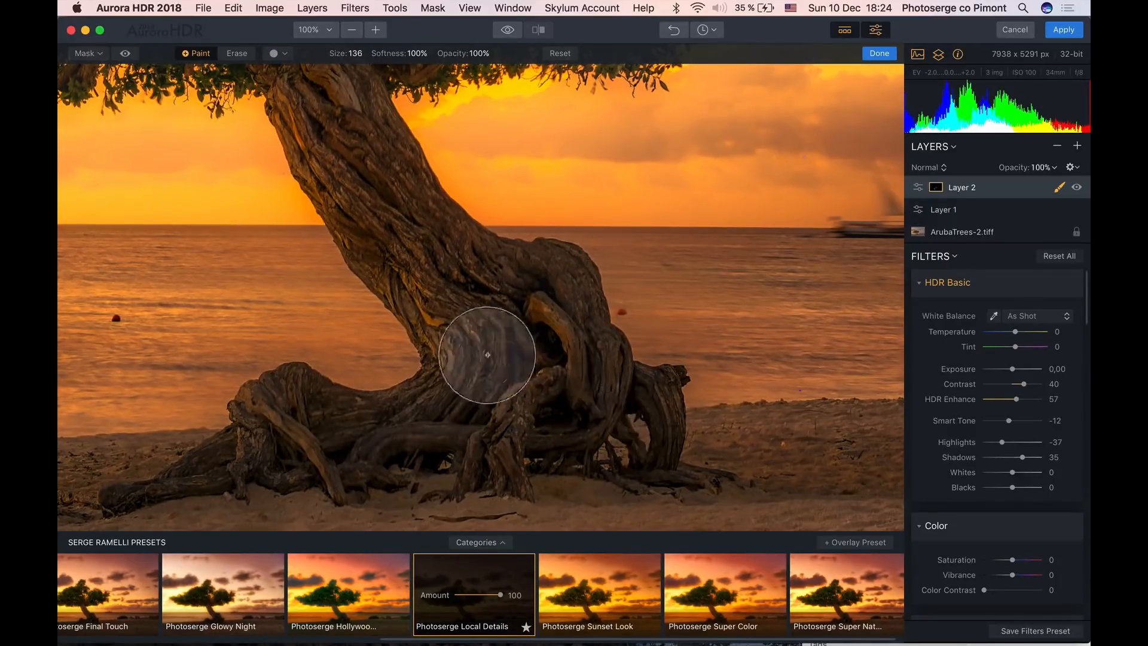
left_click_drag(487, 354, 448, 301)
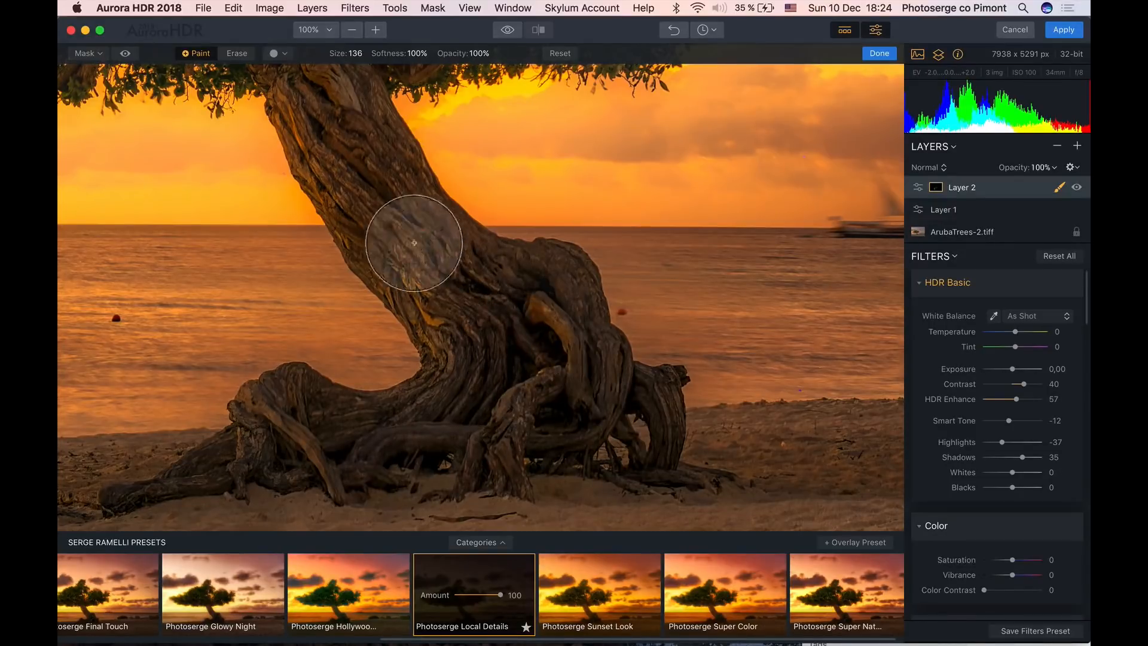
- Finish painting the trunk, fit the photo to screen and apply the HDR edit back to Lightroom
left_click_drag(413, 243, 455, 325)
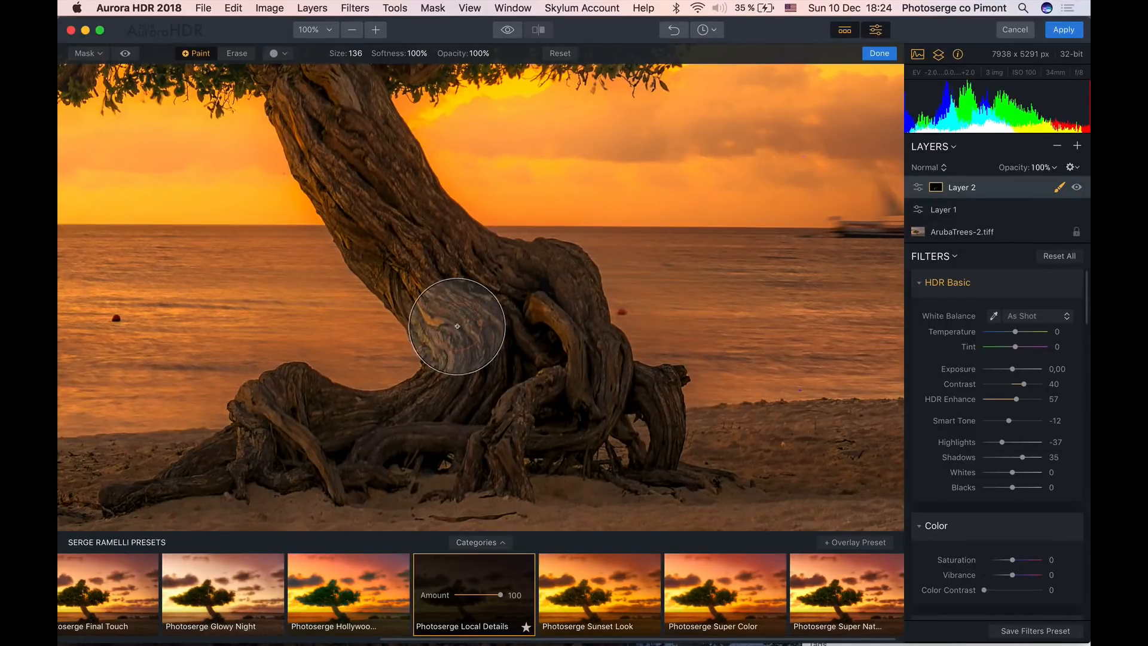
left_click(313, 29)
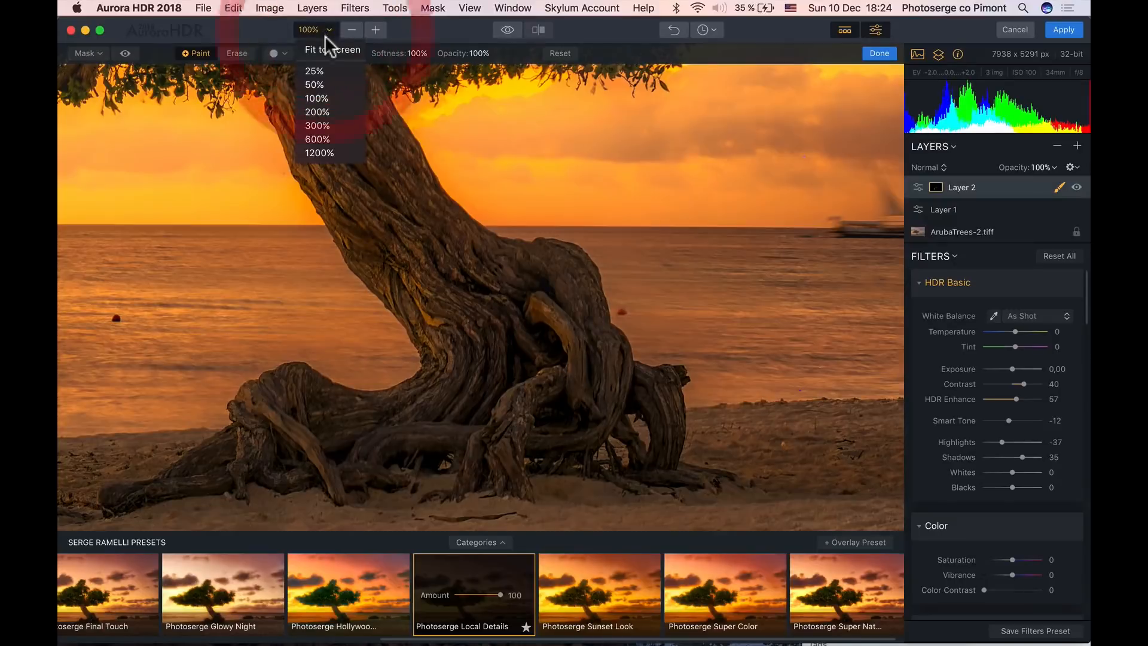
left_click(333, 49)
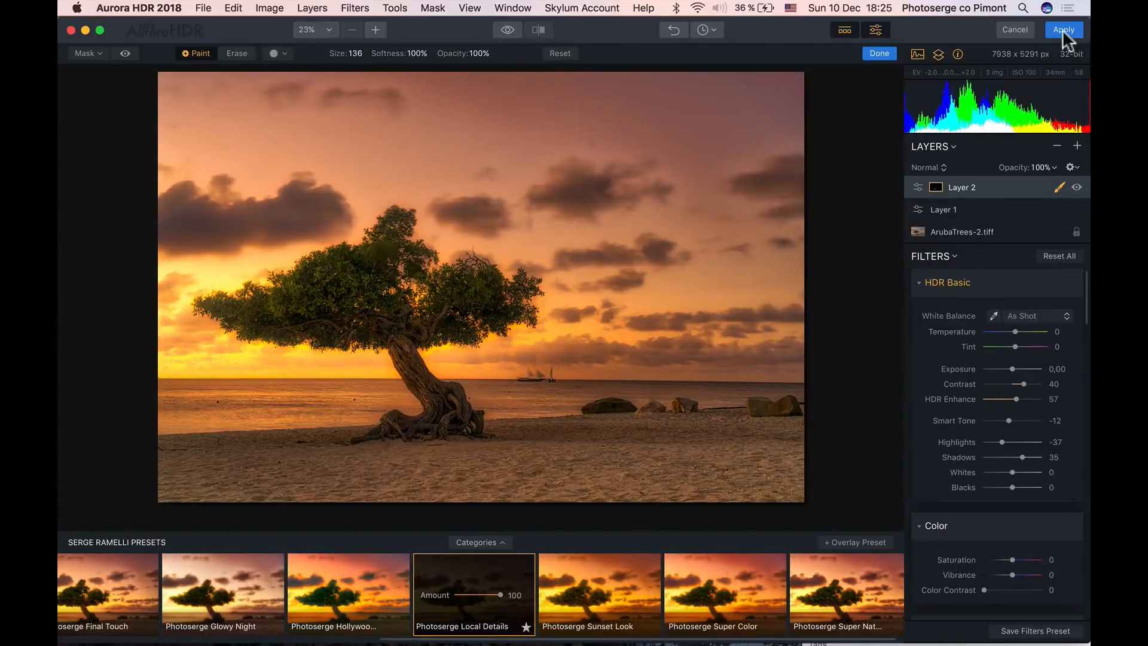
left_click(1063, 28)
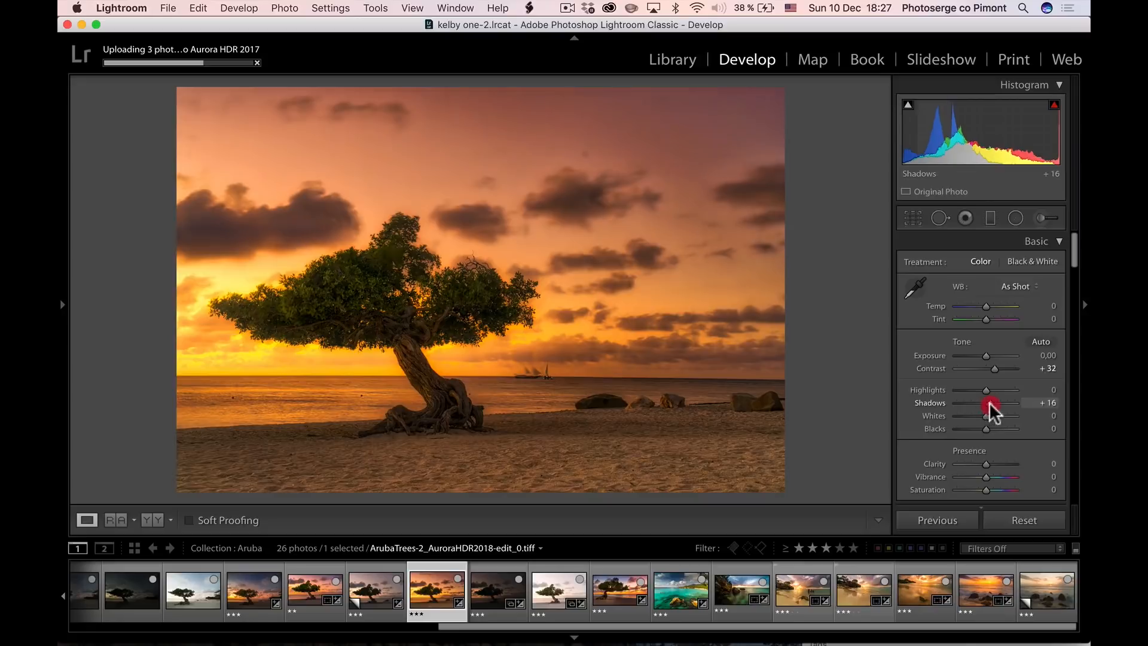
- Crop sky off the top of the HDR tree photo for a wider frame
left_click(912, 218)
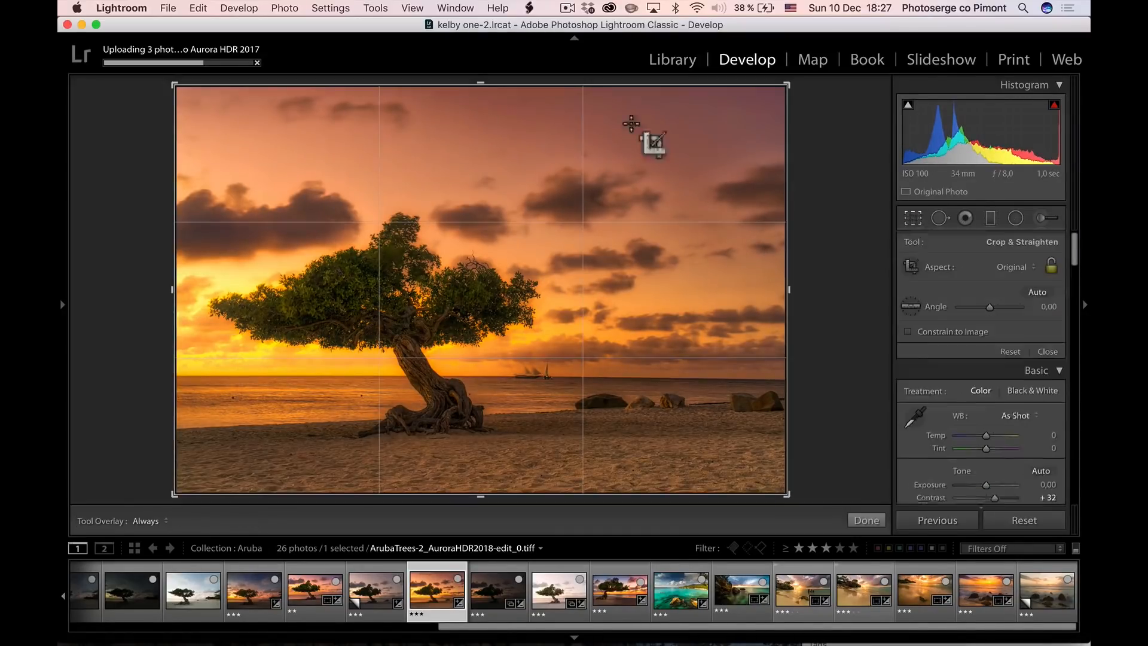
left_click_drag(480, 83, 481, 120)
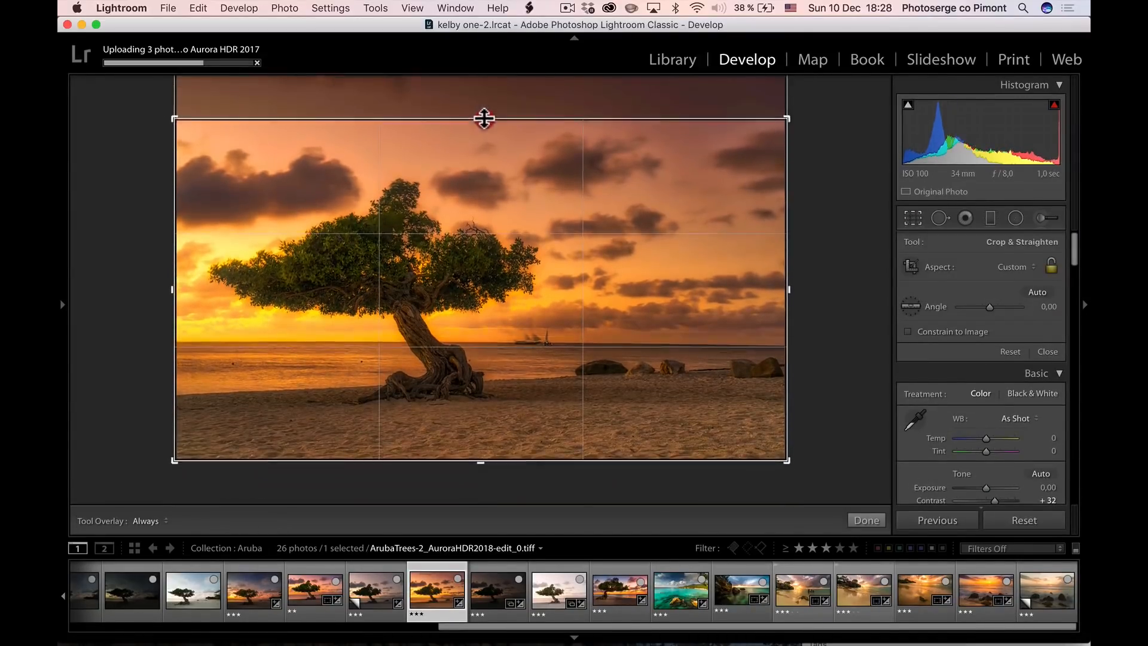
left_click(866, 520)
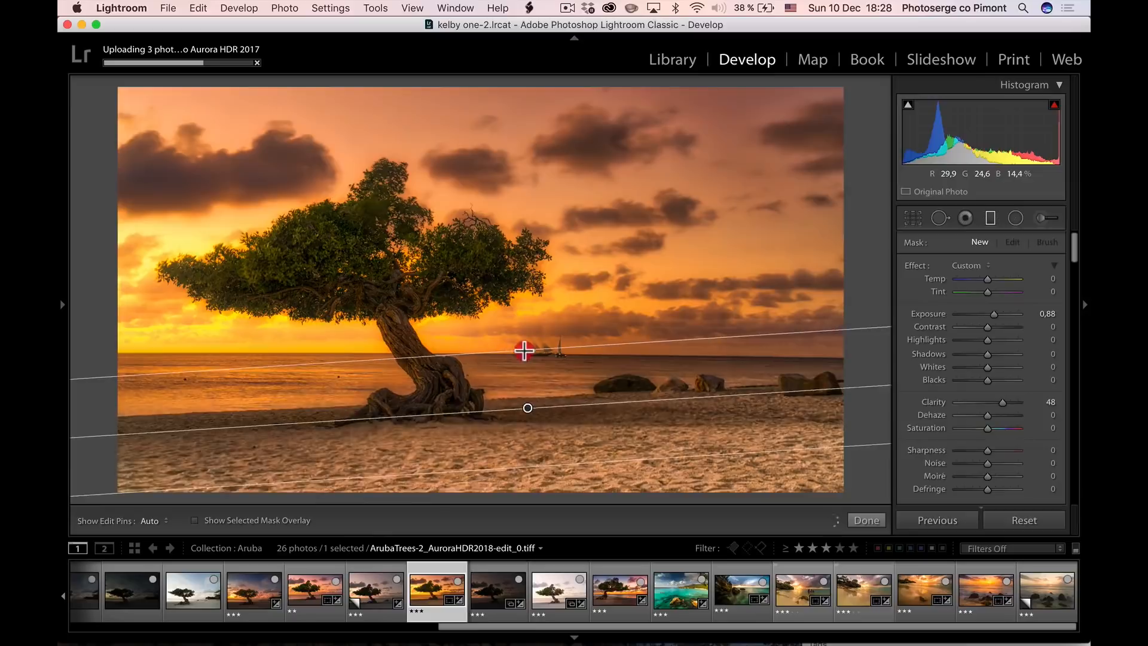
- Lay a brightening graduated filter (Exposure ~0.8, Clarity 48) across the beach, then select the original shot
left_click_drag(994, 313, 989, 314)
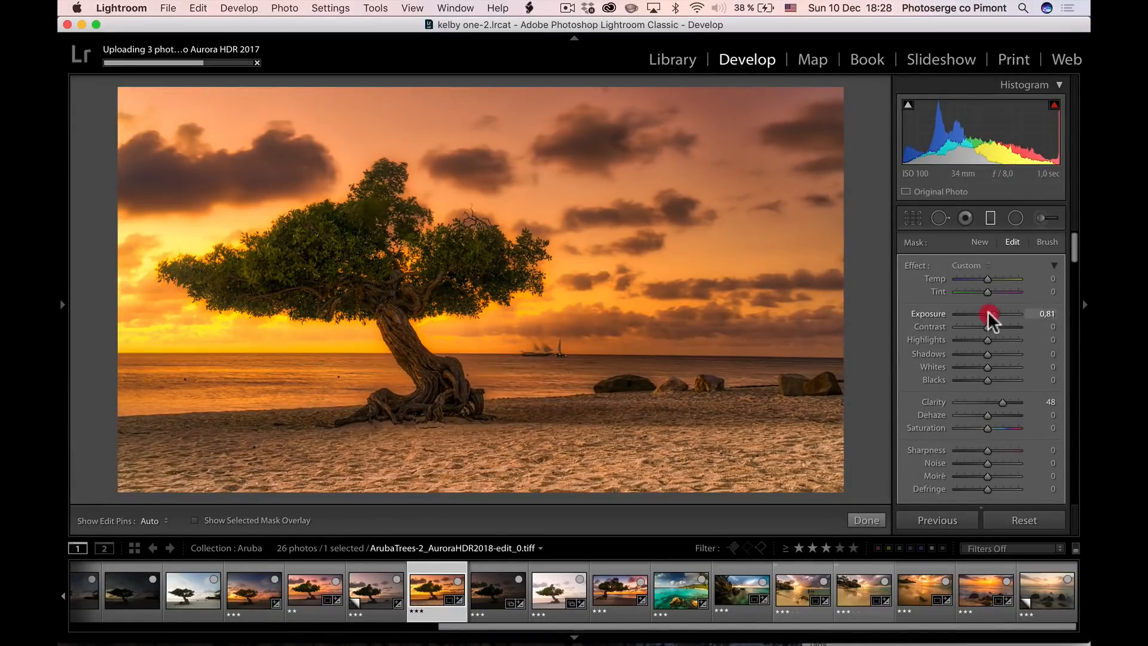
left_click_drag(995, 313, 981, 313)
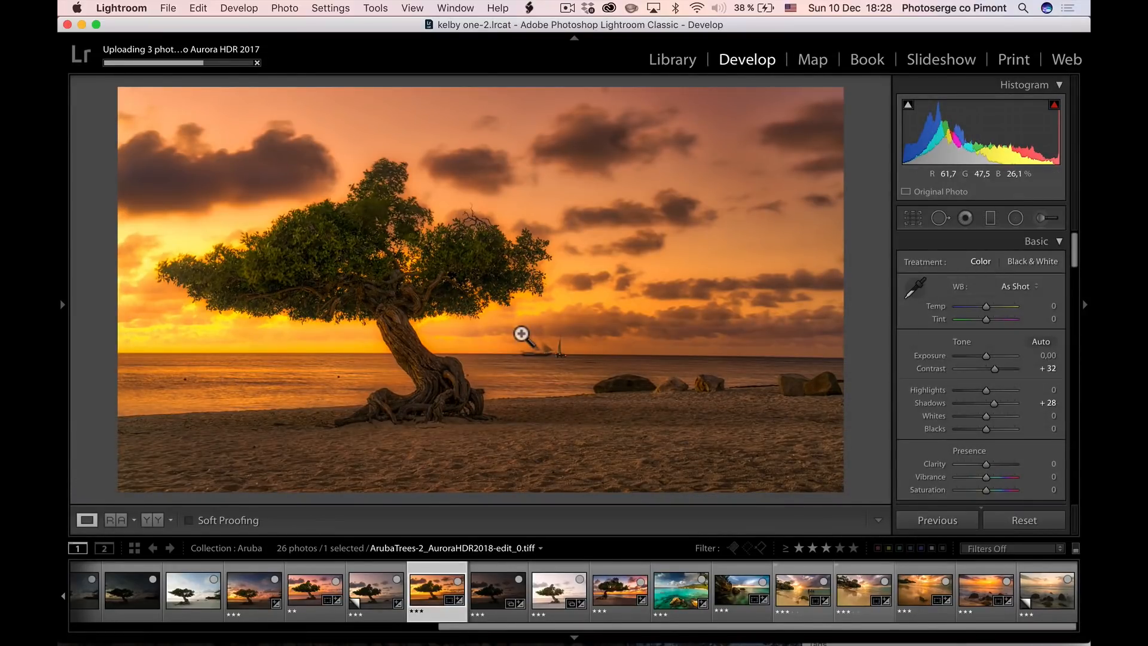
left_click(314, 591)
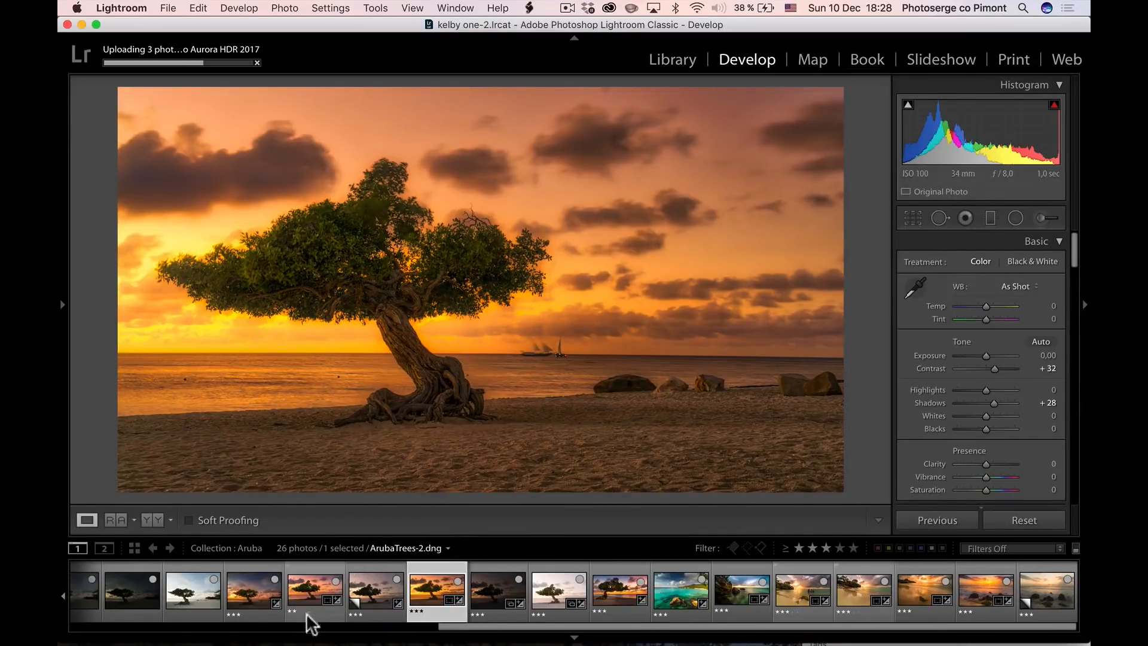
- Compare the HDR tiff side by side with the original dusk shot, then return to the HDR photo alone in Loupe view
left_click(314, 590)
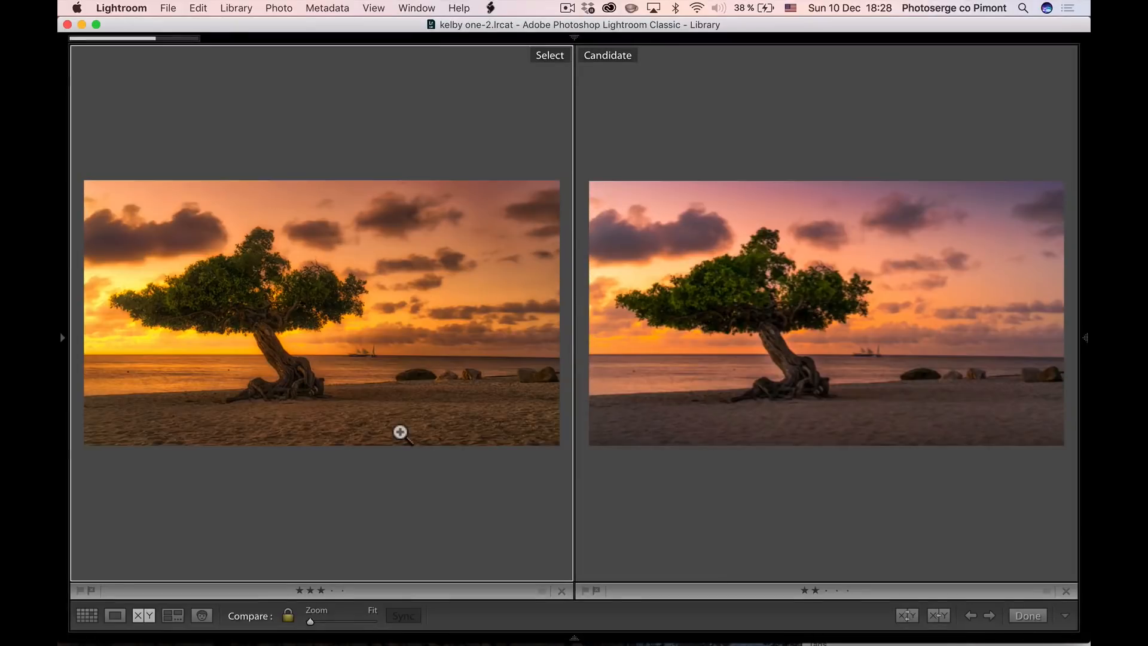
left_click(399, 432)
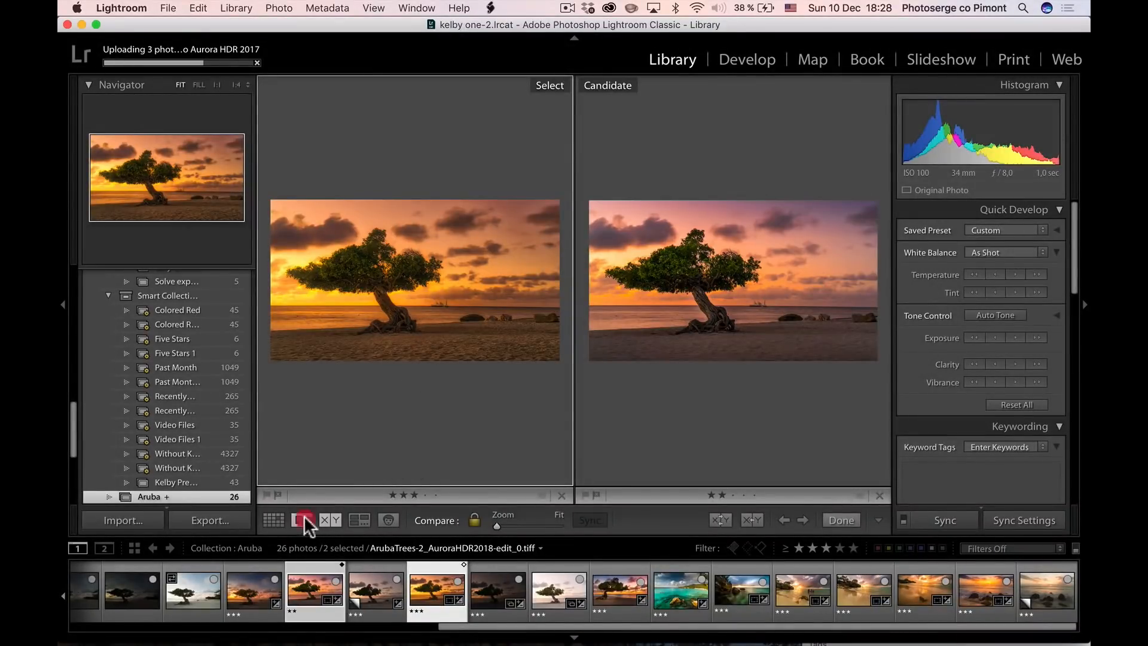
left_click(301, 520)
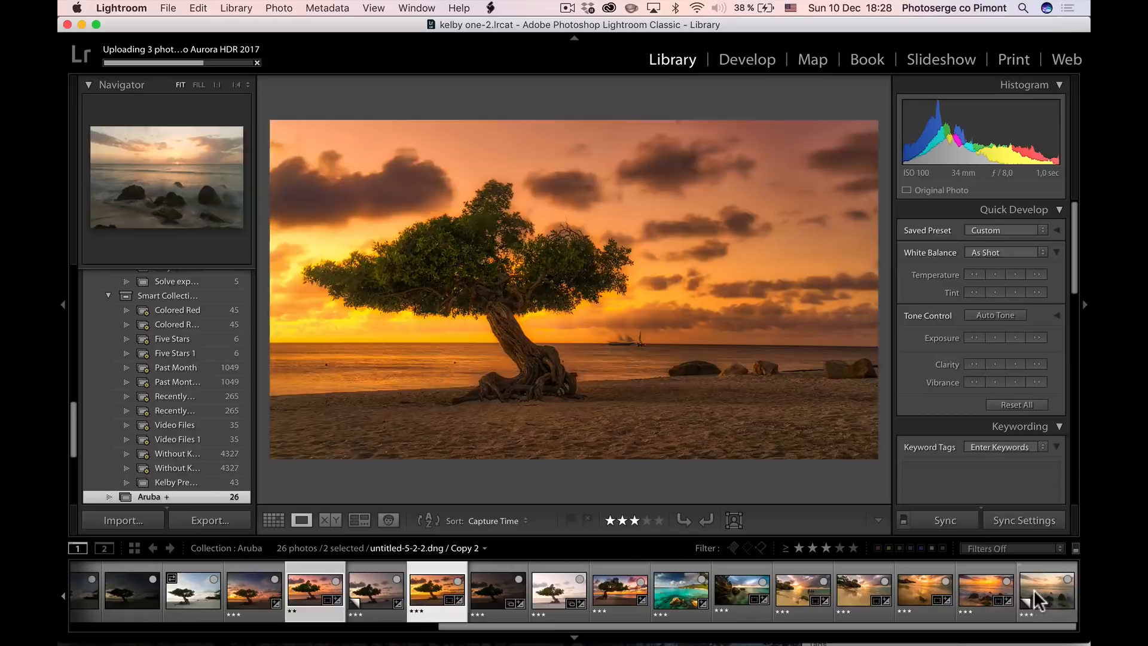
- Take the rocky seascape into Develop, try the BLUE HOUR Linear Circle Dark preset and reset it
left_click(1046, 590)
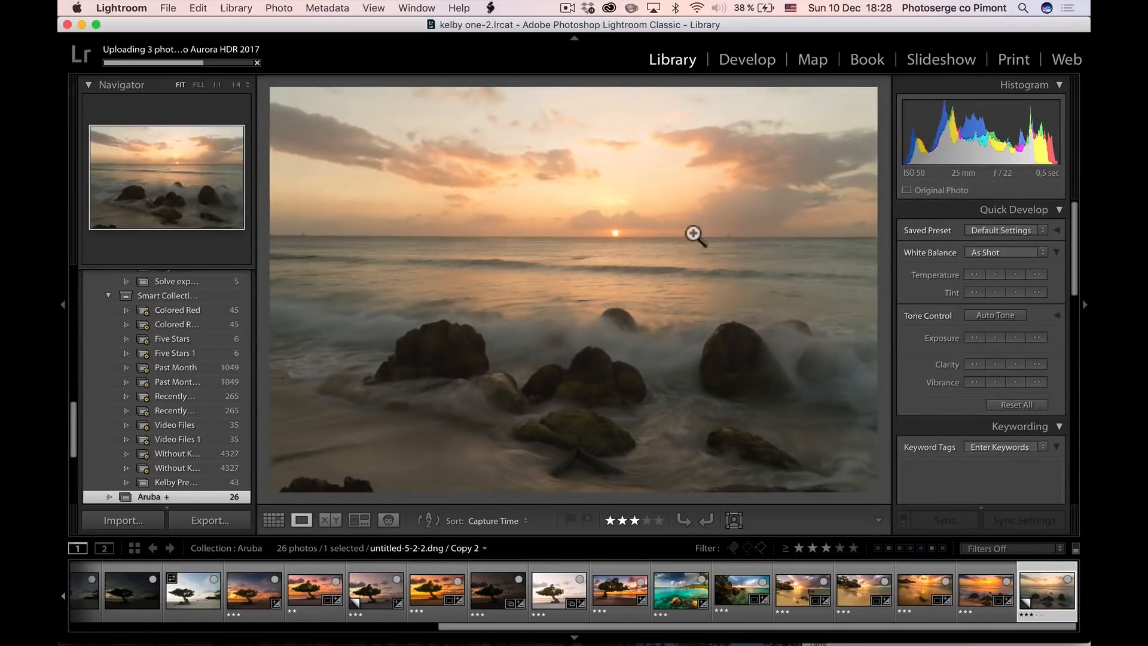
left_click(746, 60)
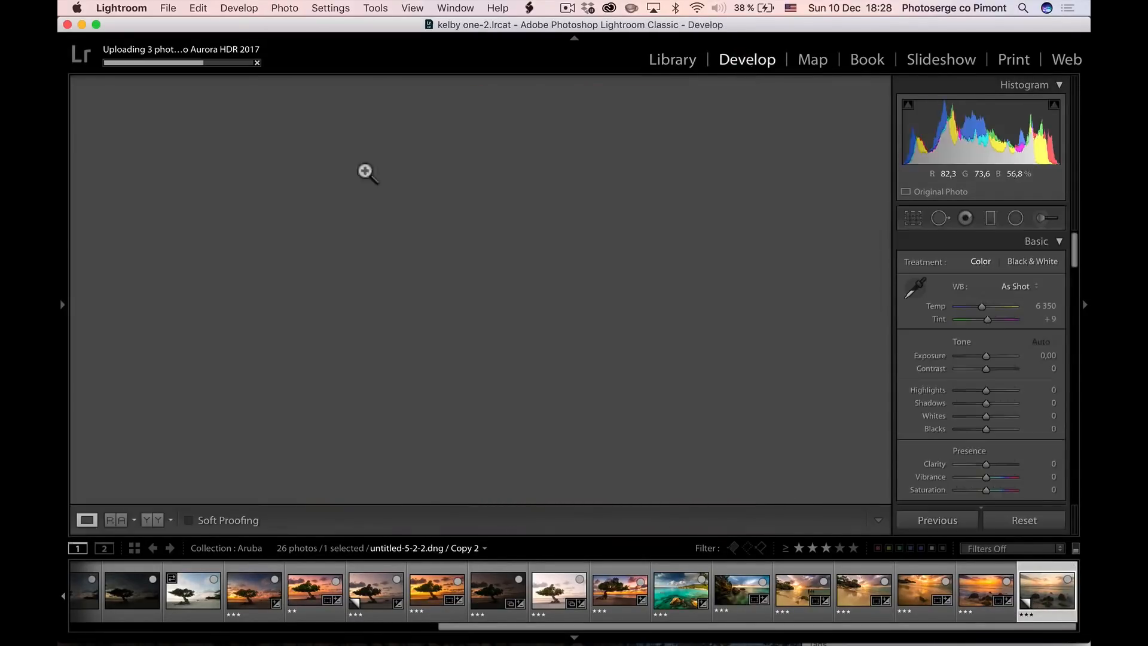
left_click(62, 304)
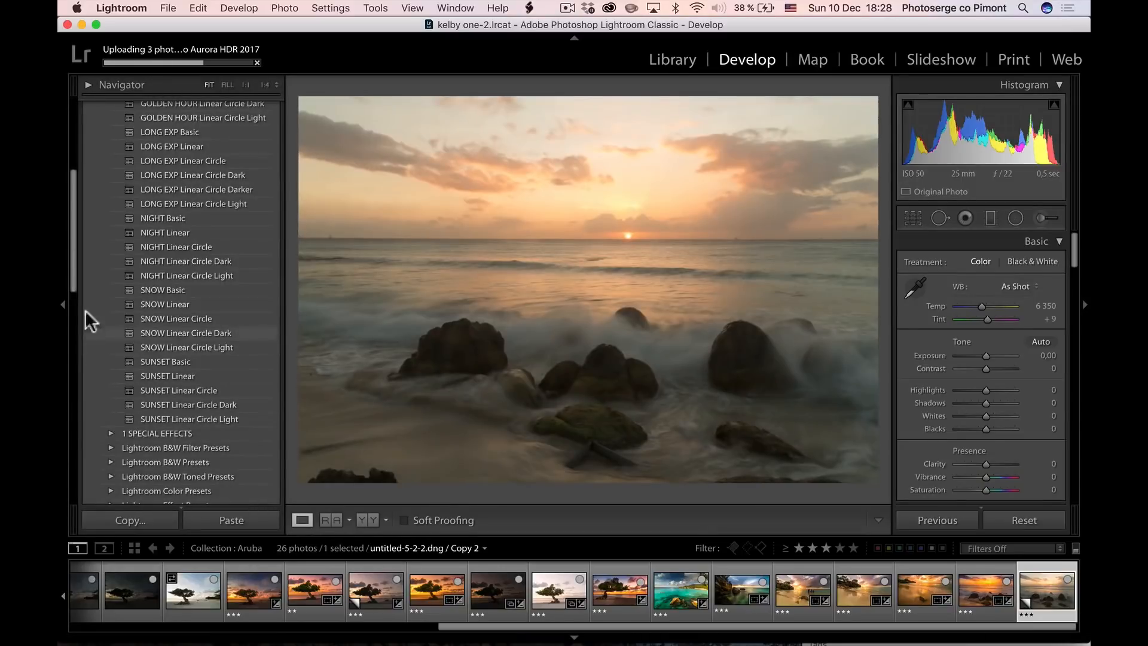
scroll("down", 3)
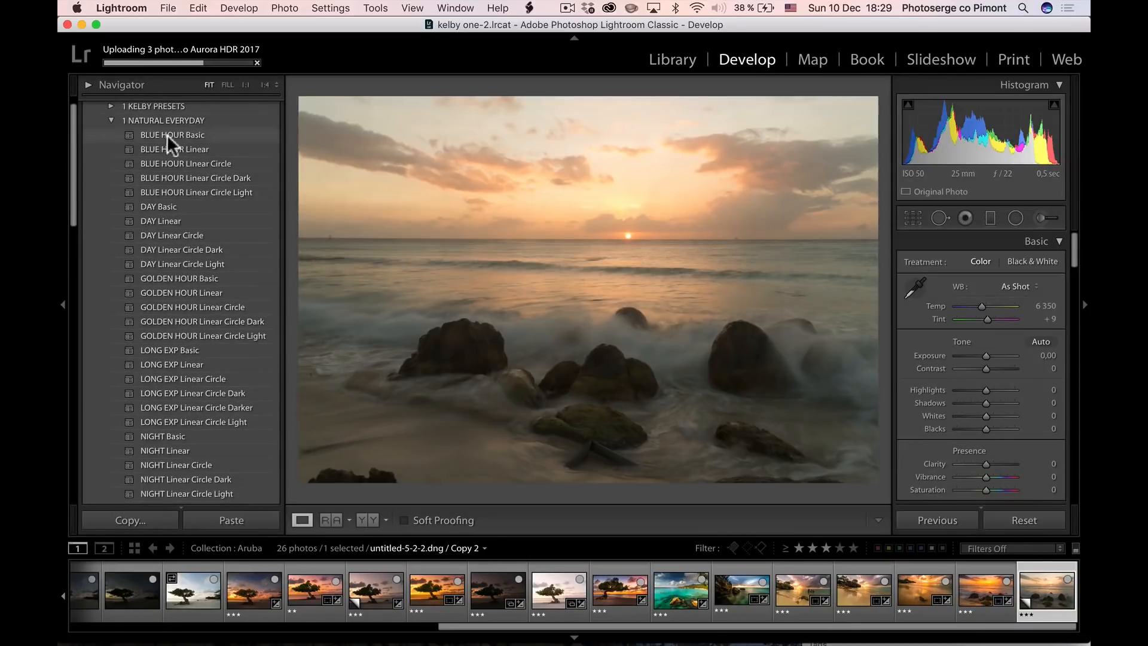
mouse_move(182, 263)
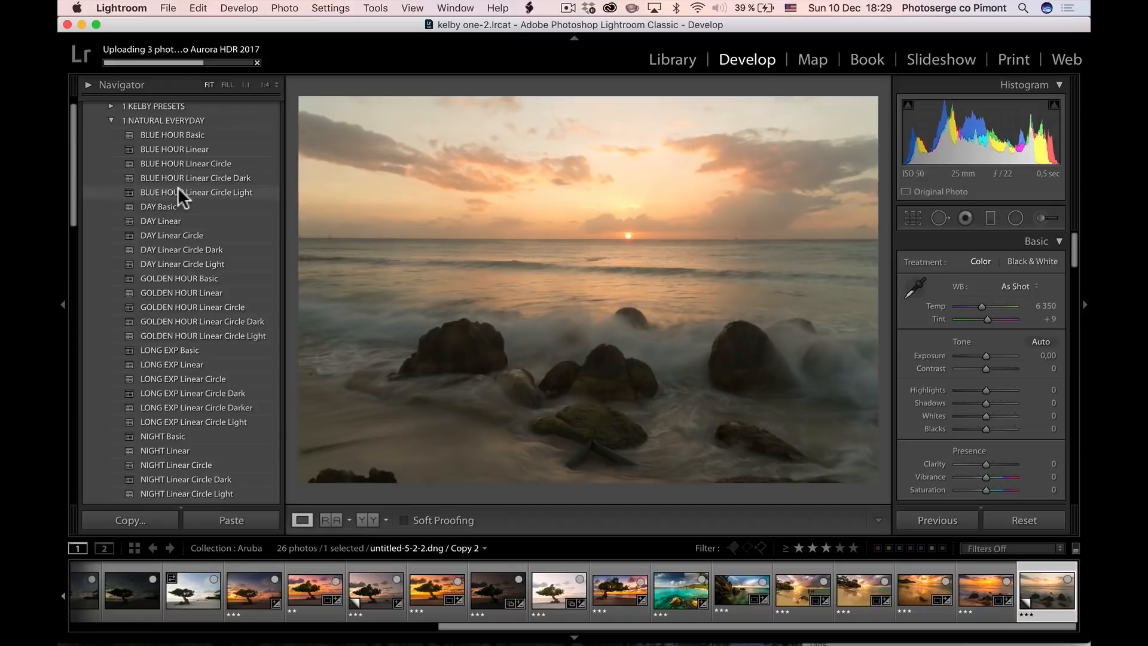
mouse_move(213, 178)
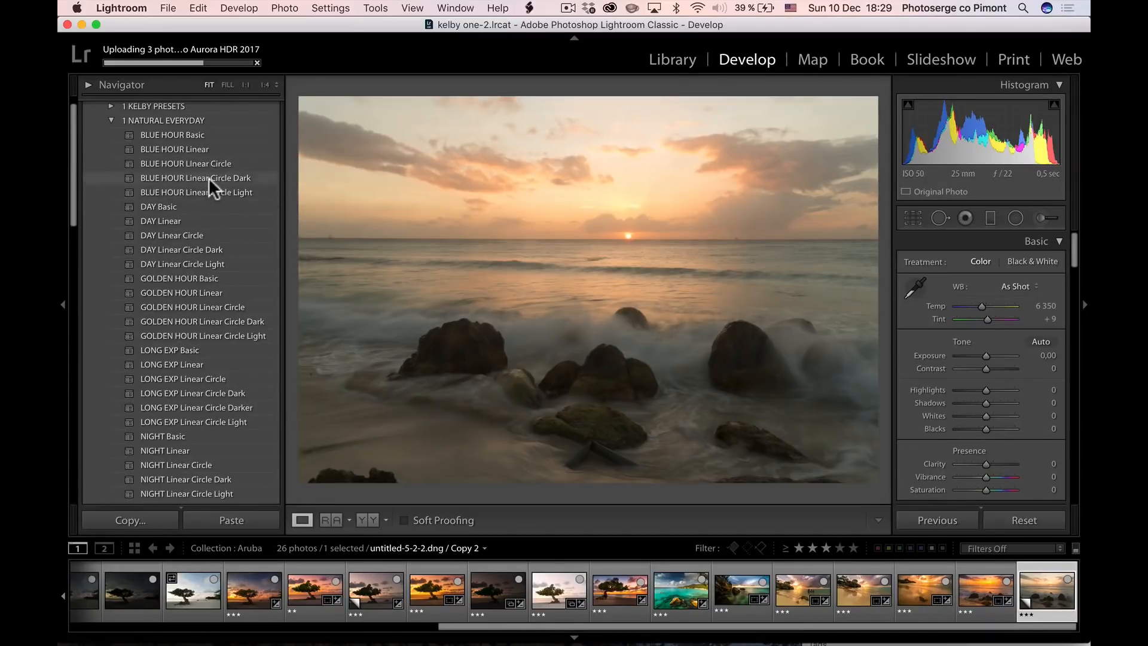
left_click(195, 178)
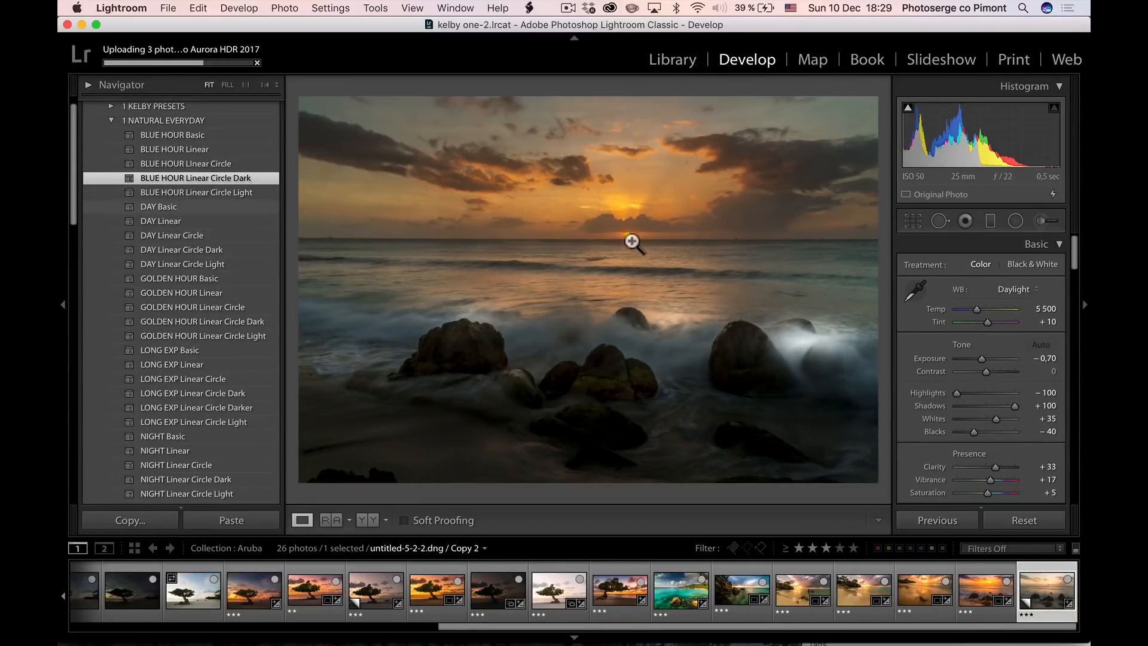
left_click(1023, 520)
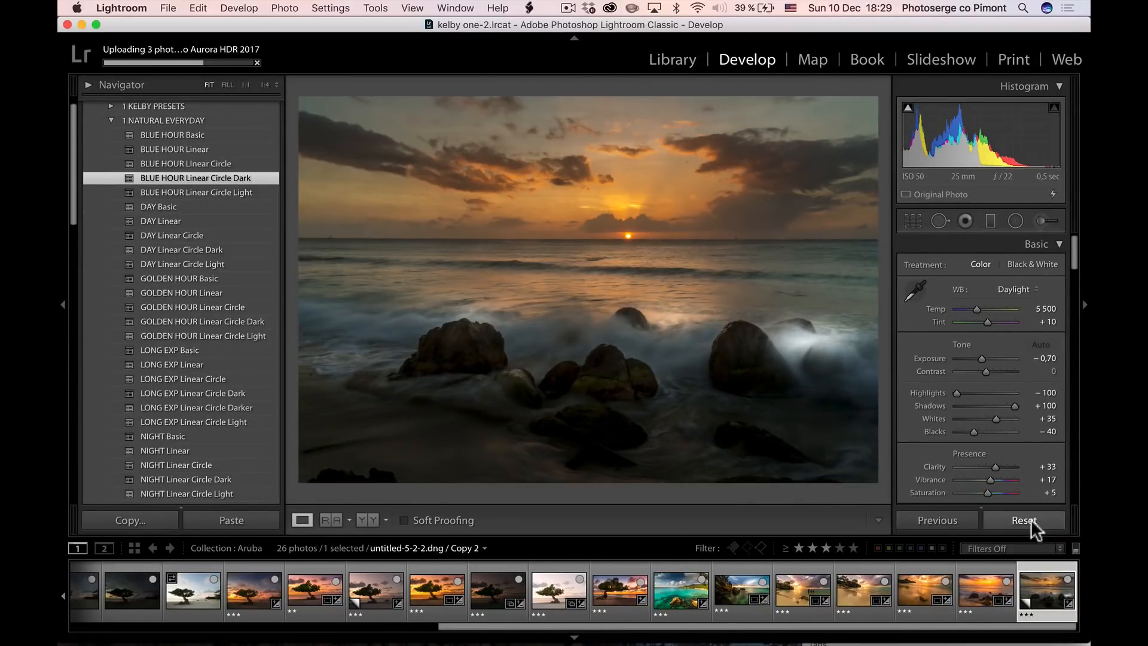
left_click(1023, 520)
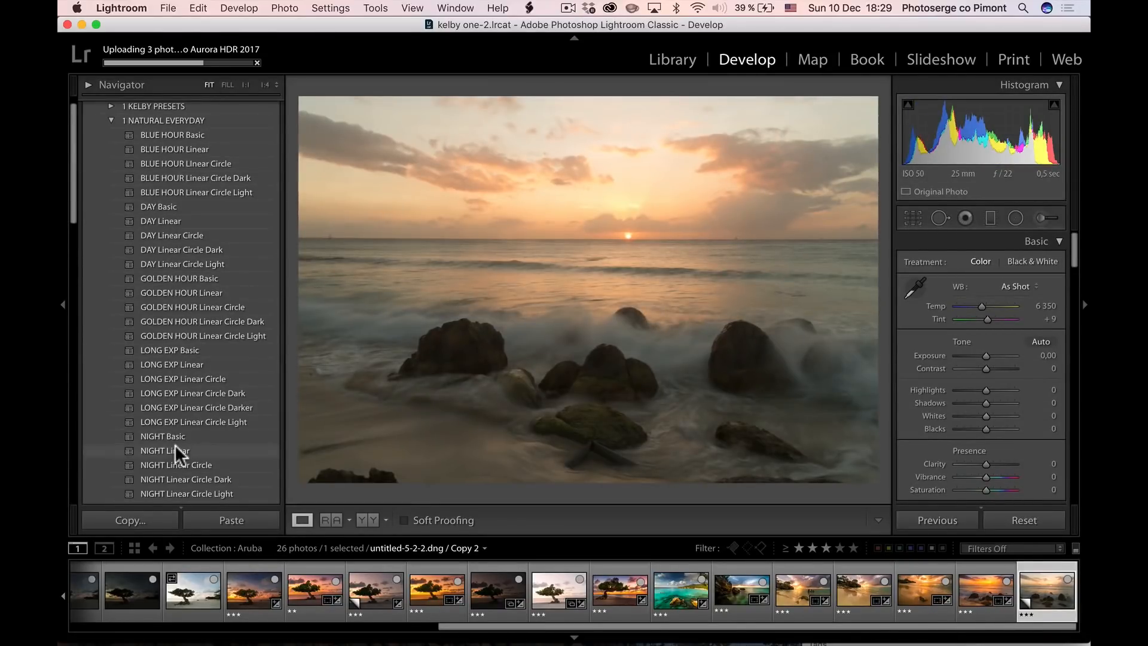
- Try SNOW Linear, then settle on the SUNSET Linear Circle Dark preset for warm orange tones
scroll("down", 3)
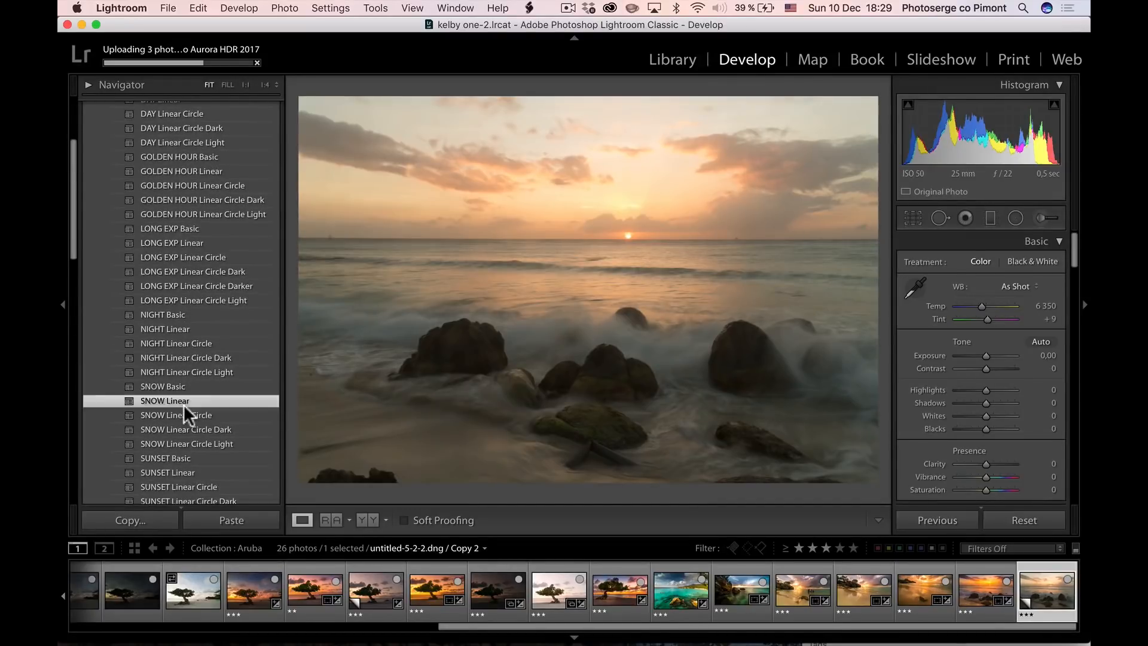
left_click(165, 400)
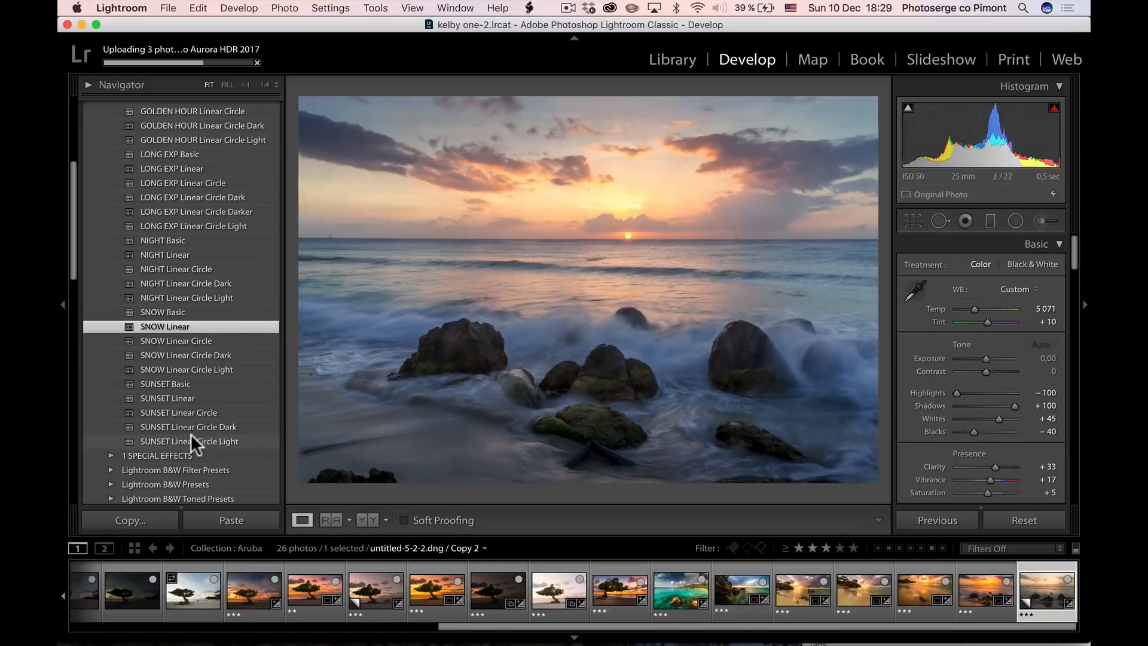
left_click(189, 427)
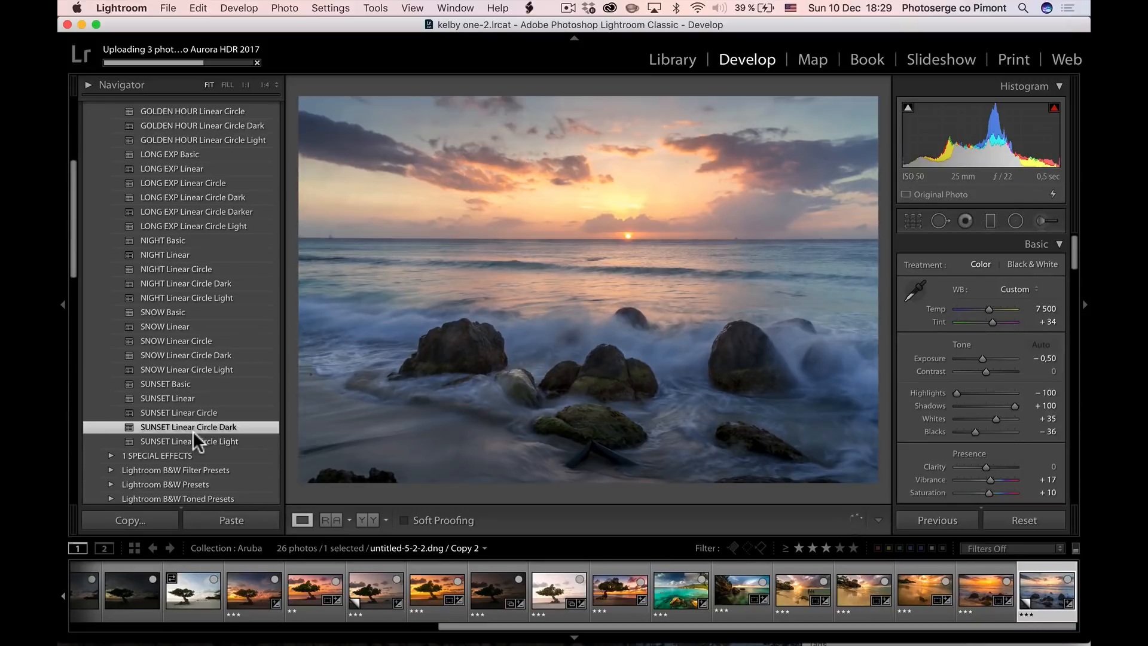
left_click(189, 426)
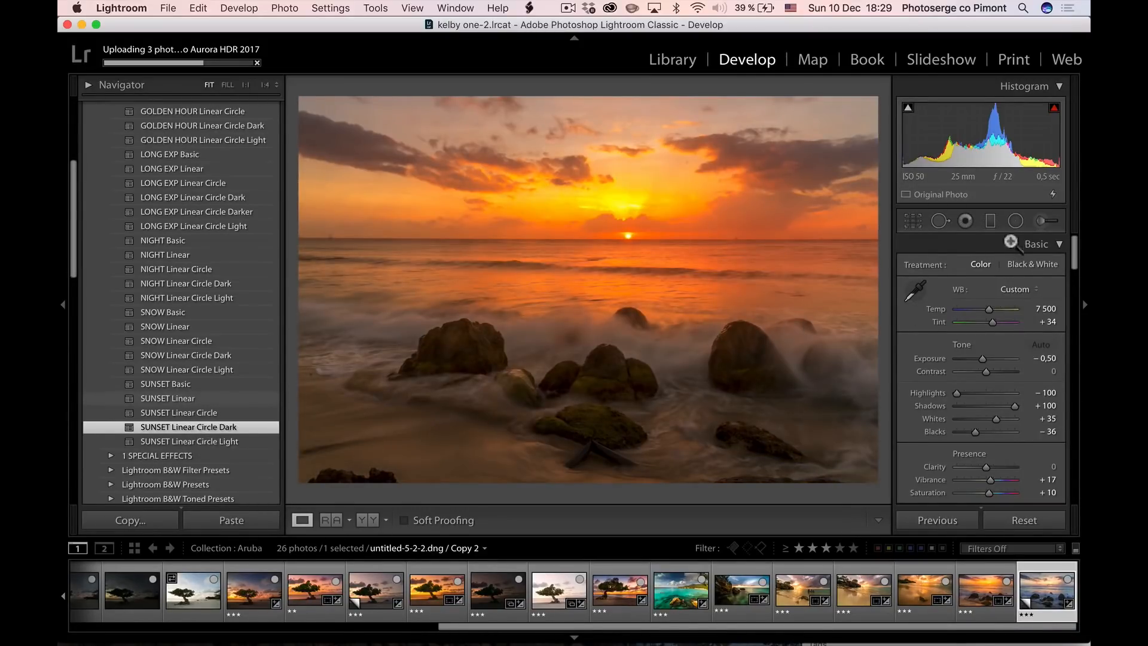
- Add a graduated filter over the rocks with Exposure raised to about 1.11
left_click(990, 221)
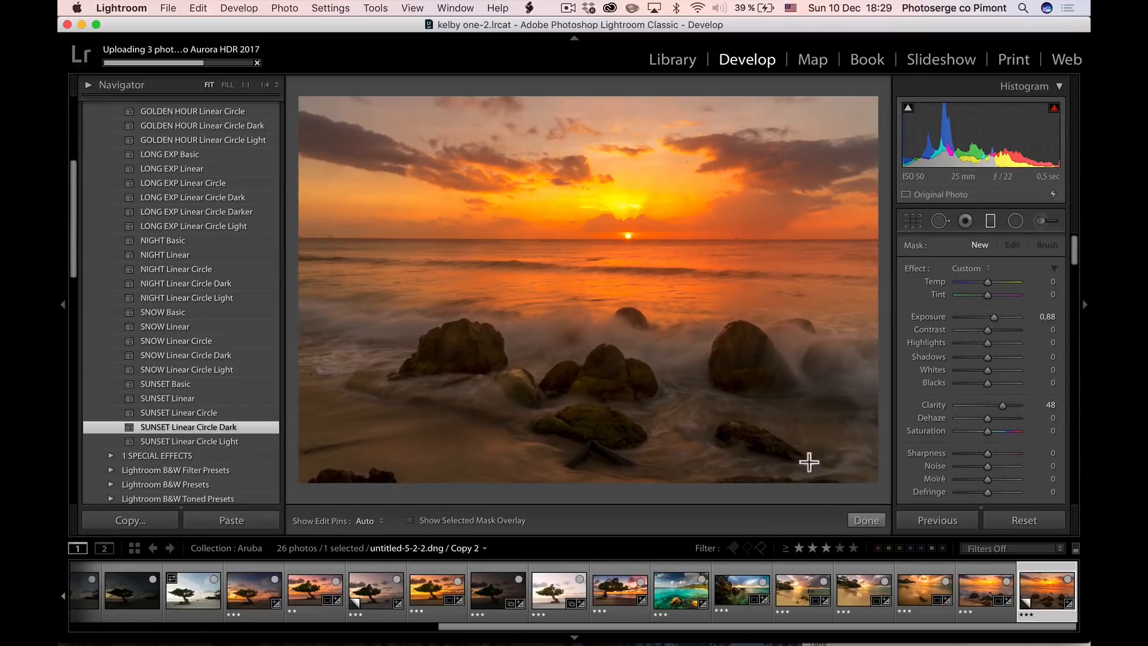
mouse_move(578, 383)
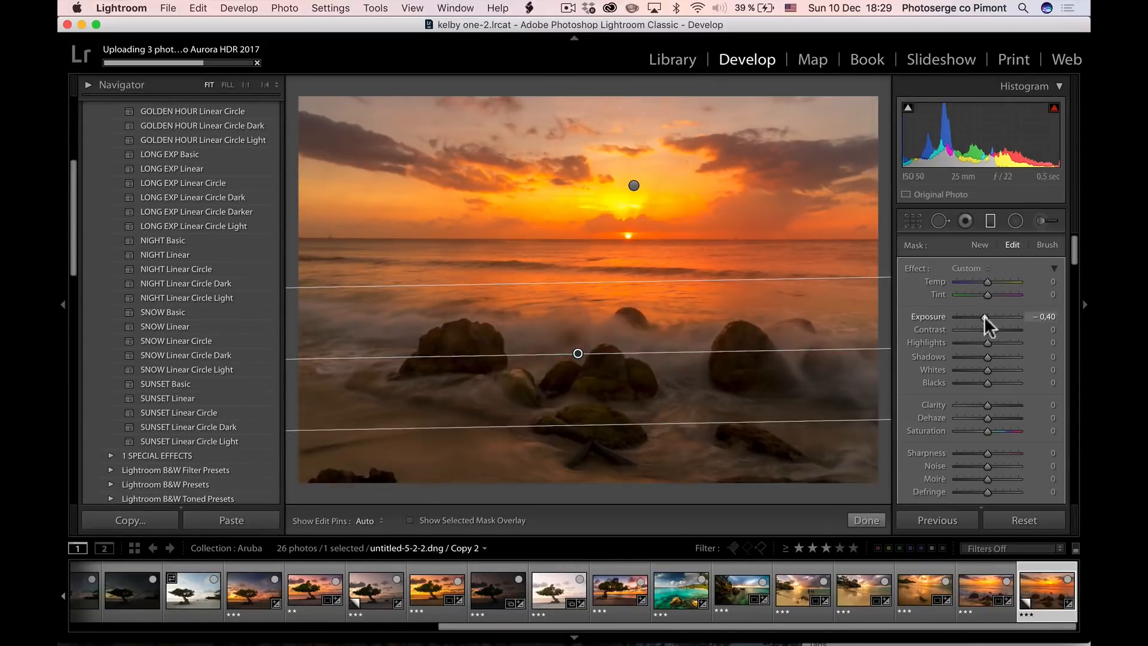
left_click_drag(989, 316, 999, 316)
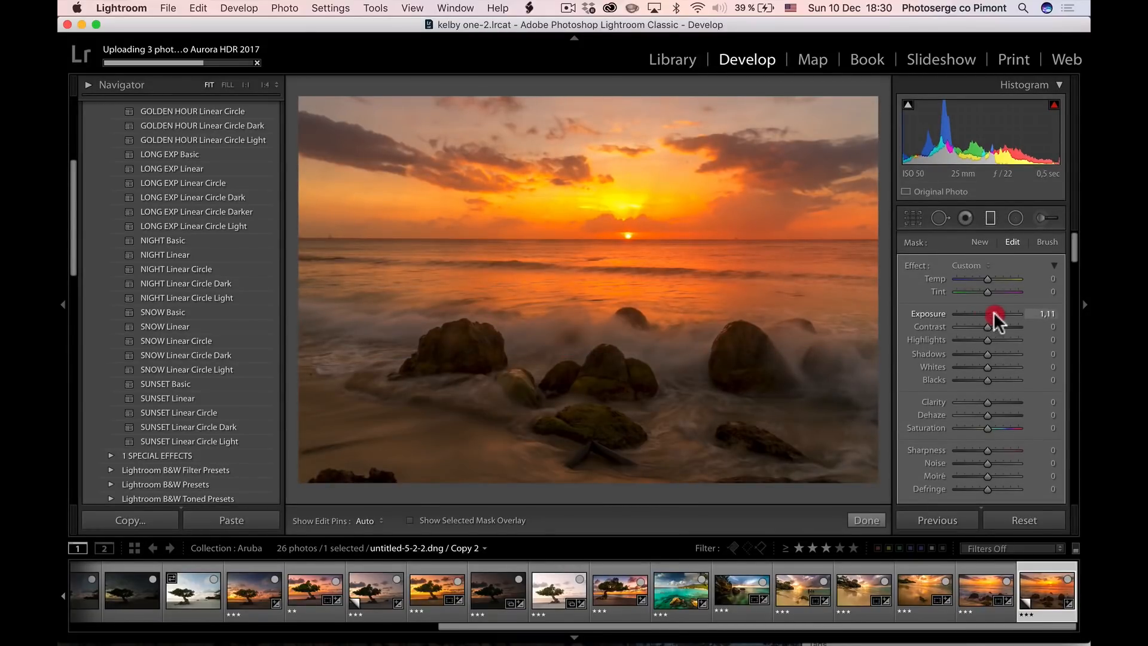
left_click_drag(1007, 313, 986, 313)
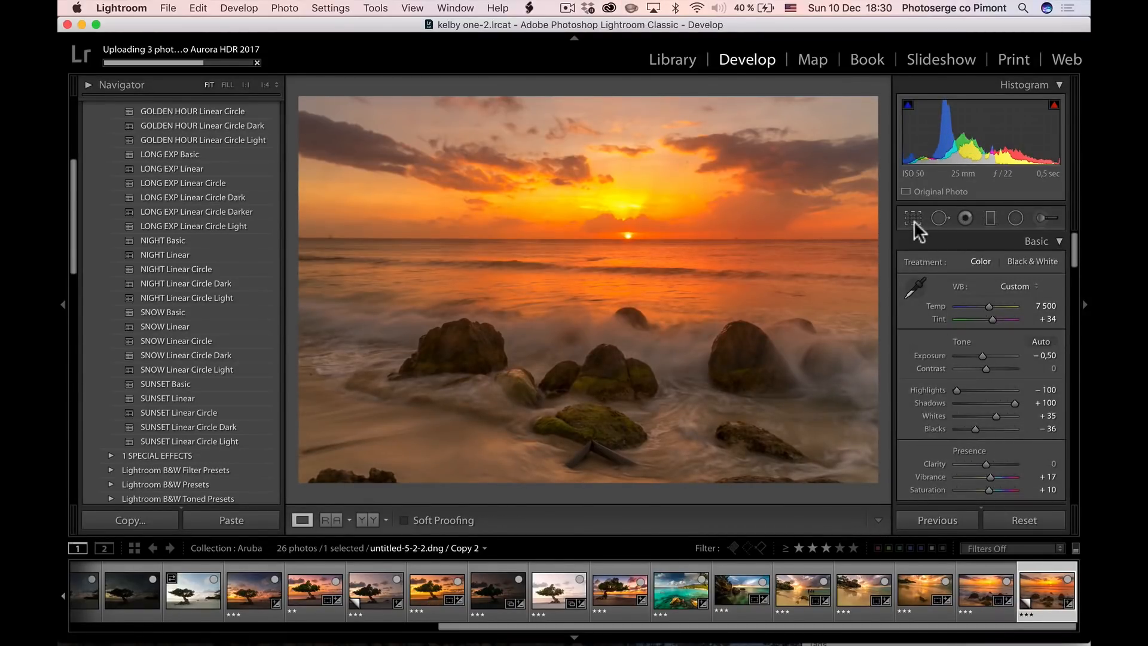
- Crop the seascape slightly tighter, trimming a little sky and foreground
left_click(912, 218)
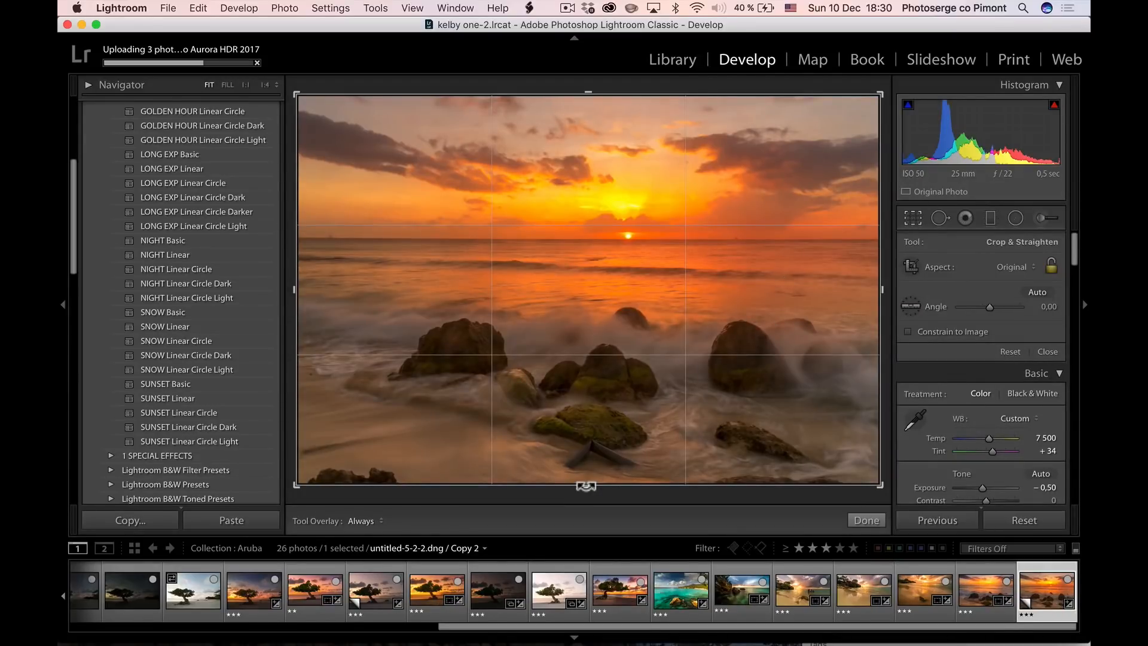
left_click_drag(586, 485, 586, 472)
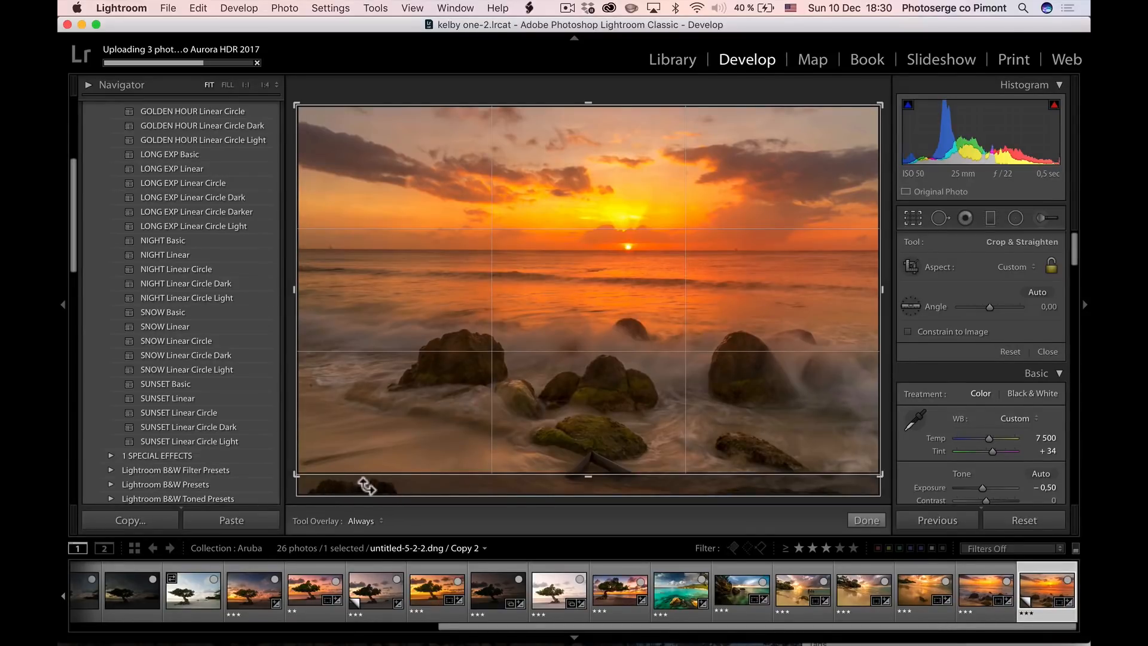
left_click(866, 520)
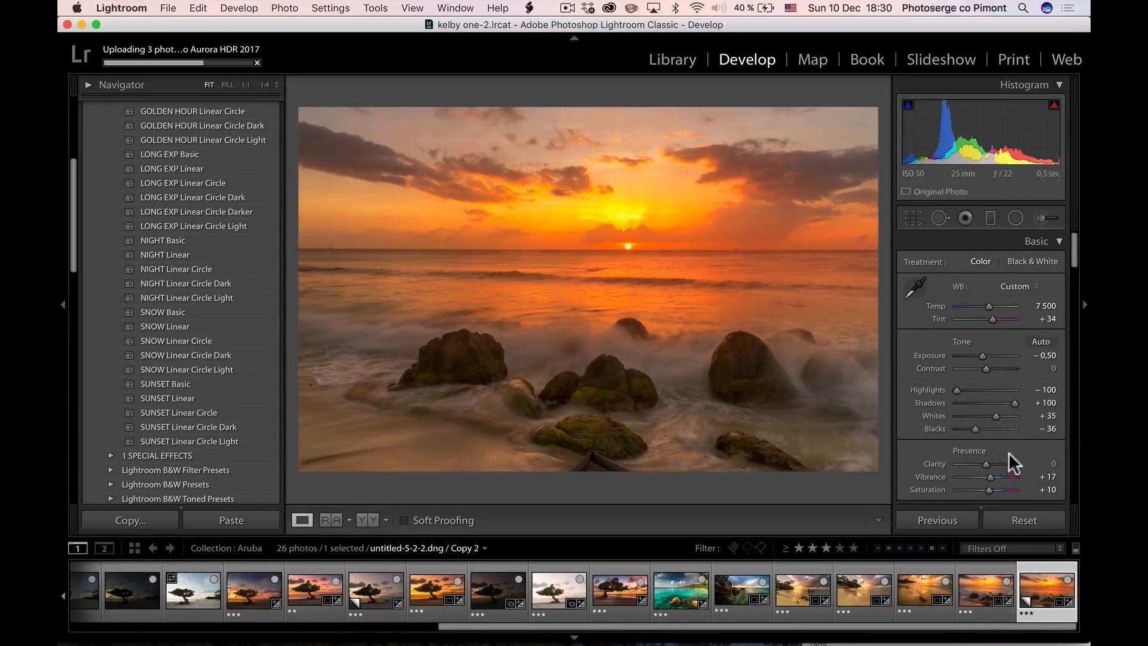
left_click(1024, 520)
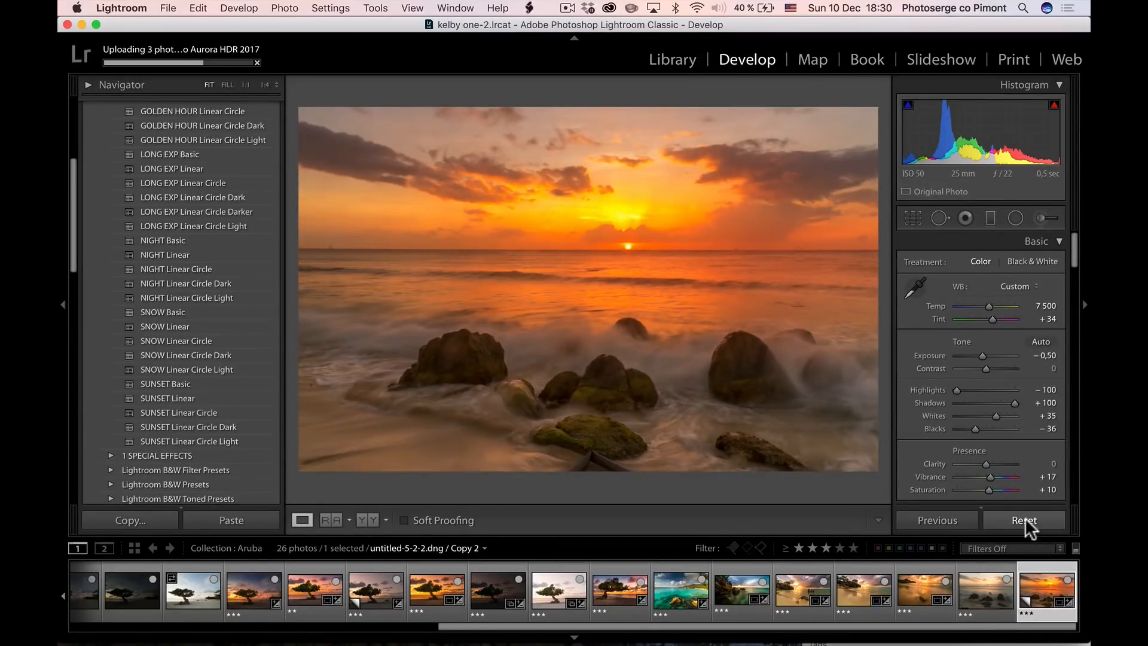
left_click(1024, 520)
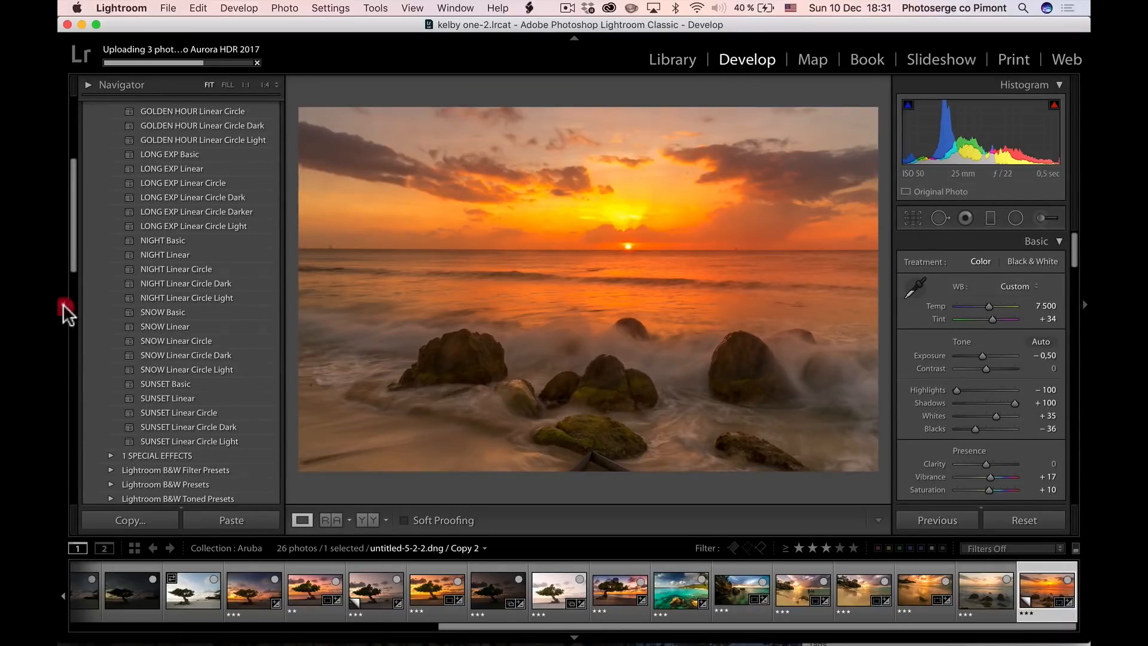
left_click(64, 304)
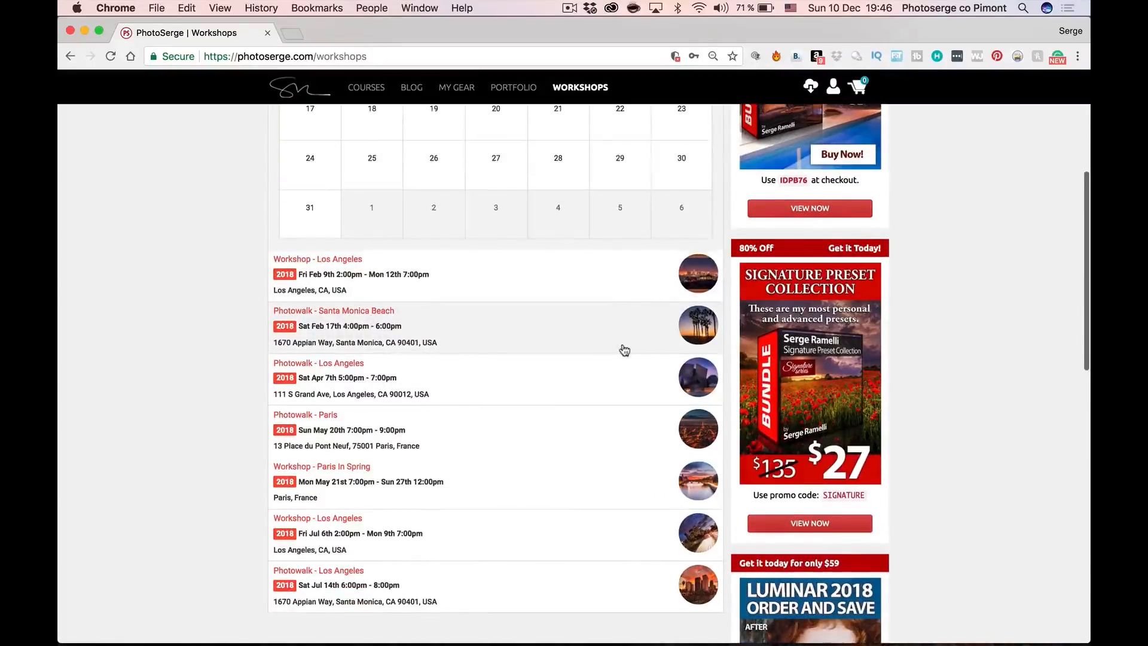
scroll("down", 3)
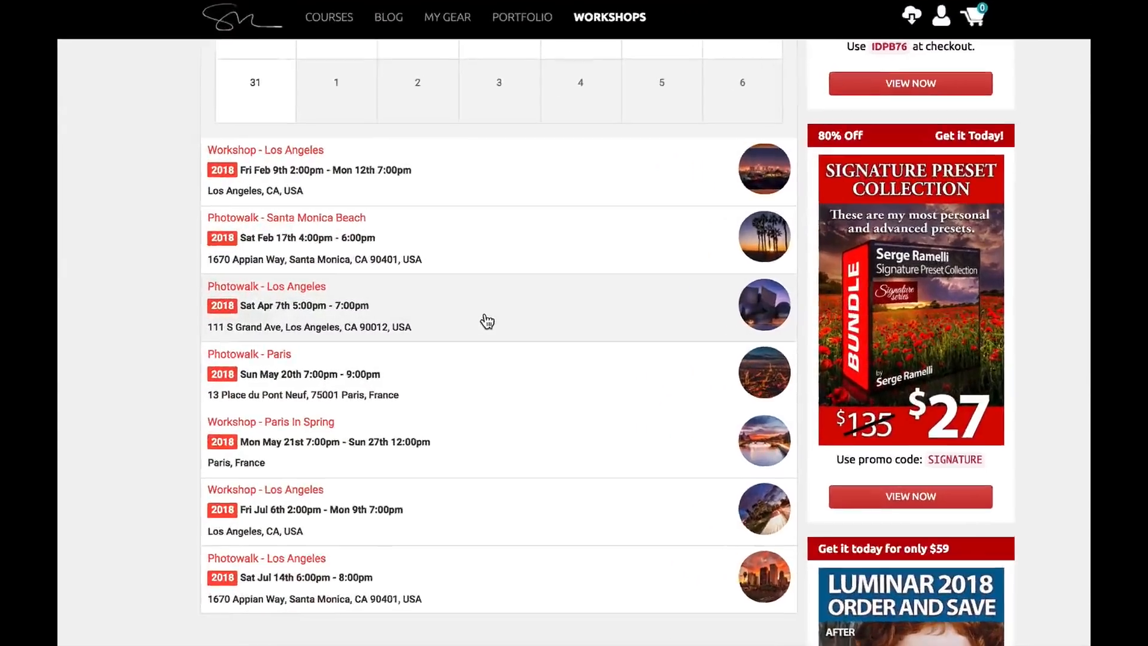